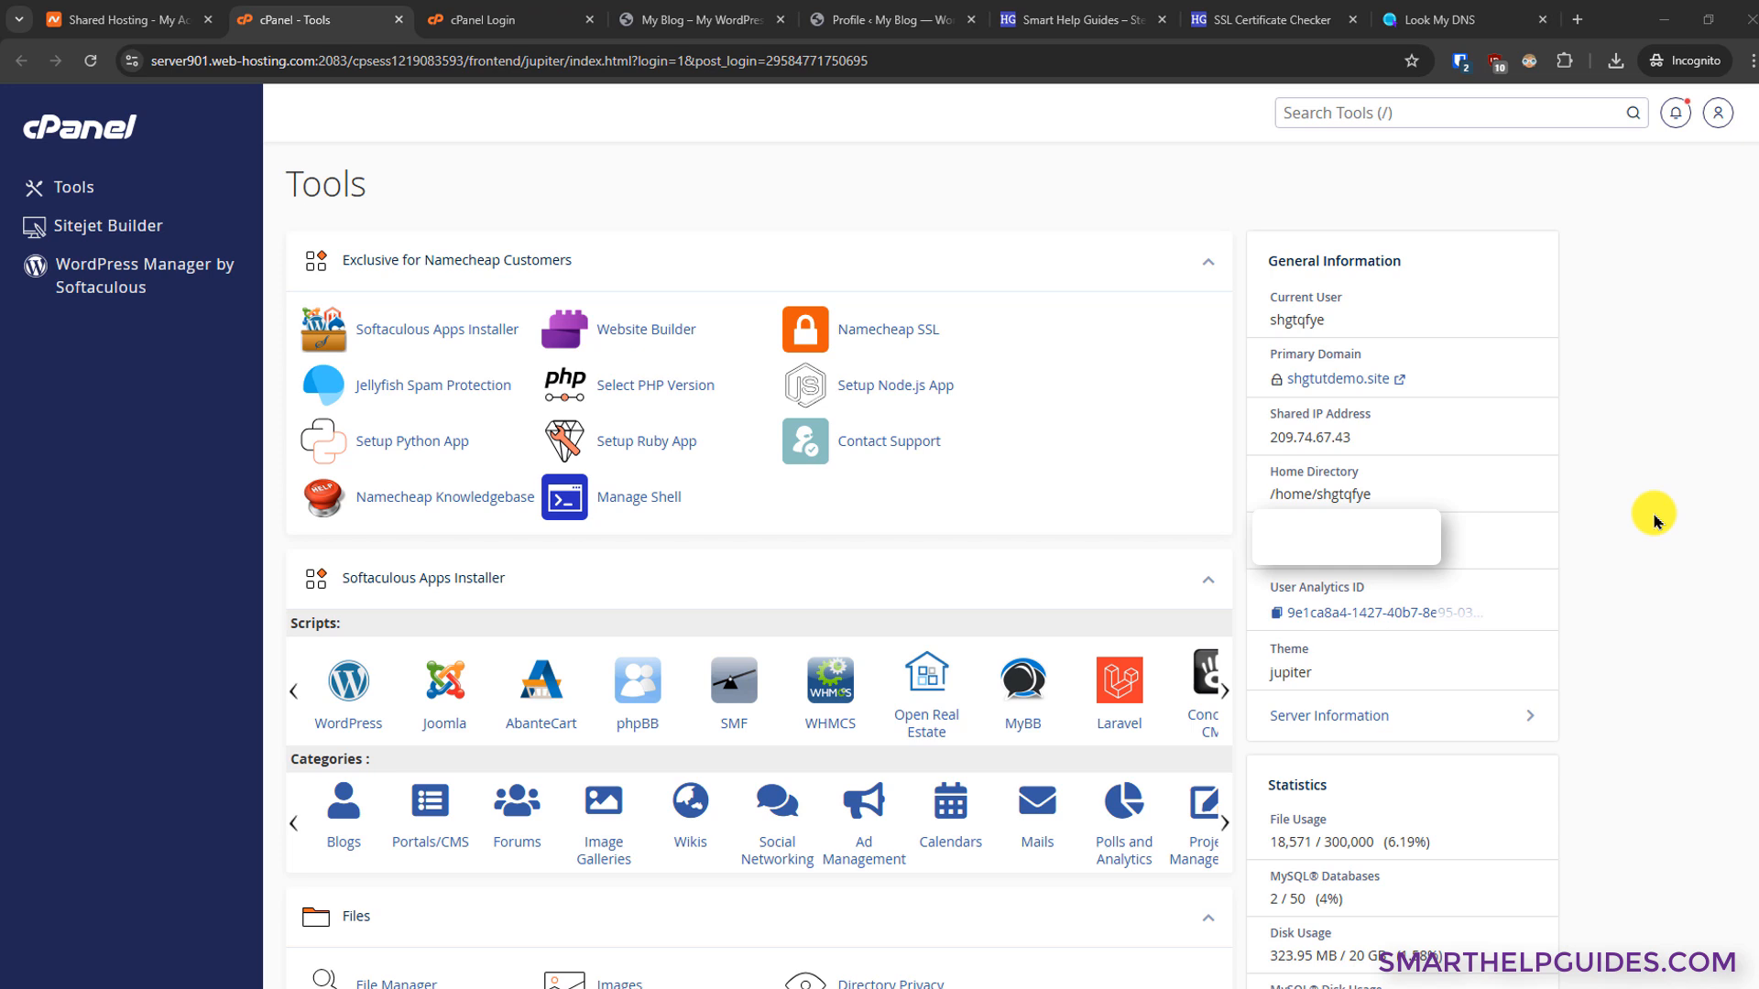
mouse_move(1646, 502)
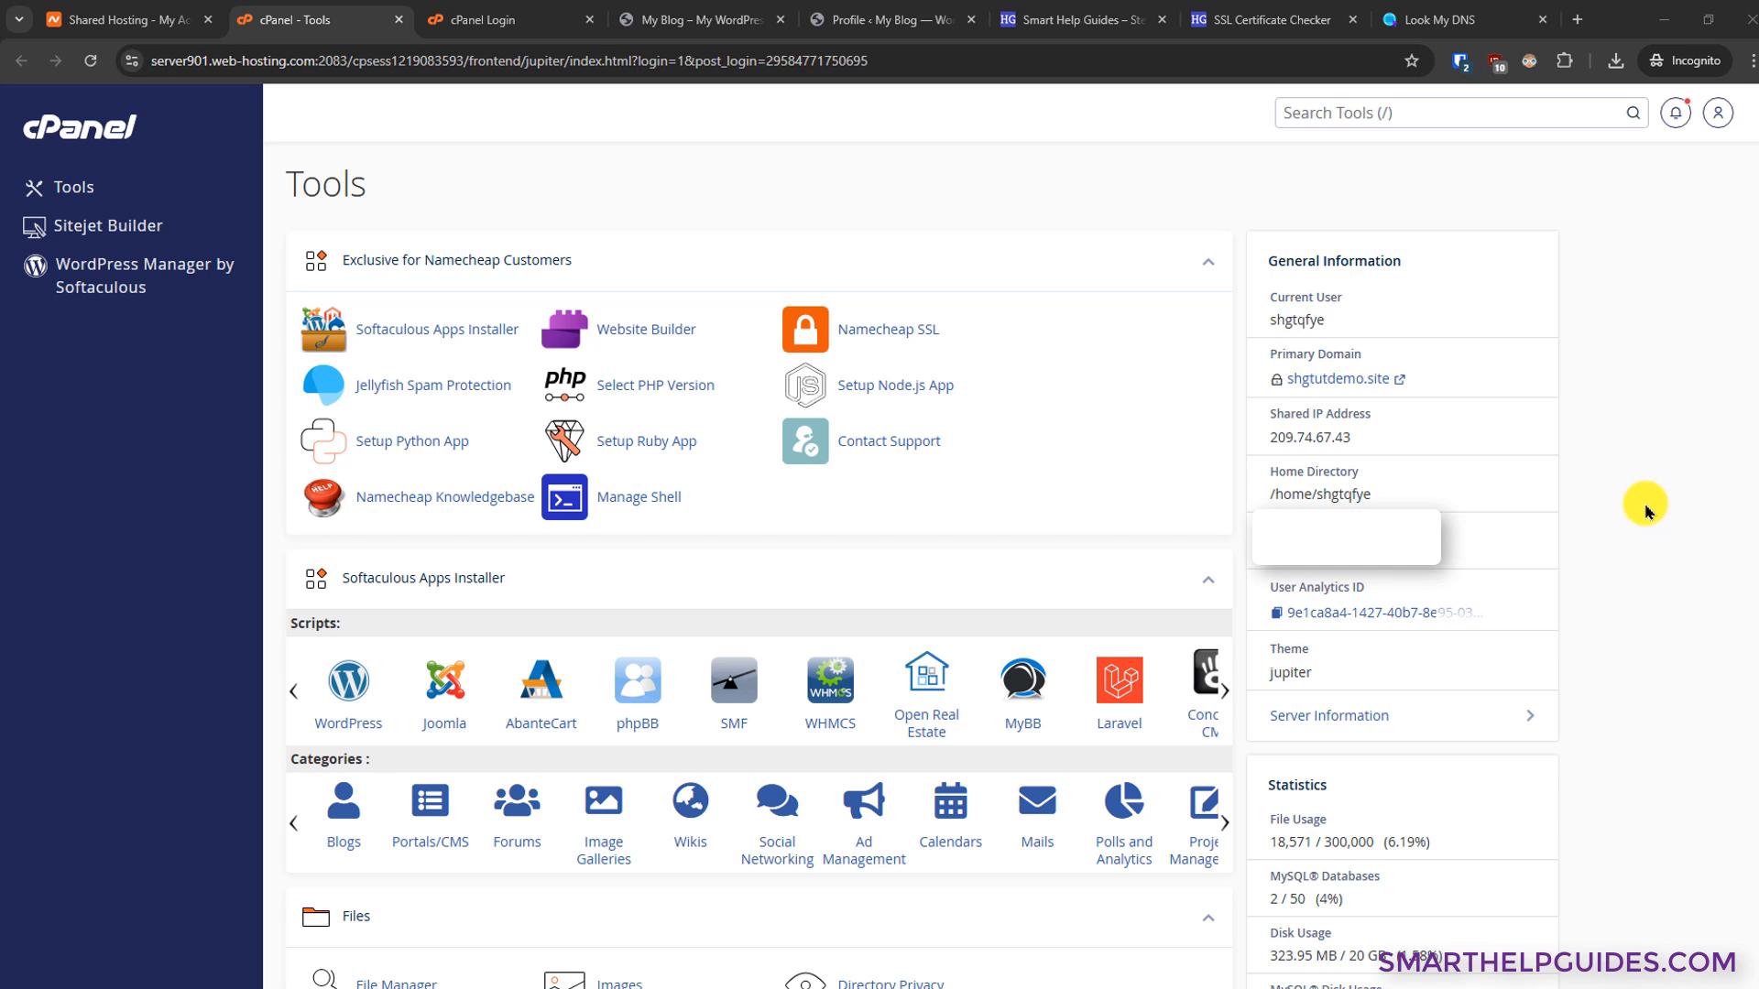
Step: Bring up the cPanel login form for Namecheap hosting at domain.com:2083
click(491, 18)
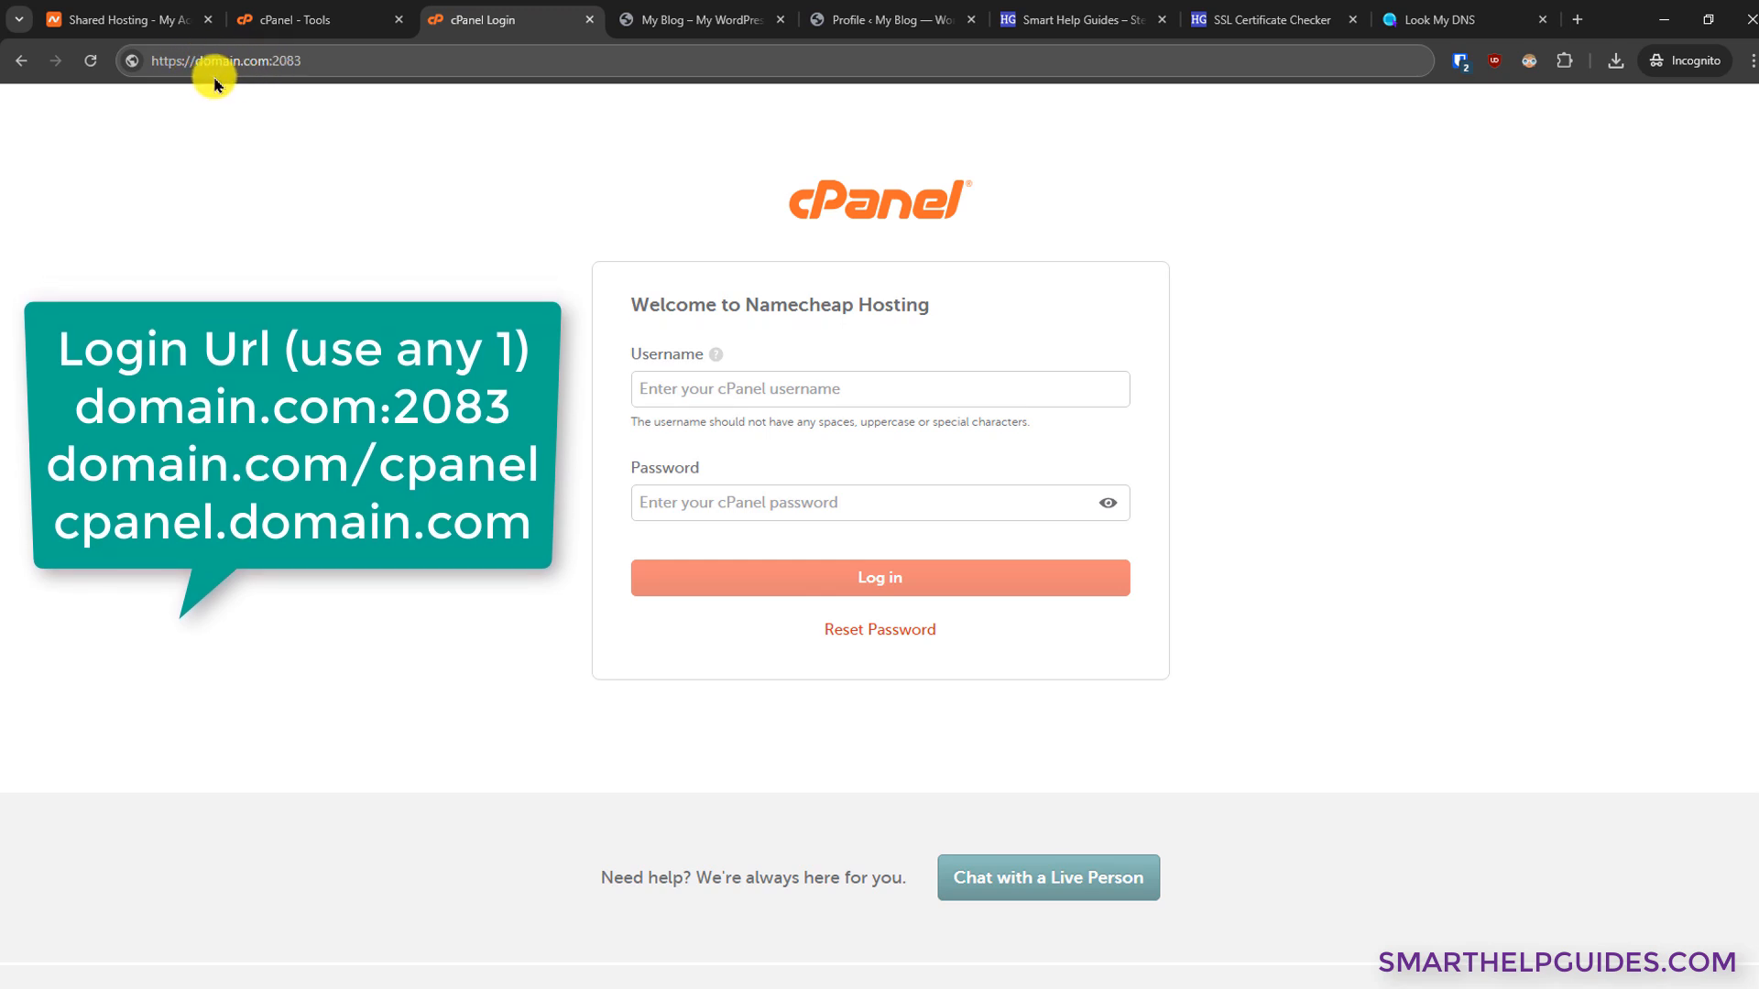
mouse_move(759, 200)
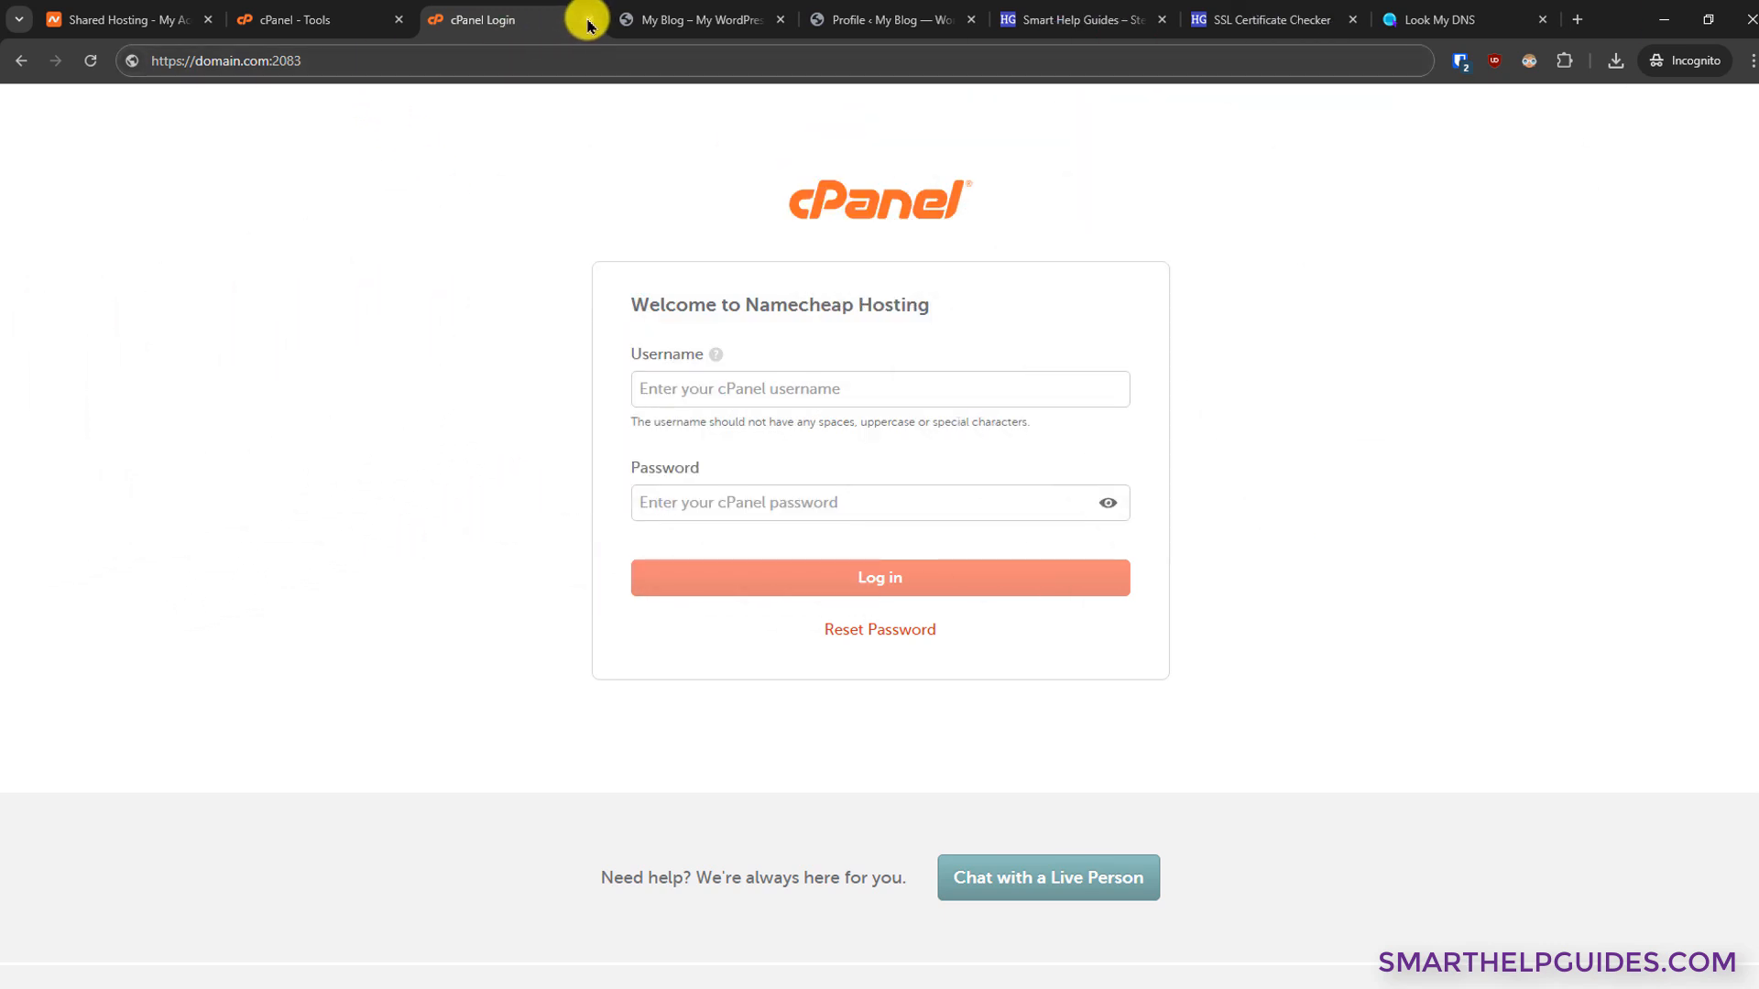
Step: Search the cPanel Tools page for 'wordpress' to list WordPress Manager by Softaculous
click(879, 577)
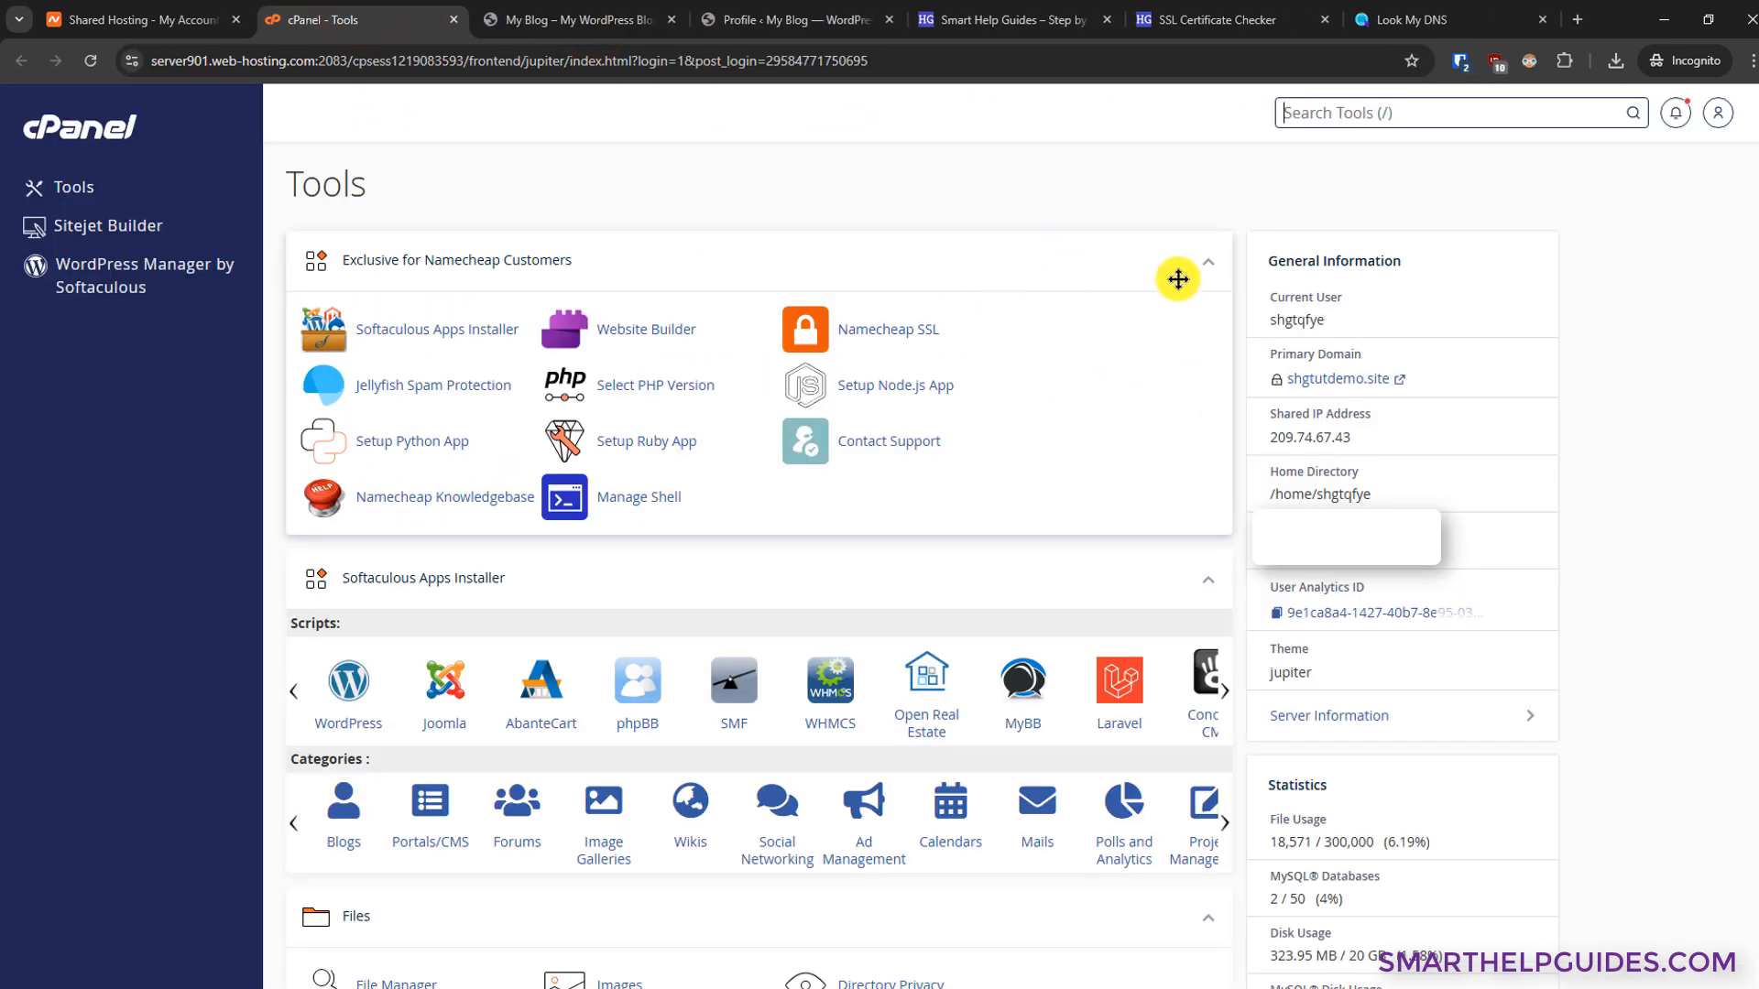
mouse_move(1187, 348)
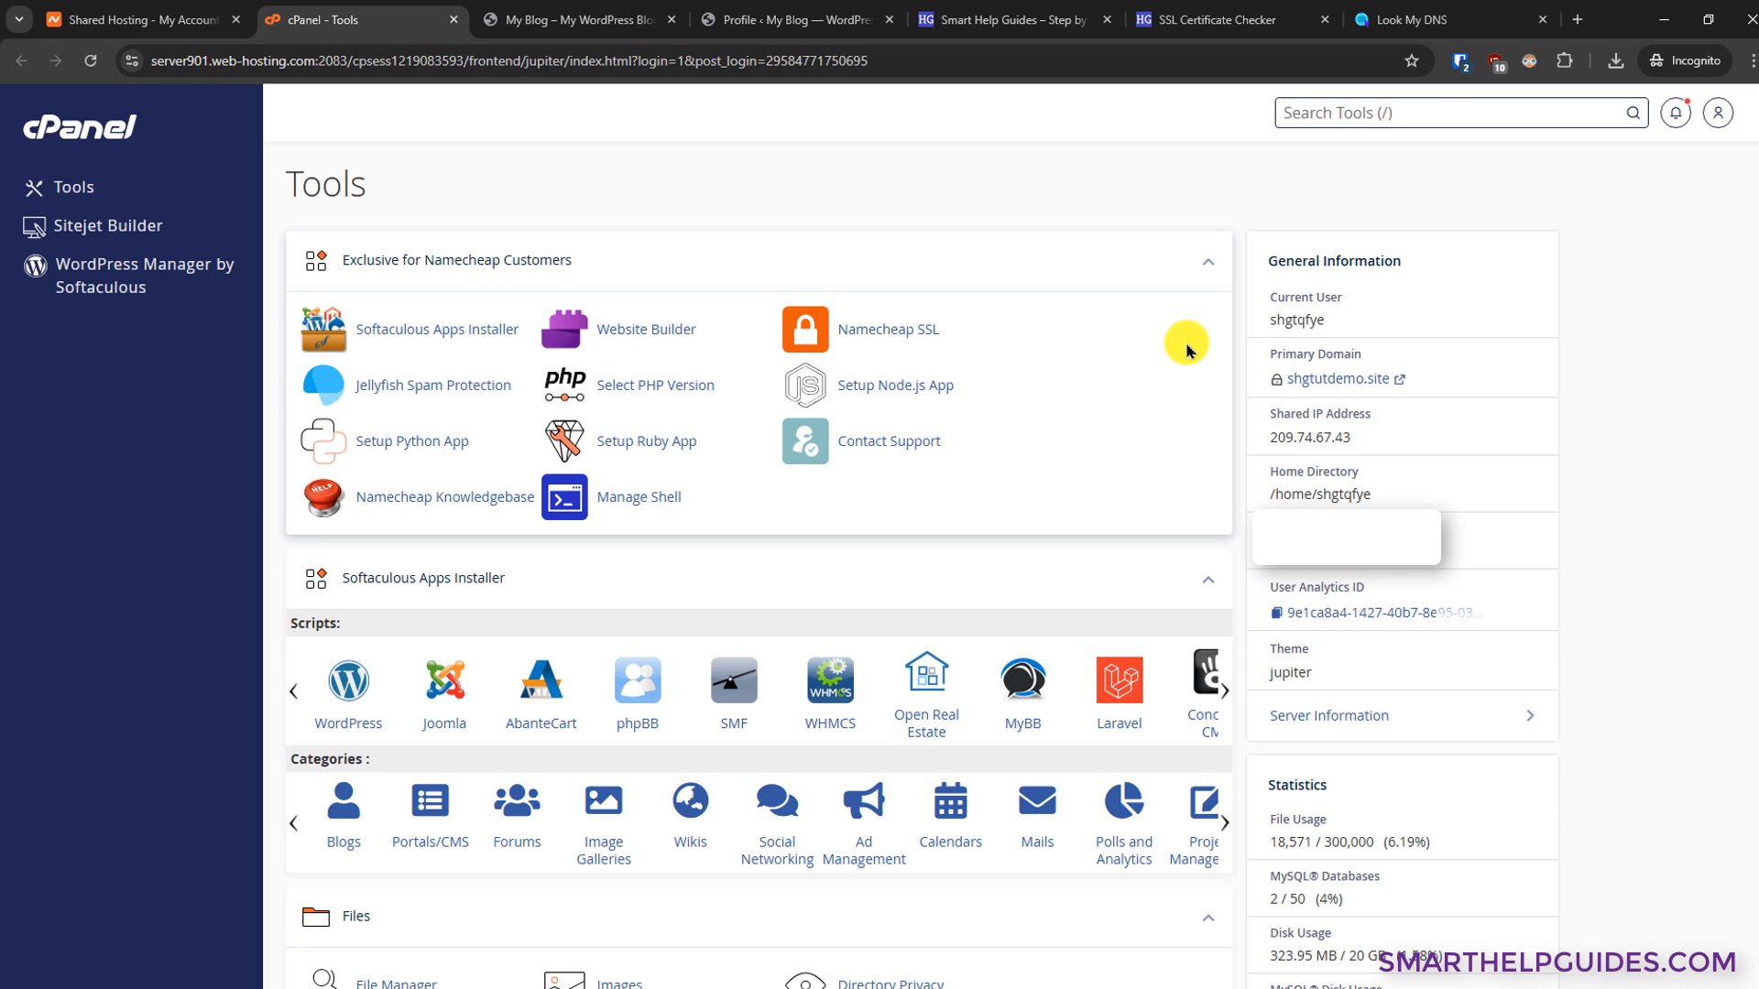
mouse_move(462, 304)
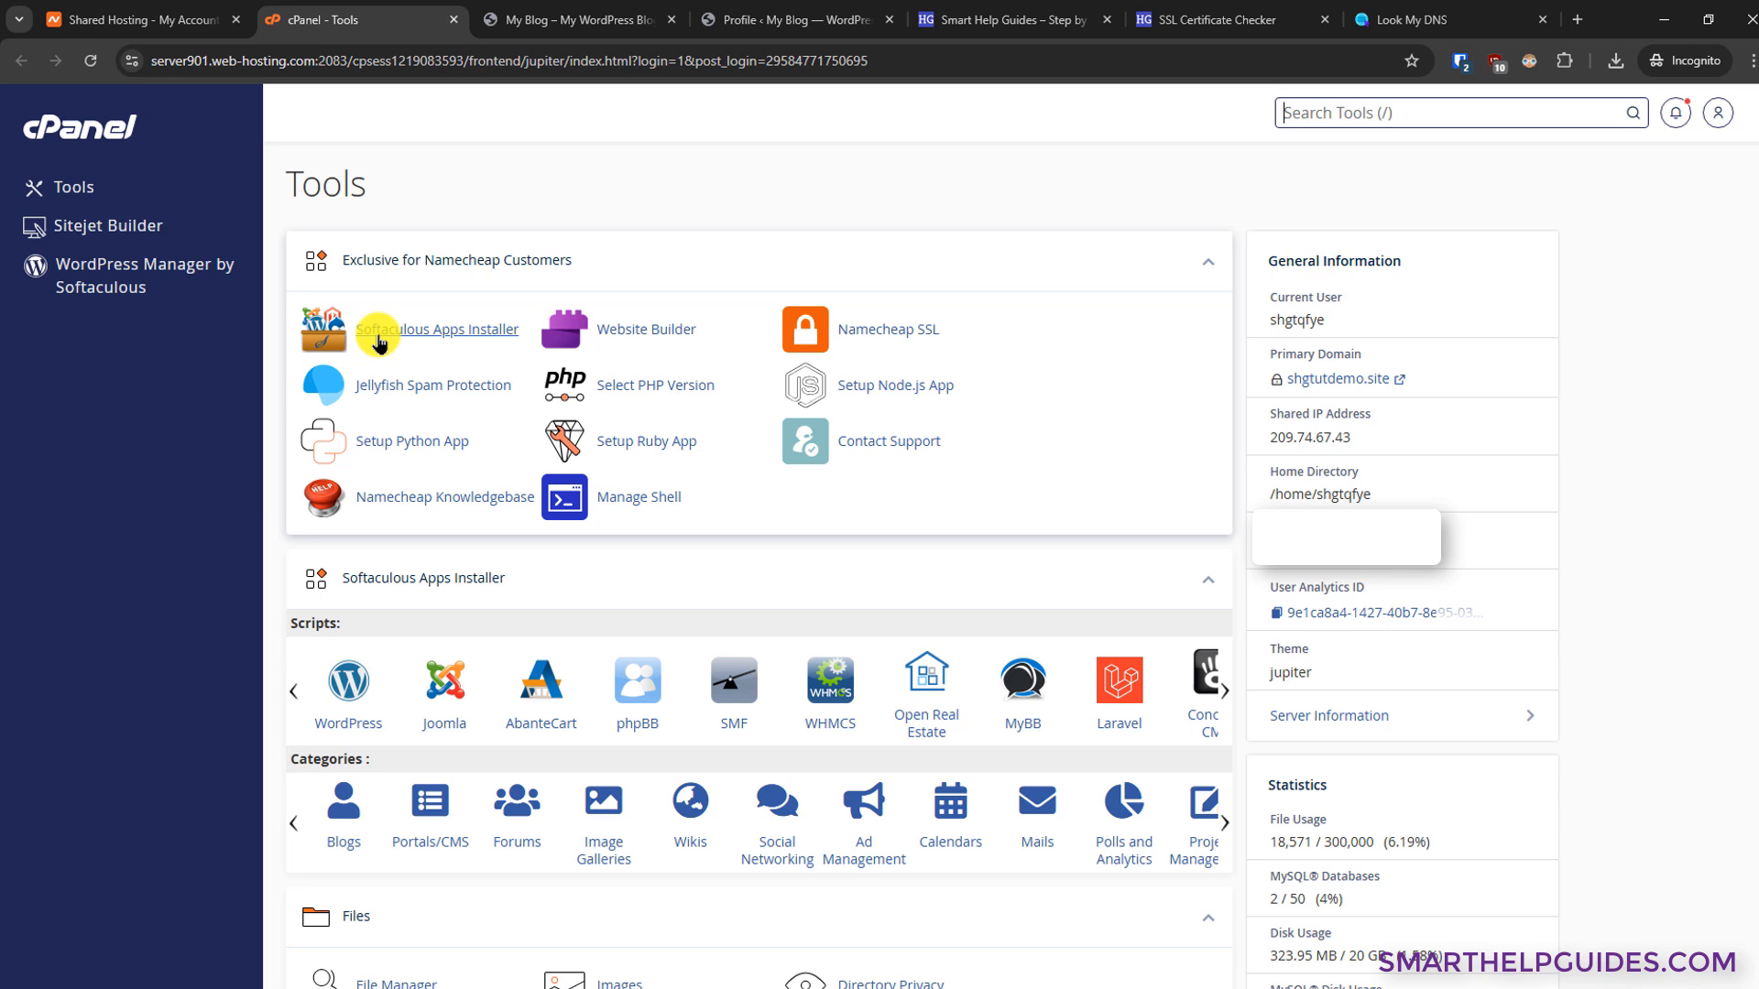
mouse_move(488, 301)
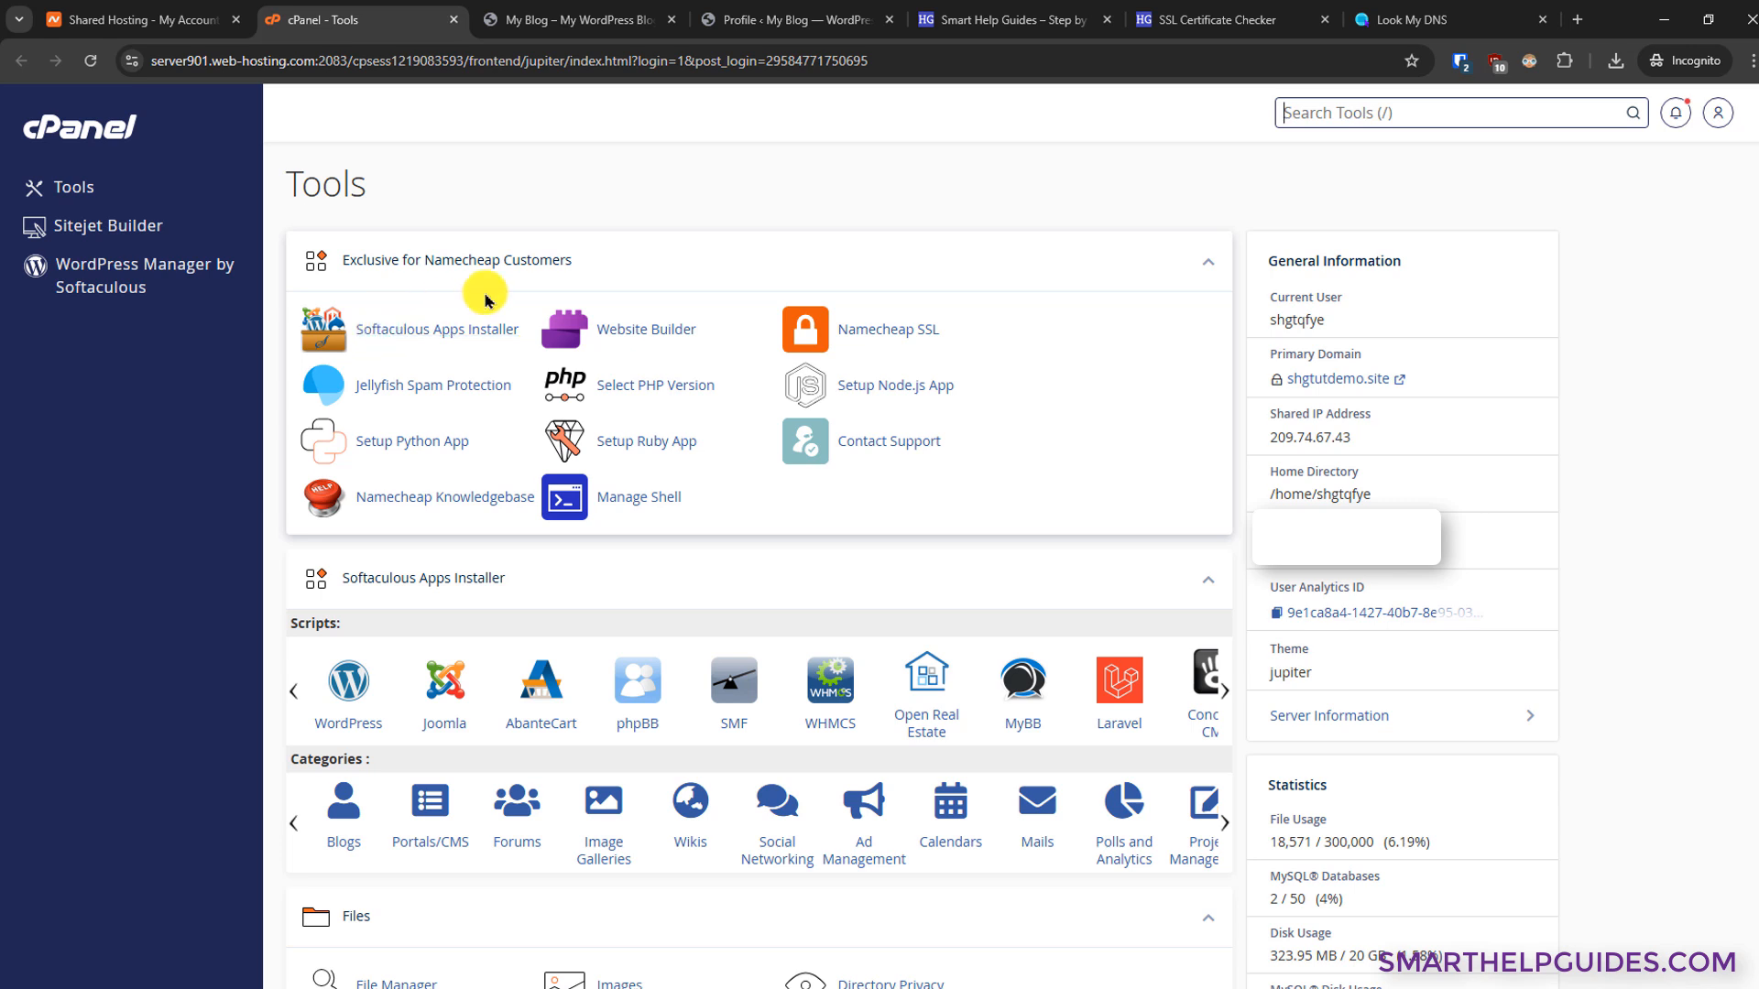
scroll(down, 3)
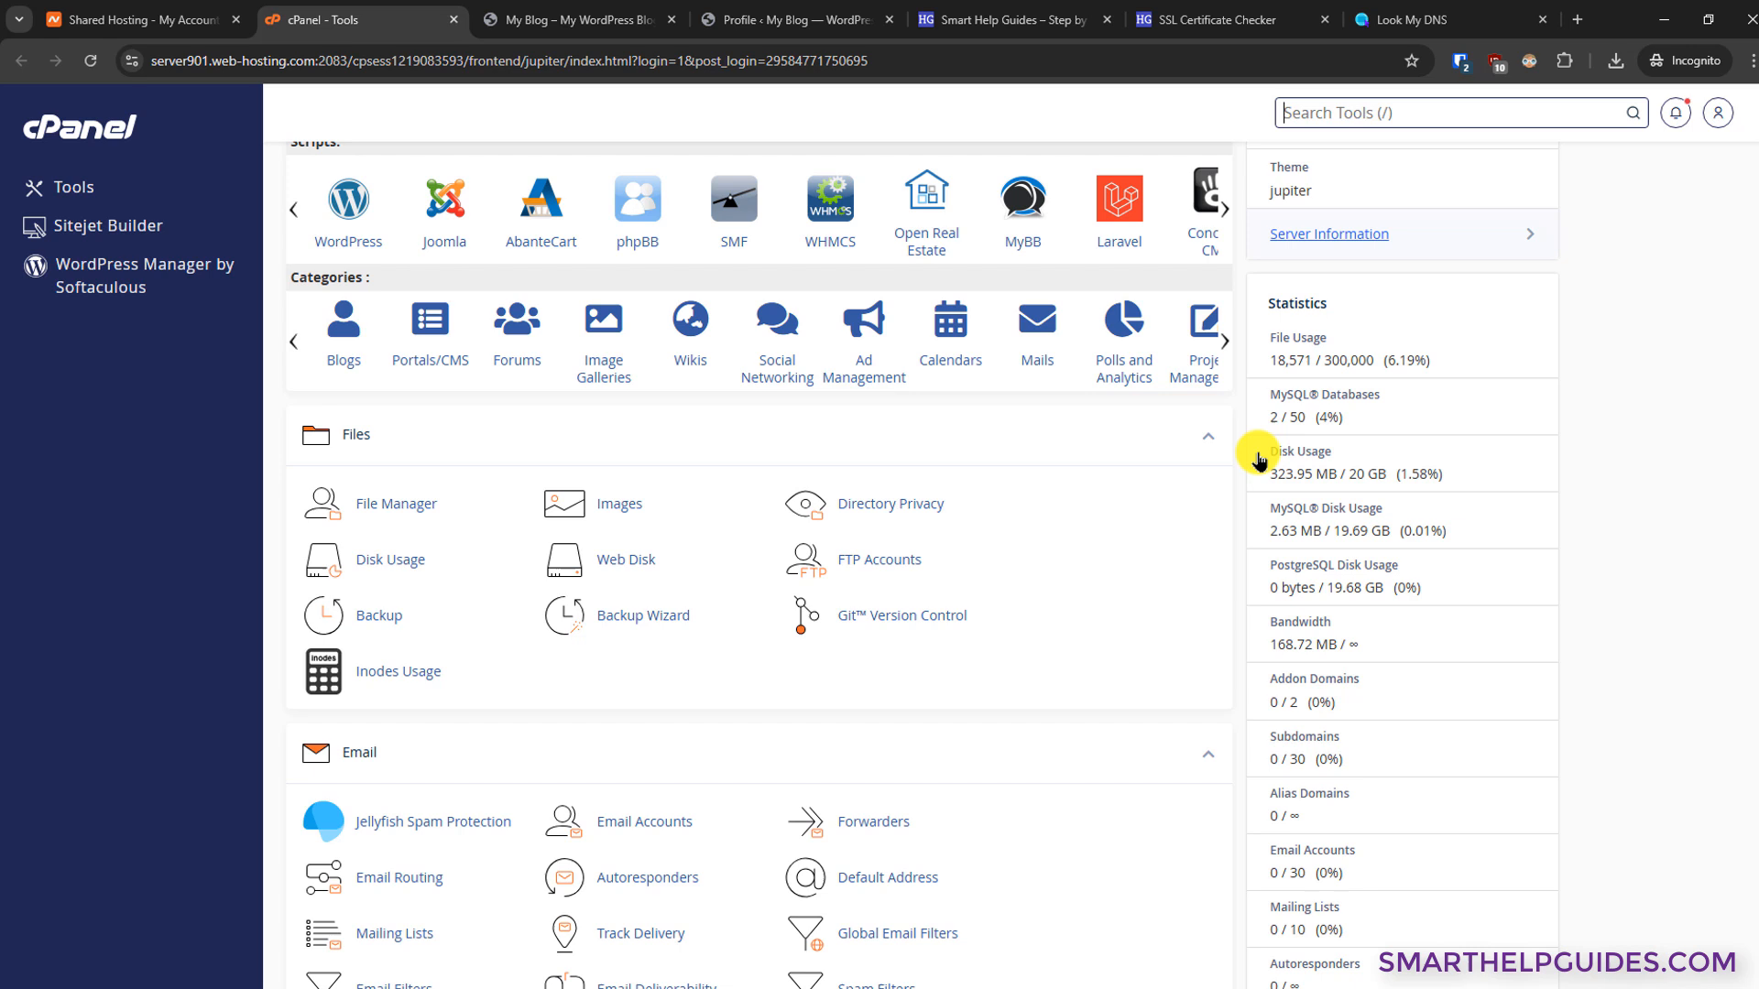
scroll(down, 3)
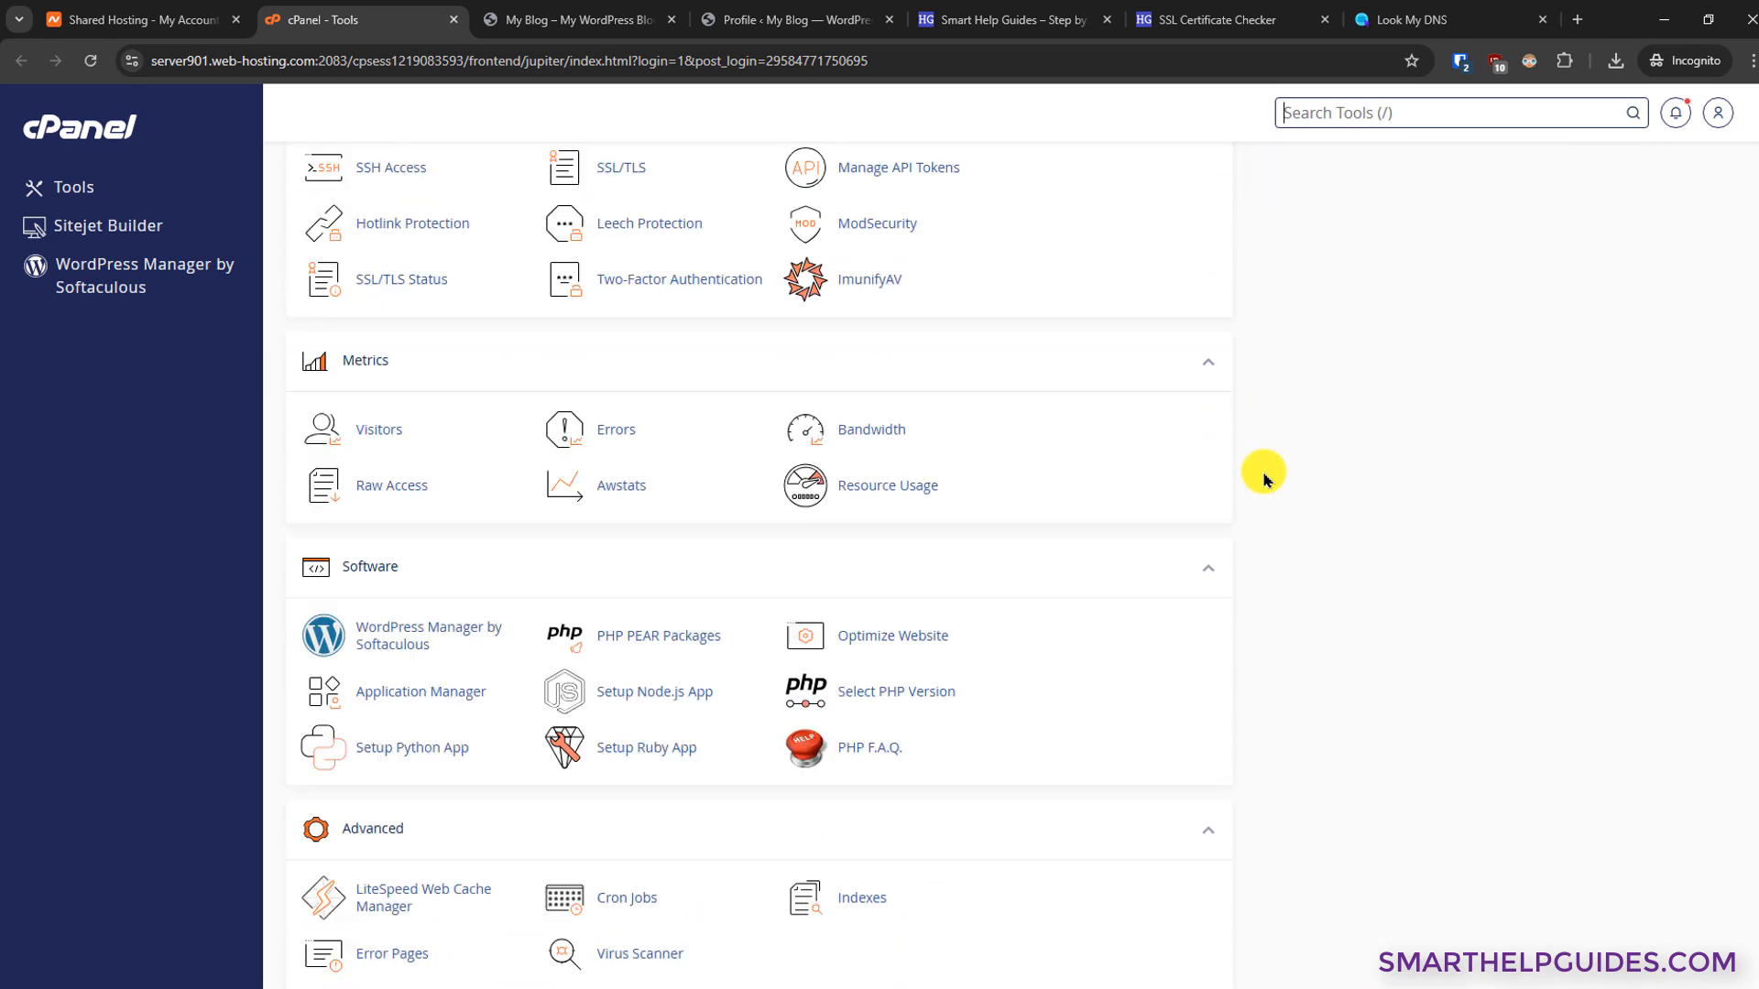
scroll(down, 3)
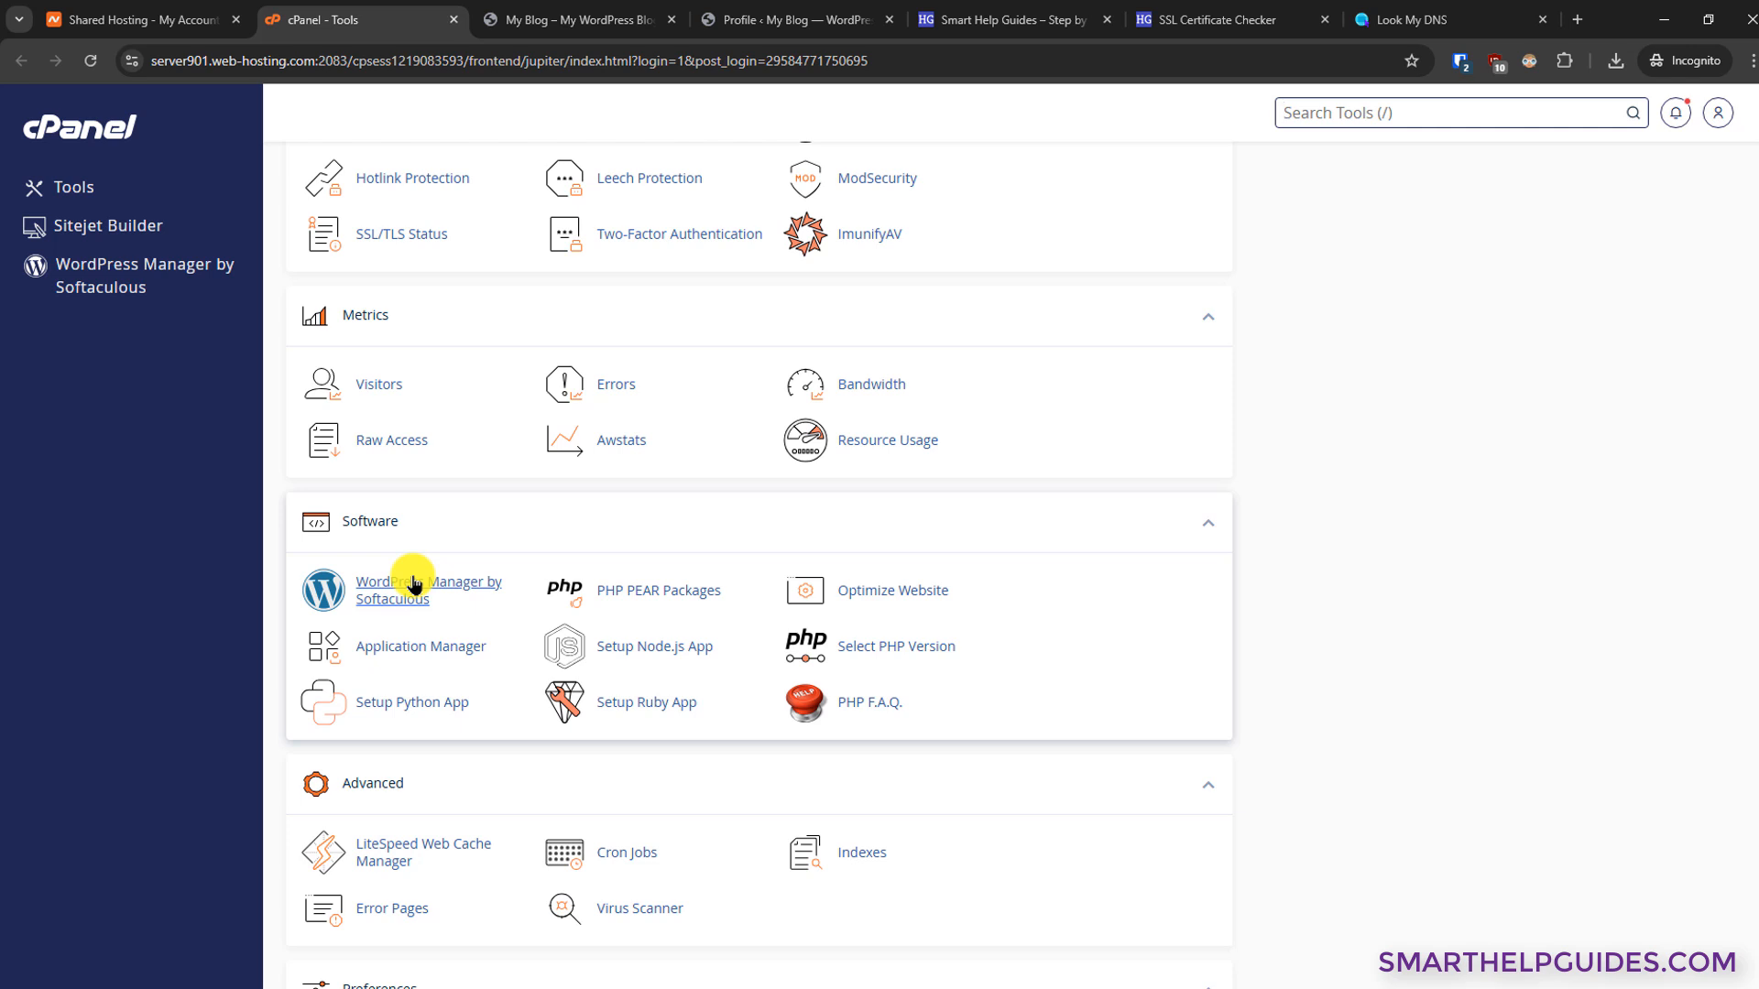
mouse_move(1270, 282)
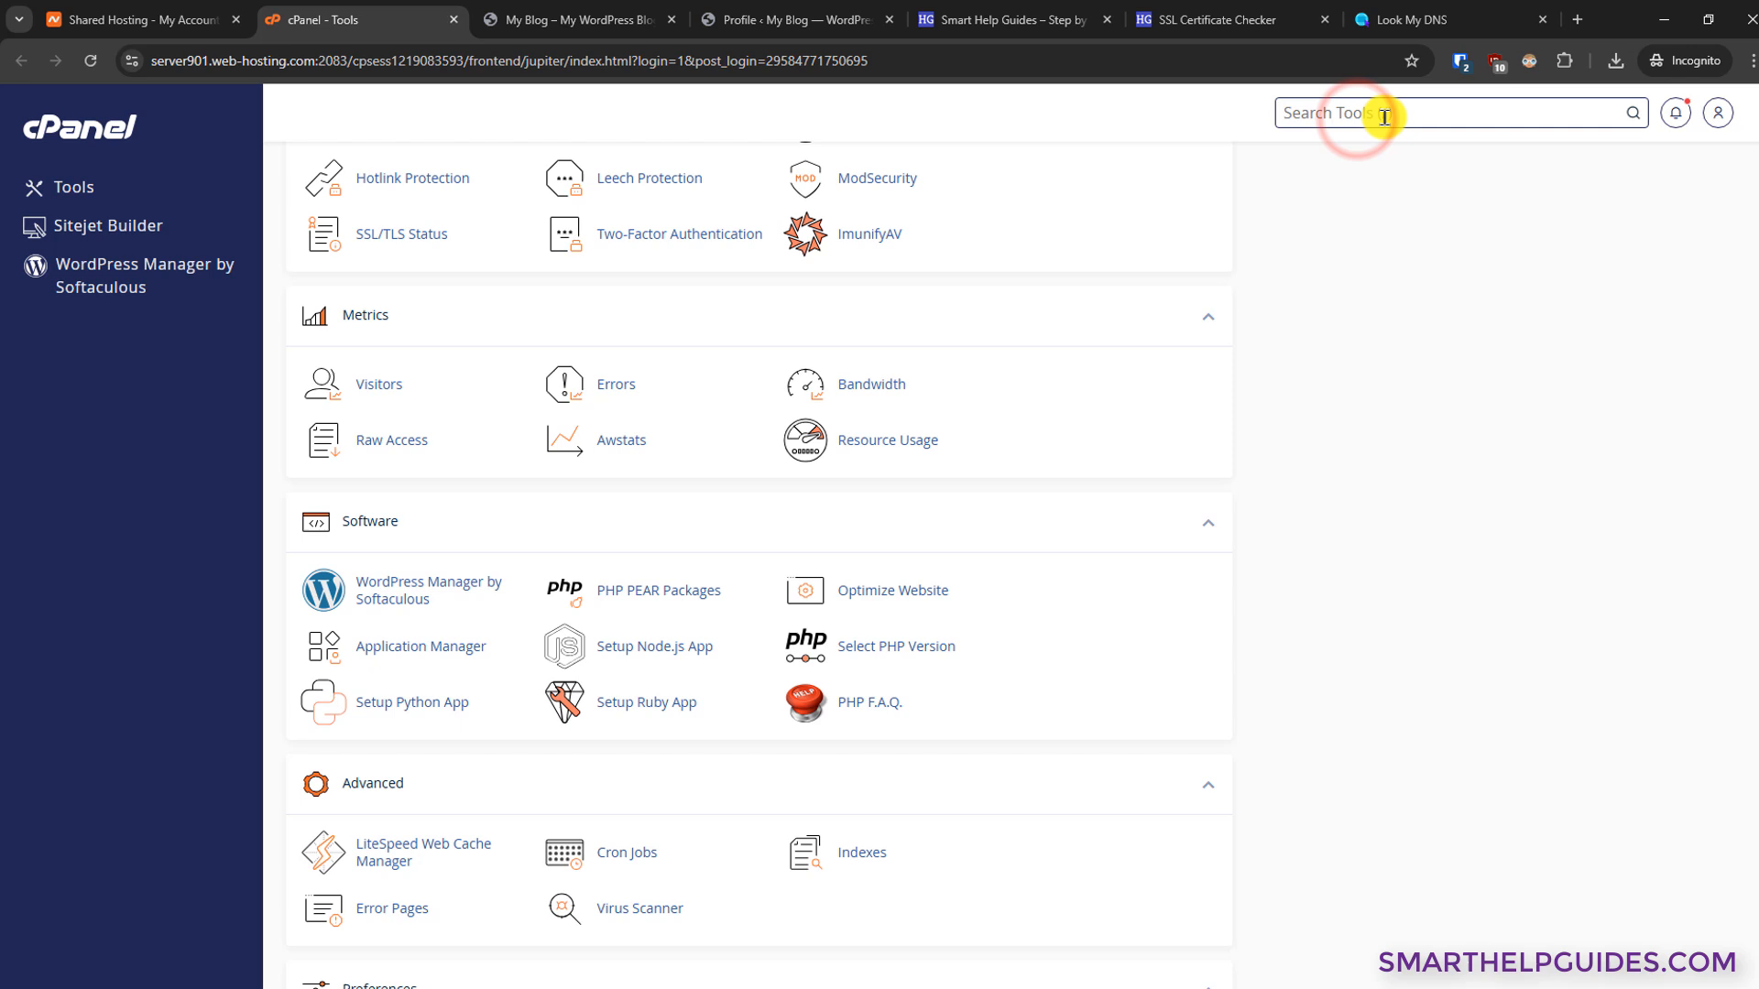
text(wordpress)
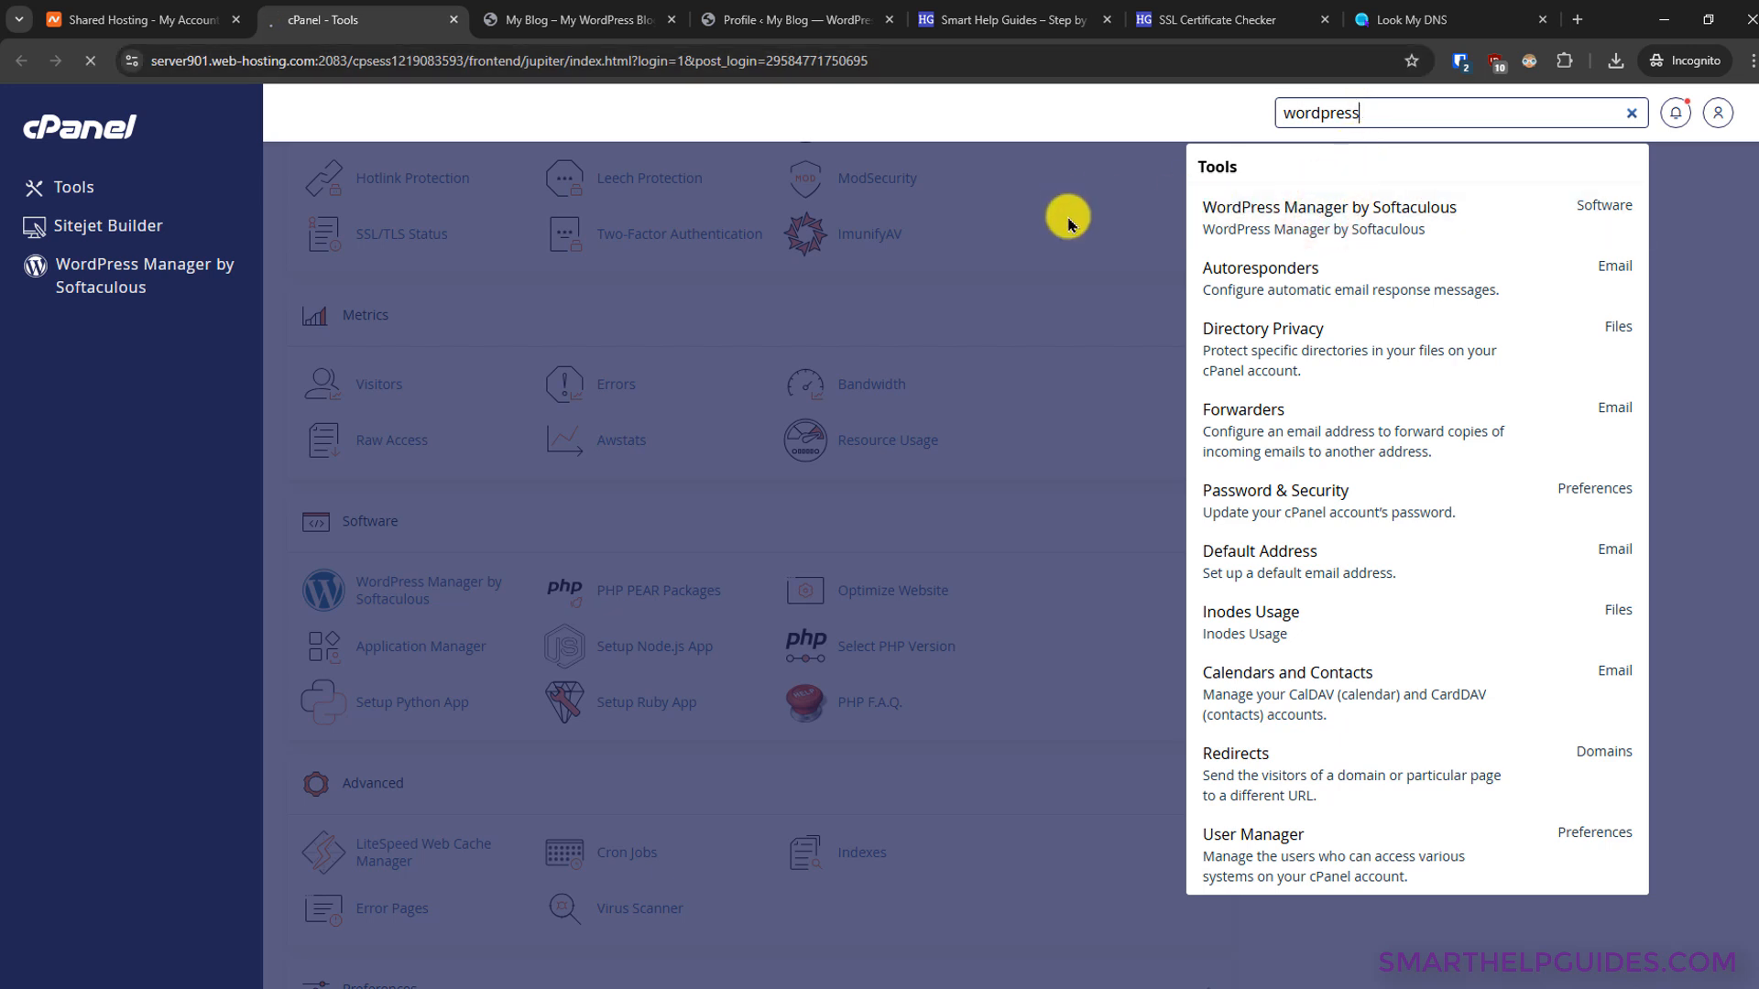
click(1328, 216)
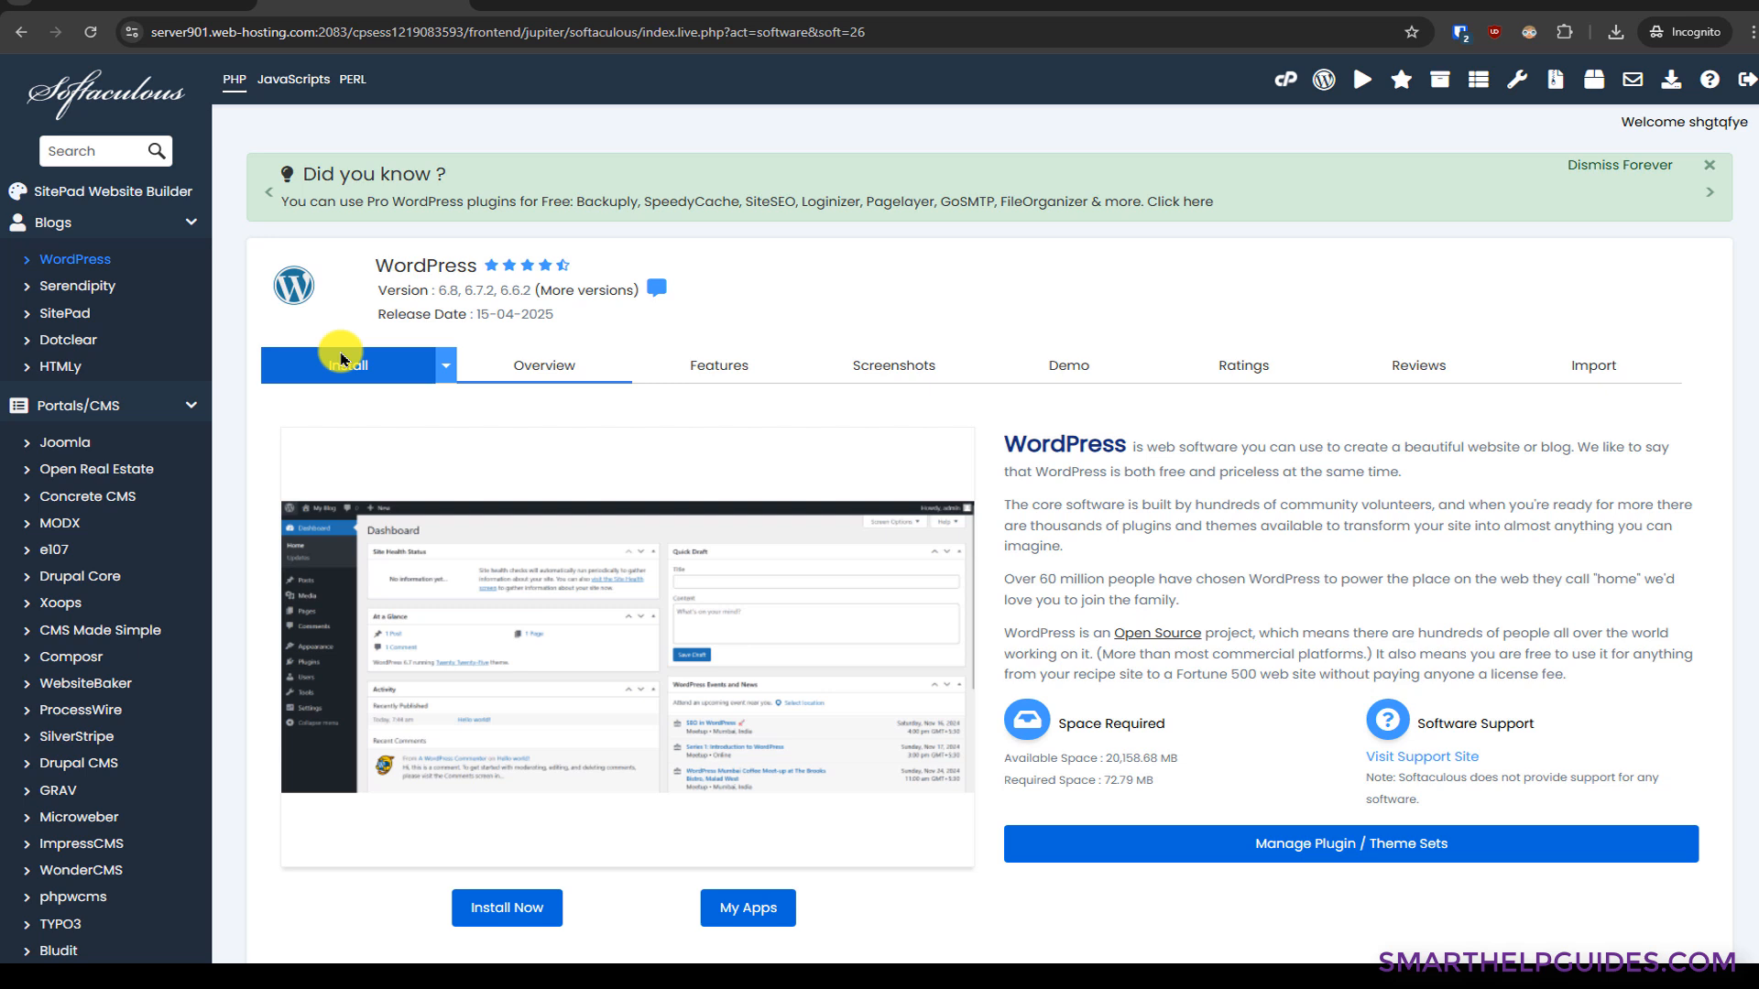
mouse_move(360, 364)
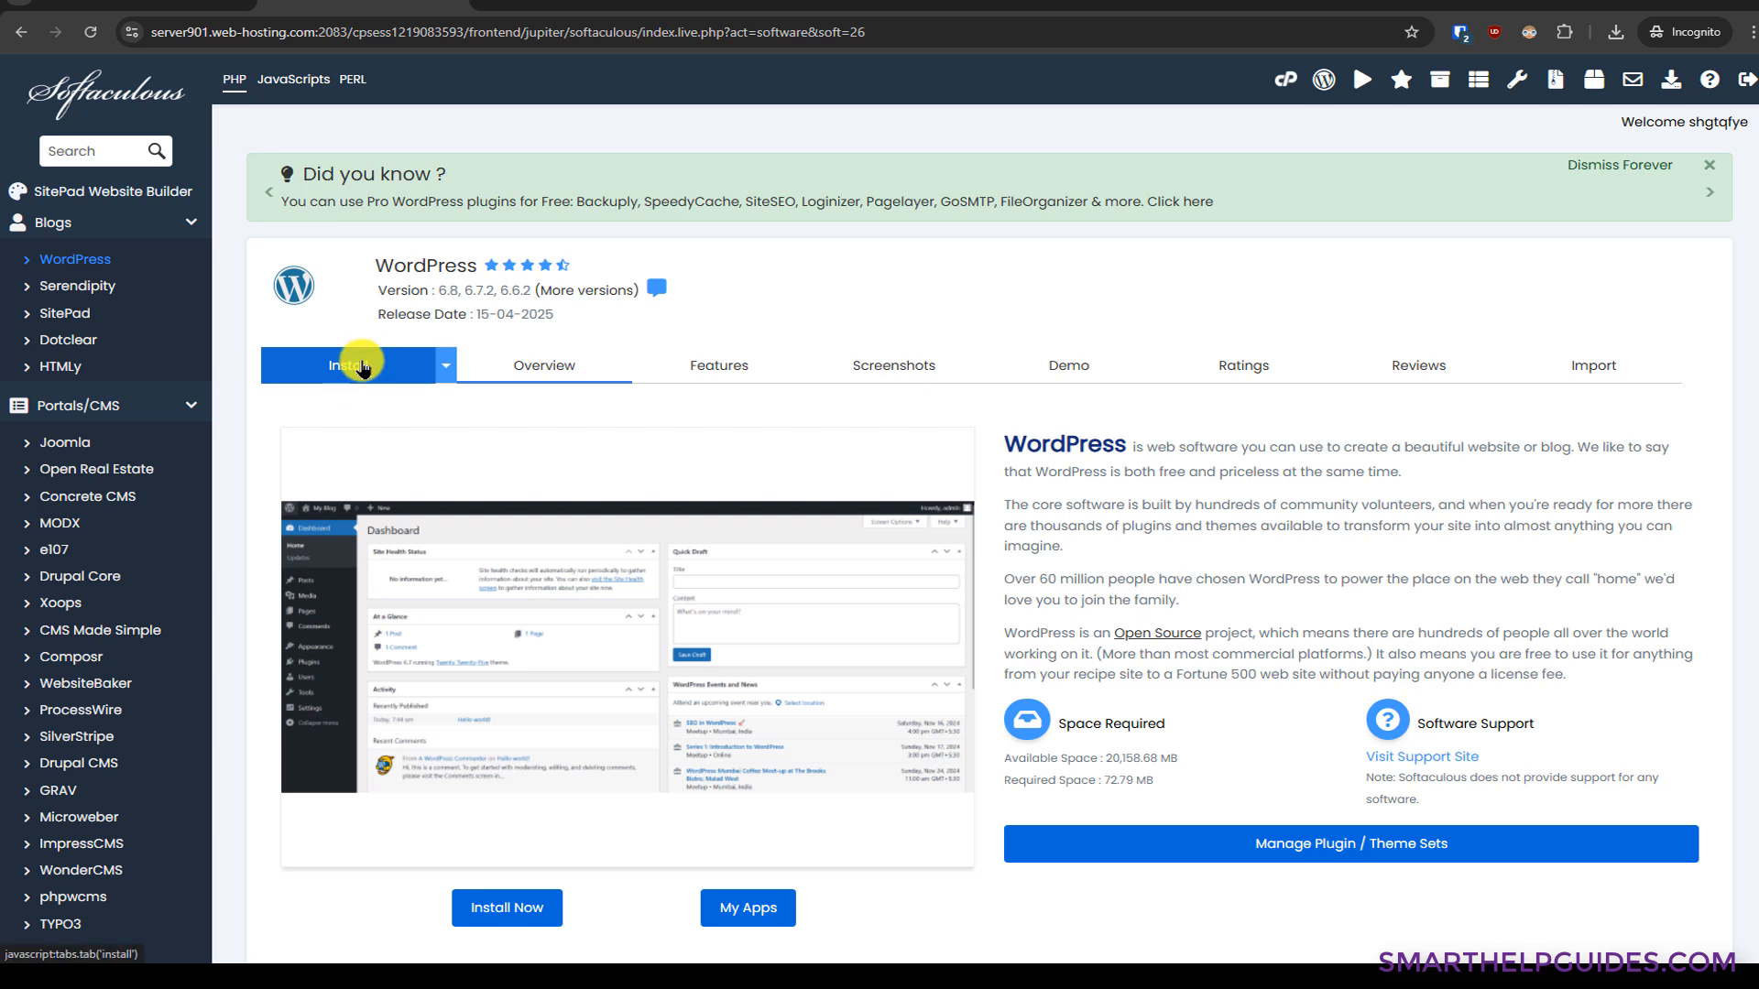
click(348, 365)
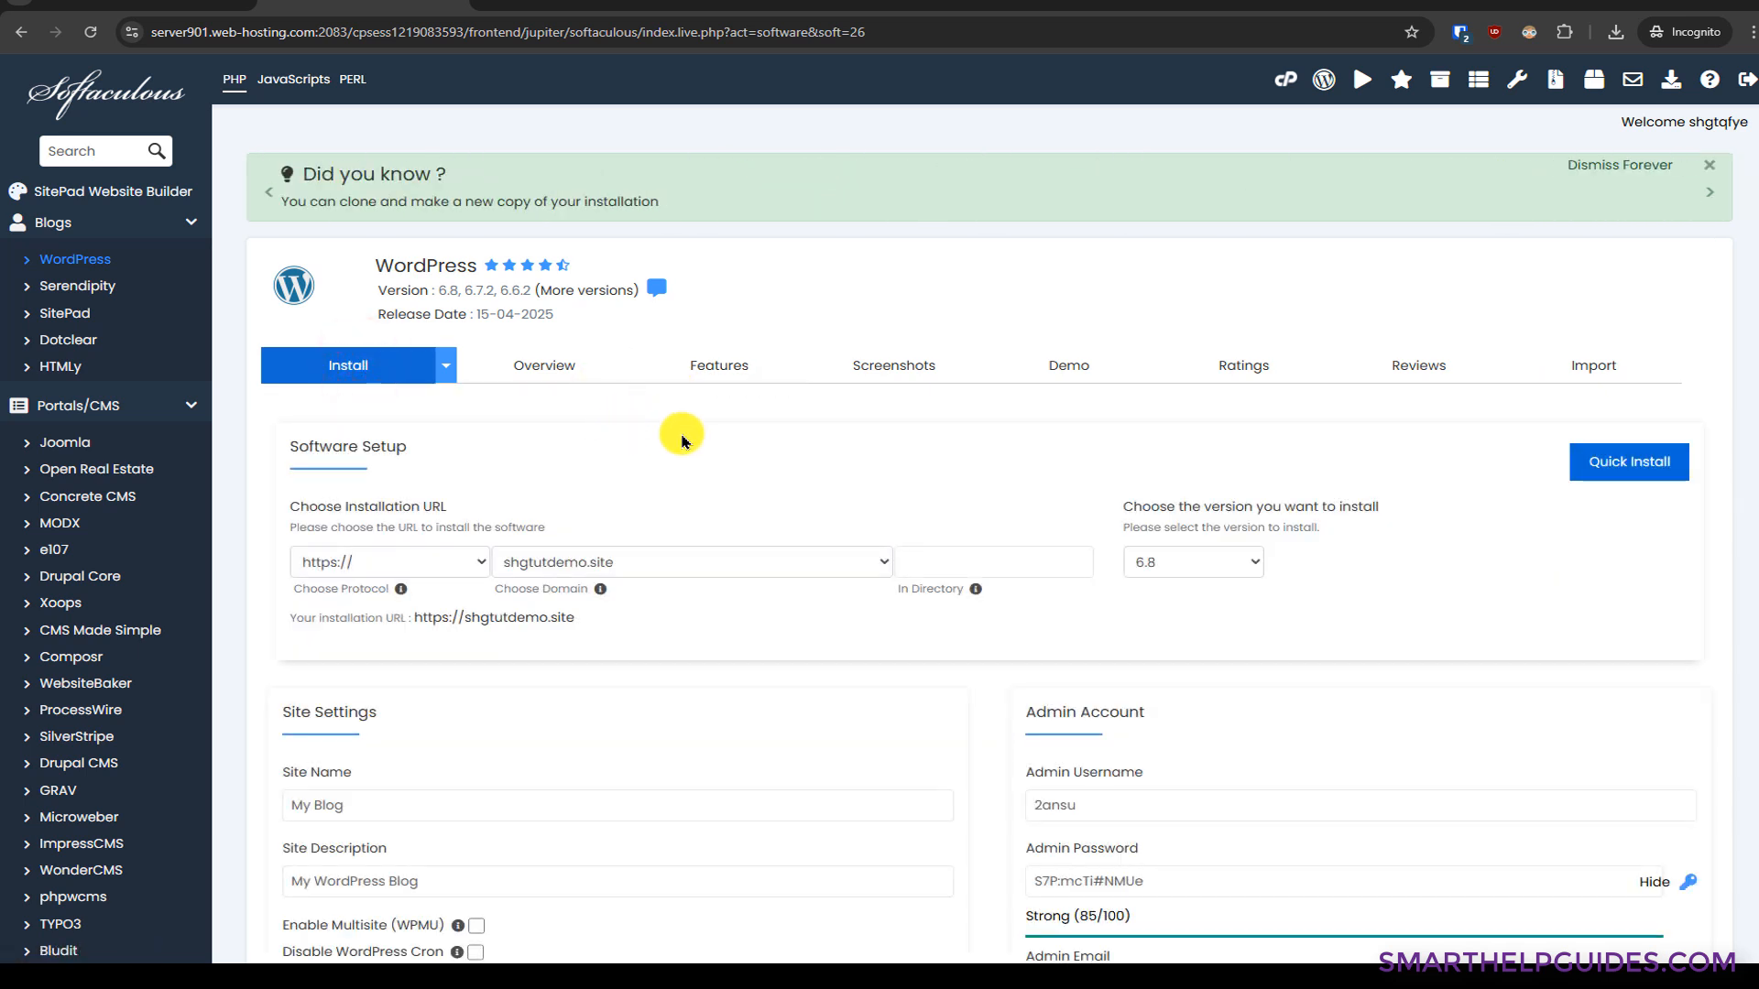
scroll(down, 3)
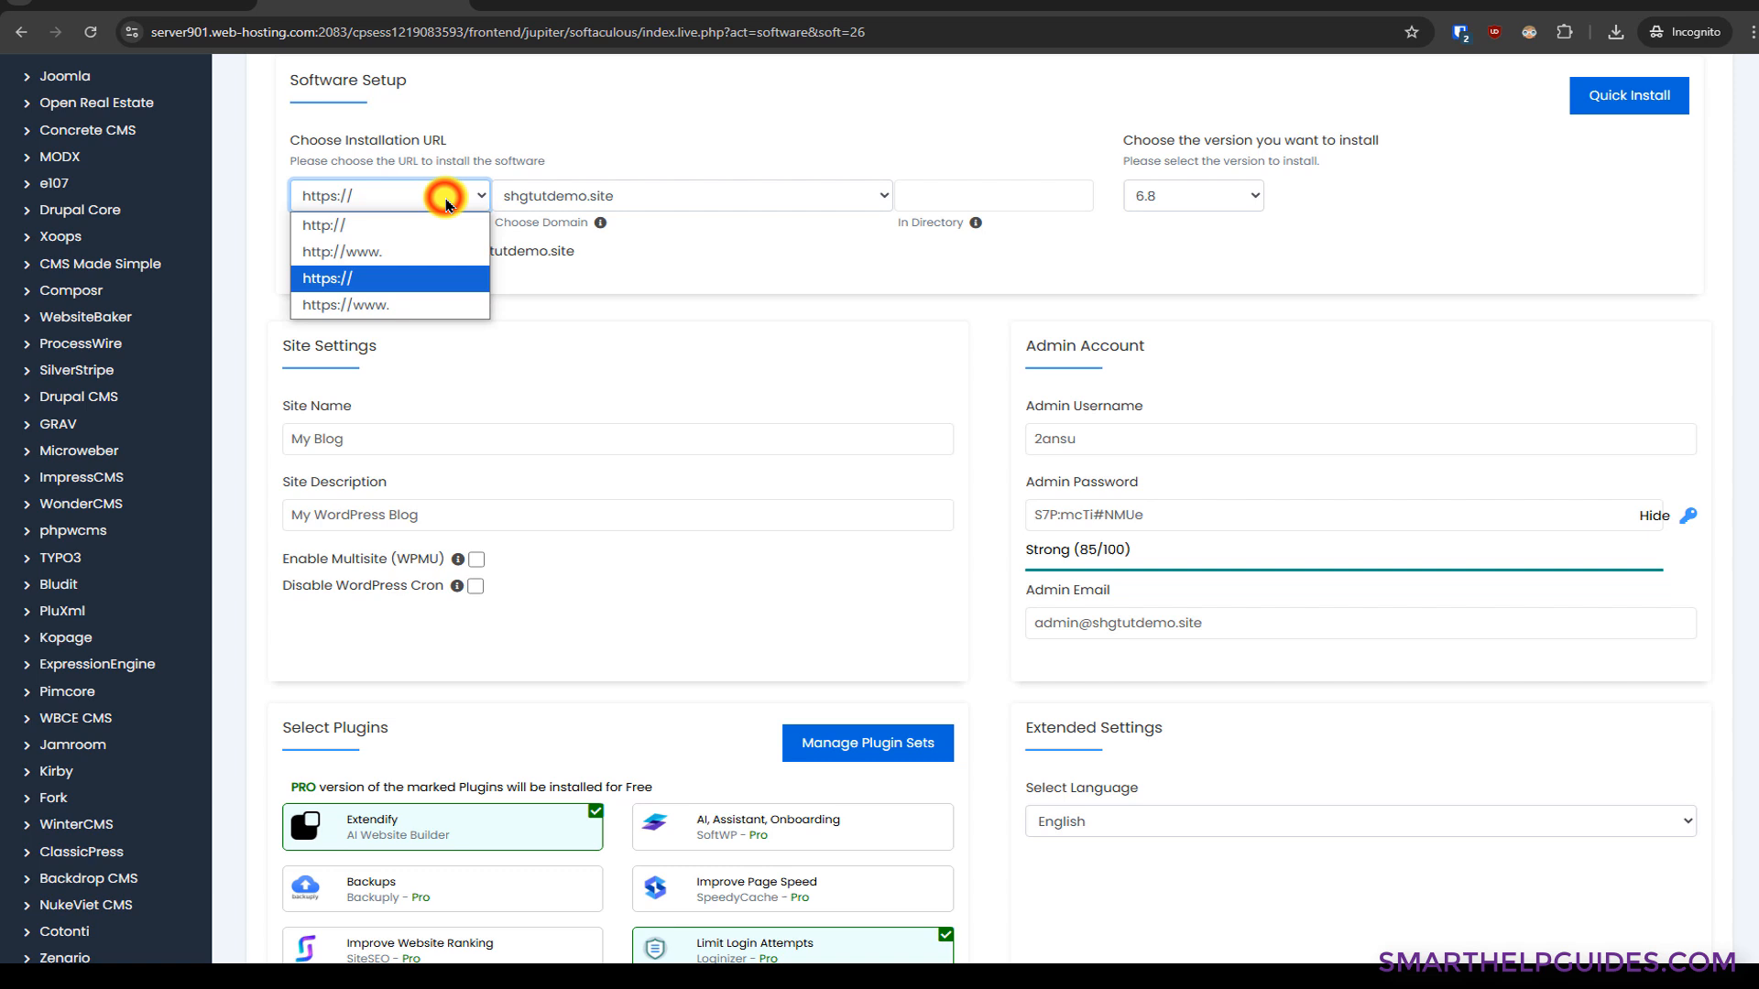
mouse_move(348, 282)
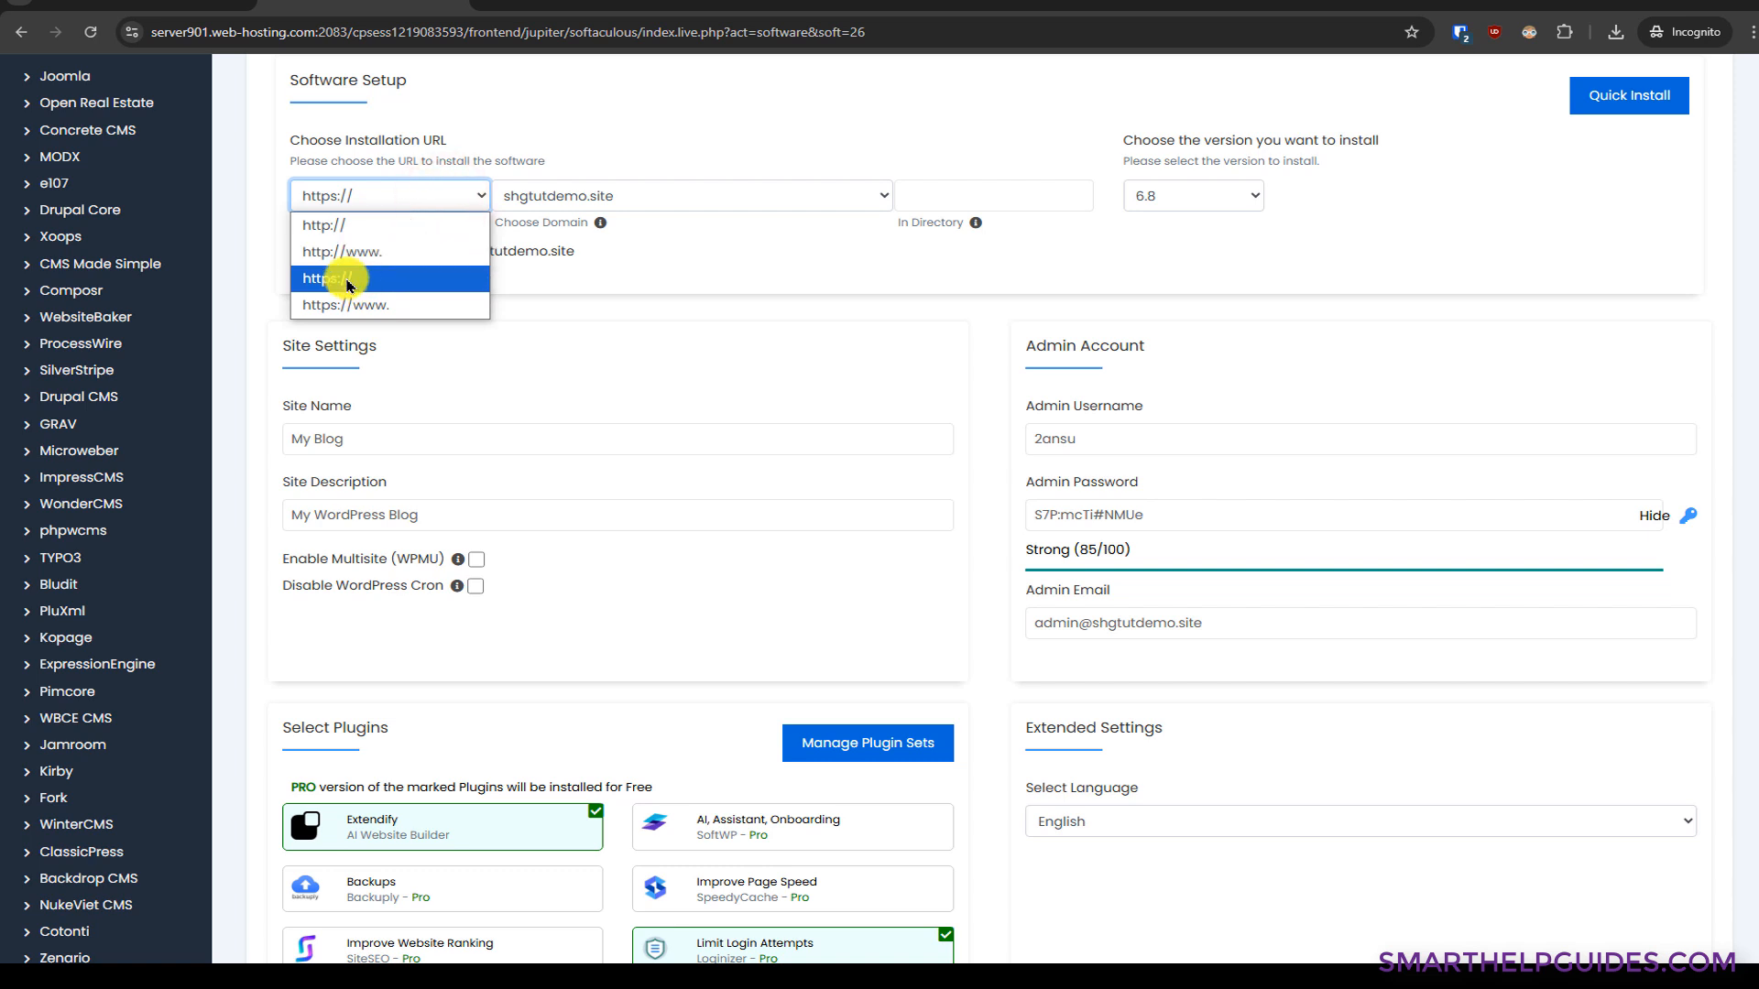
click(330, 278)
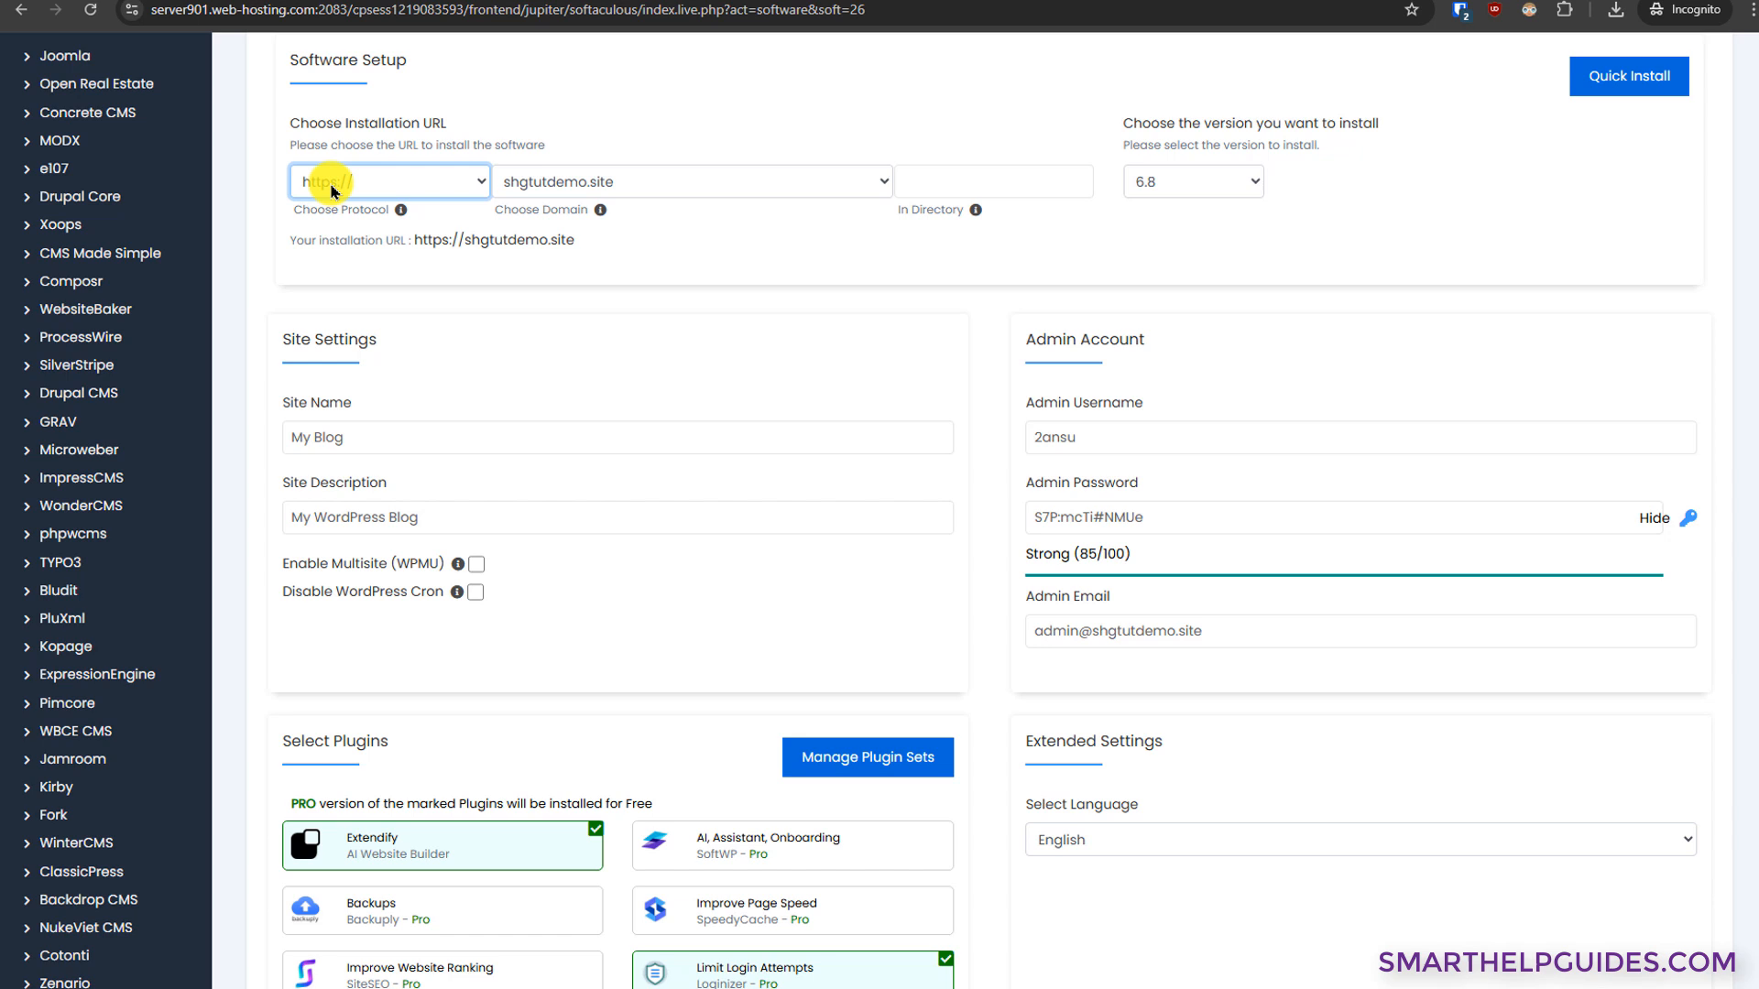
mouse_move(551, 172)
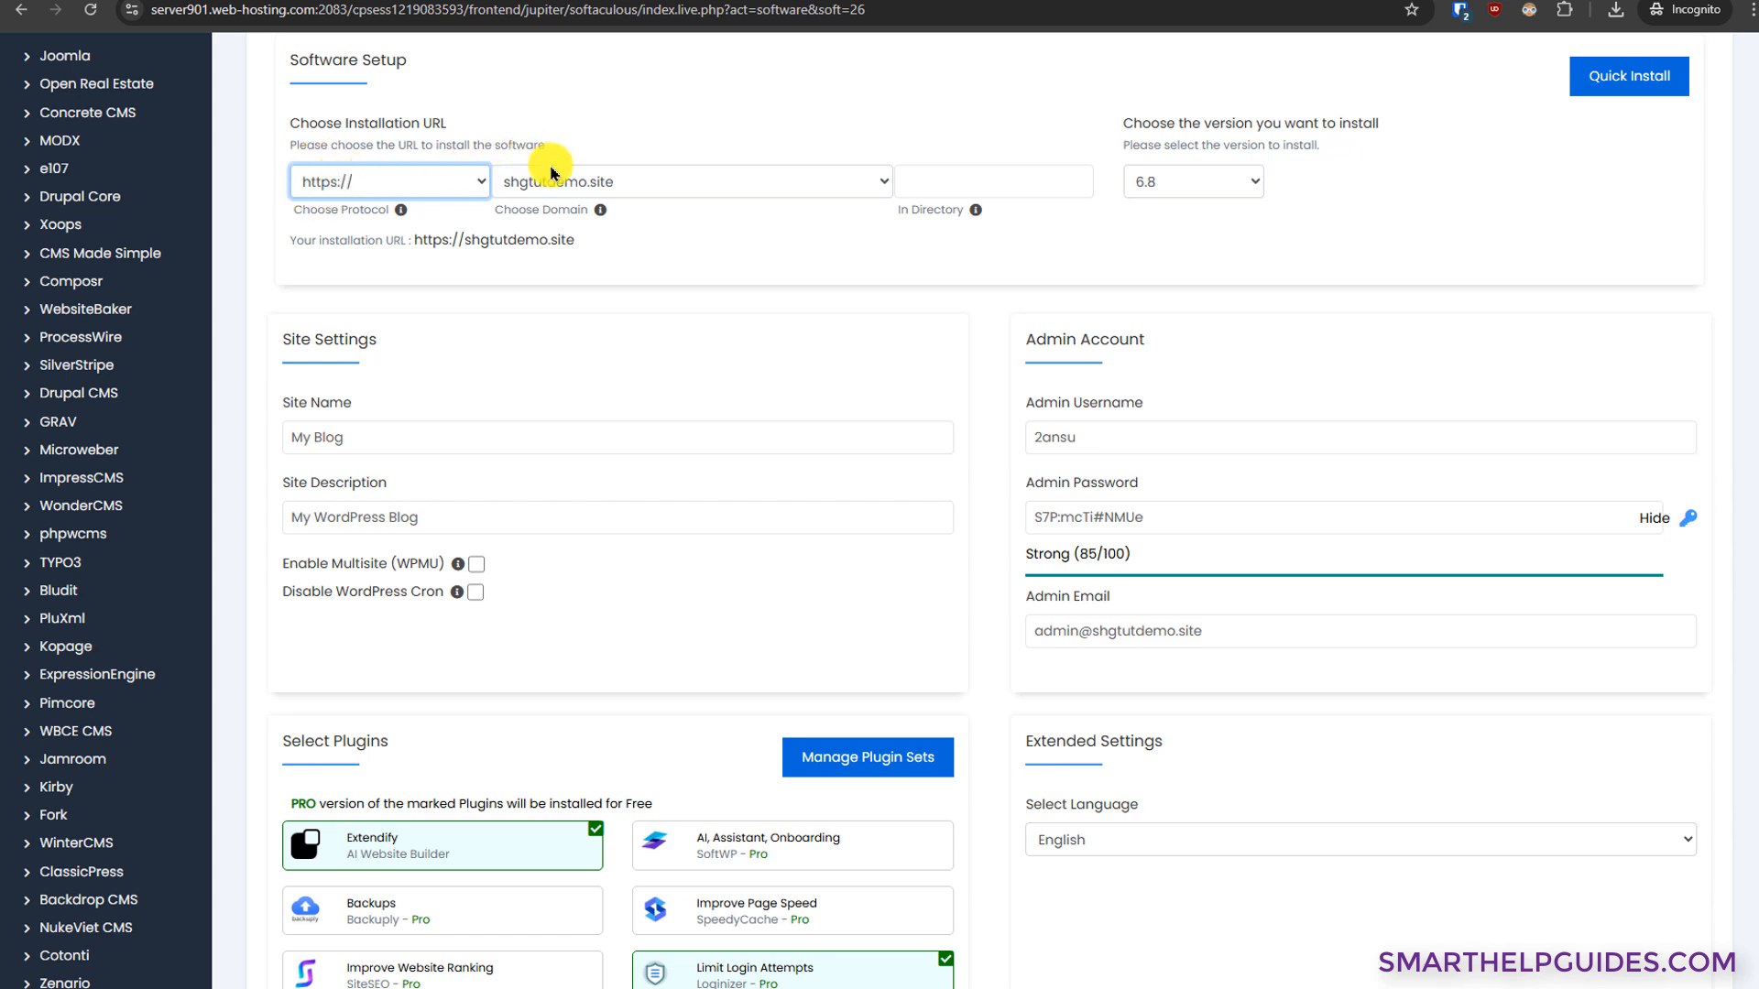
mouse_move(687, 146)
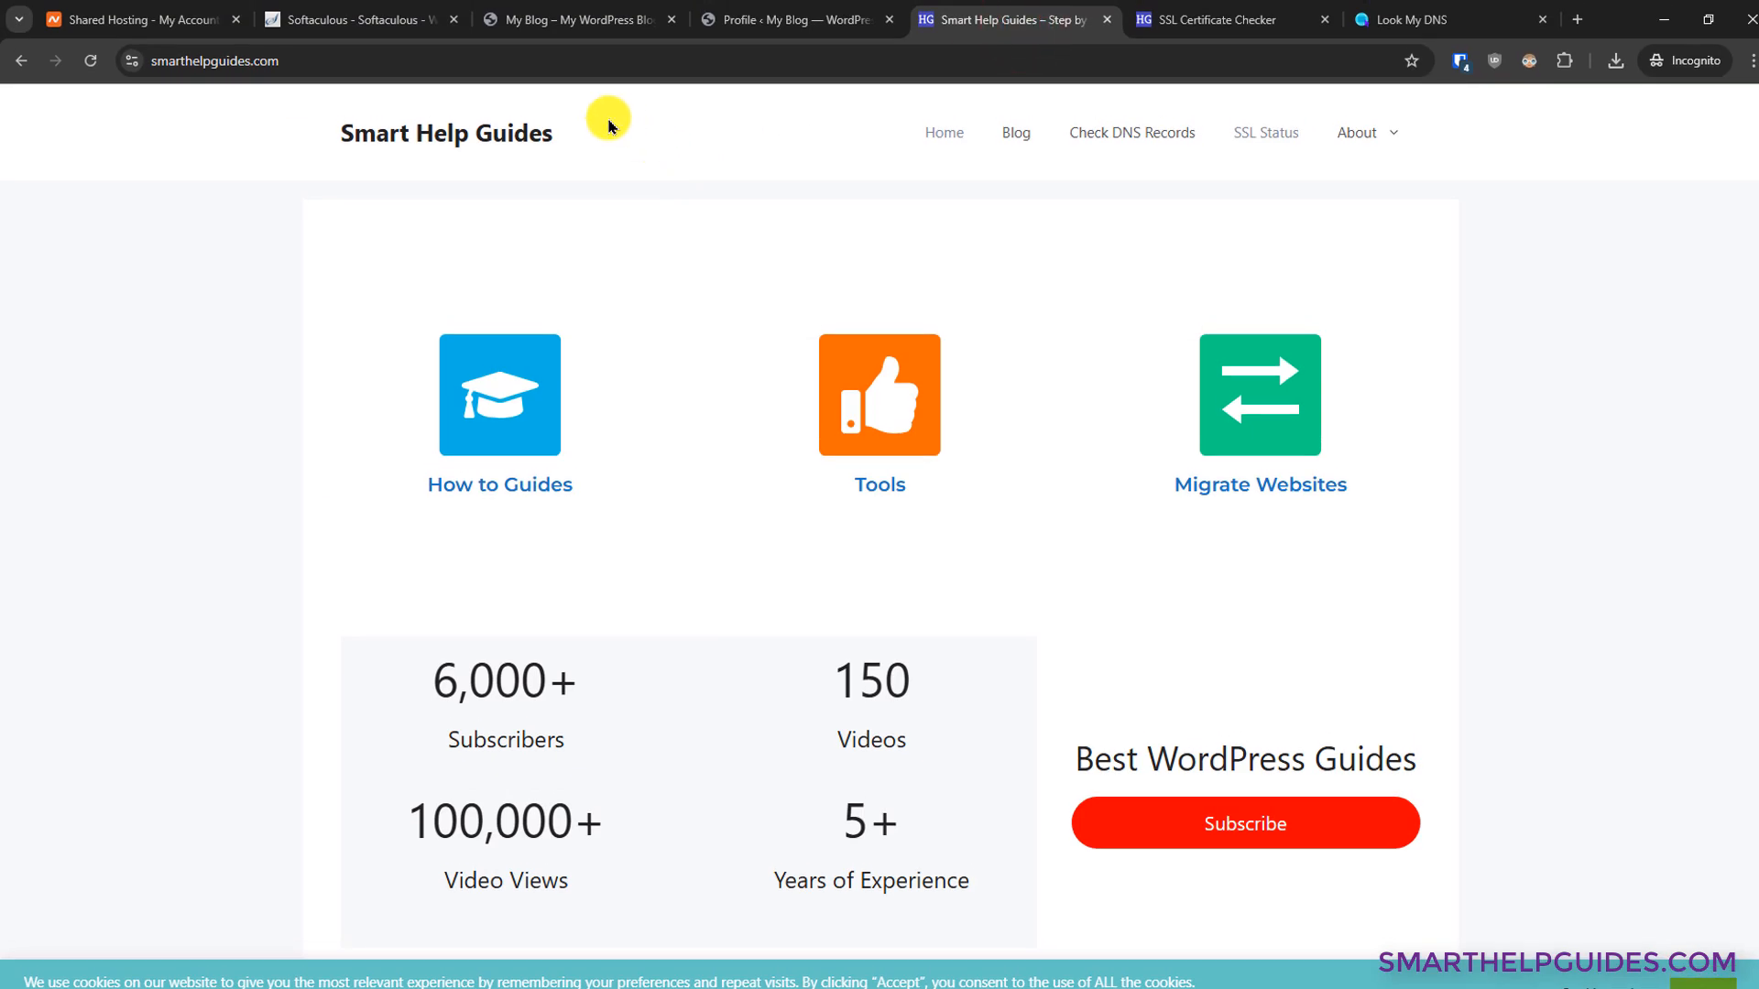
mouse_move(1309, 139)
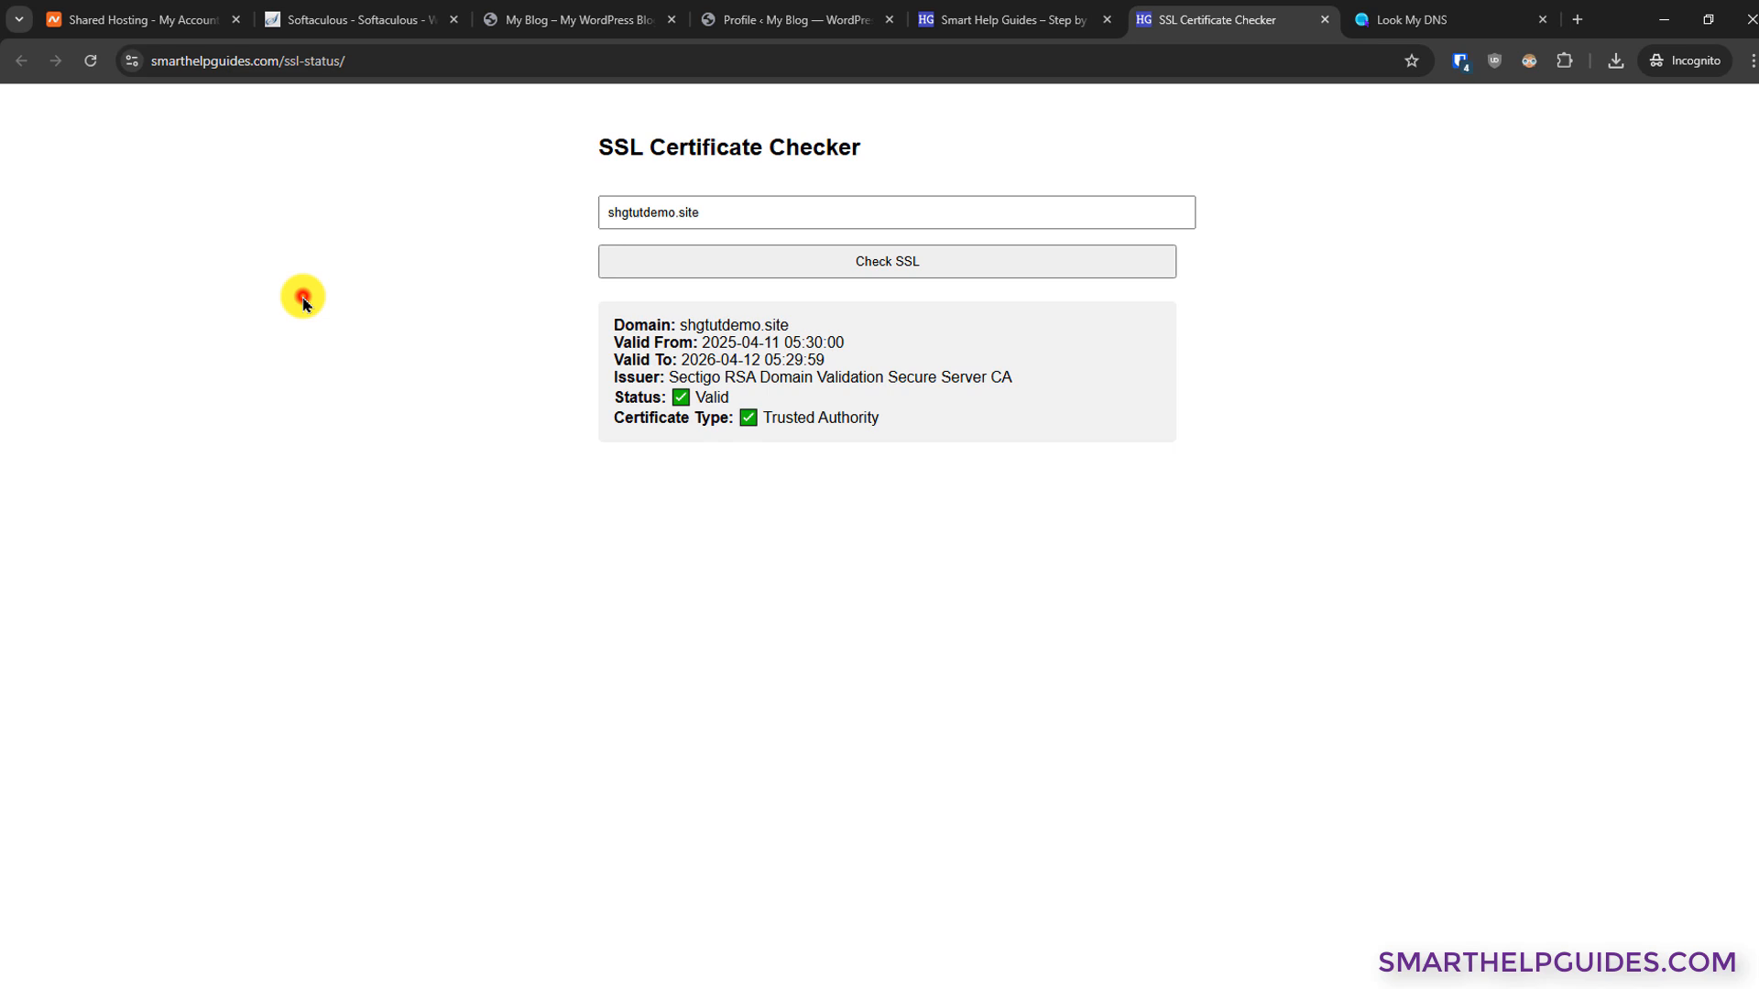
Step: Review the SSL Certificate Checker result confirming shgtutdemo.site has a valid trusted certificate
click(865, 261)
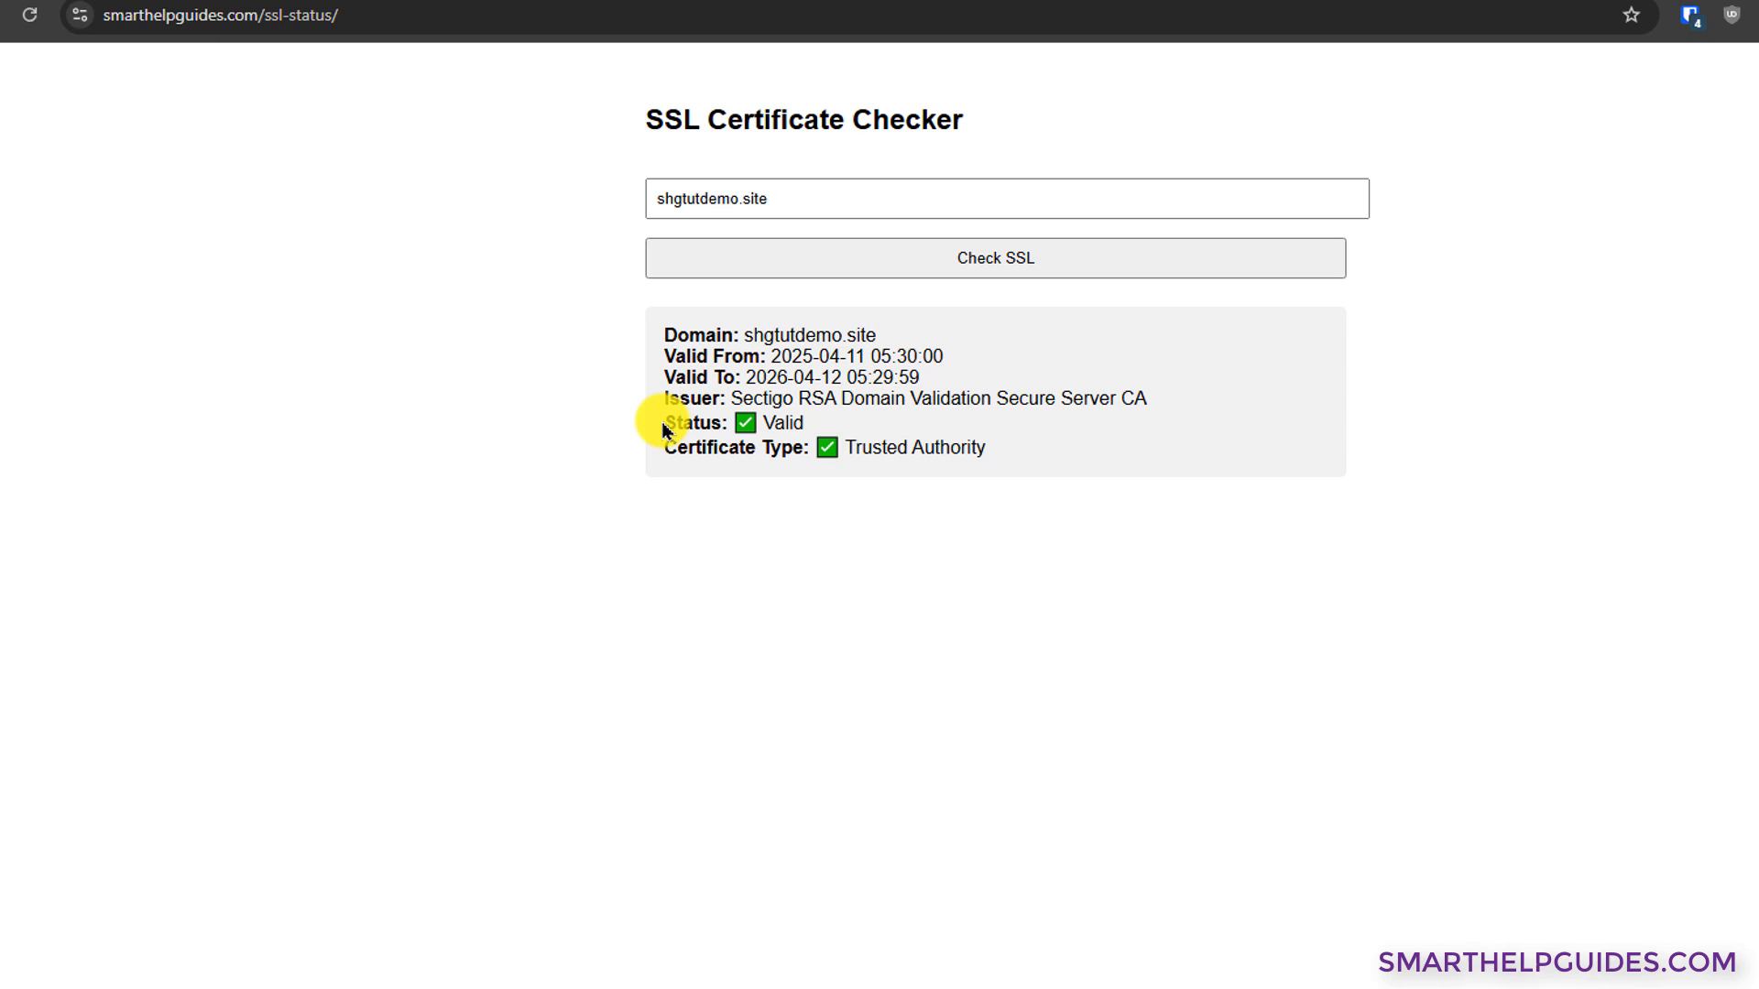
mouse_move(696, 451)
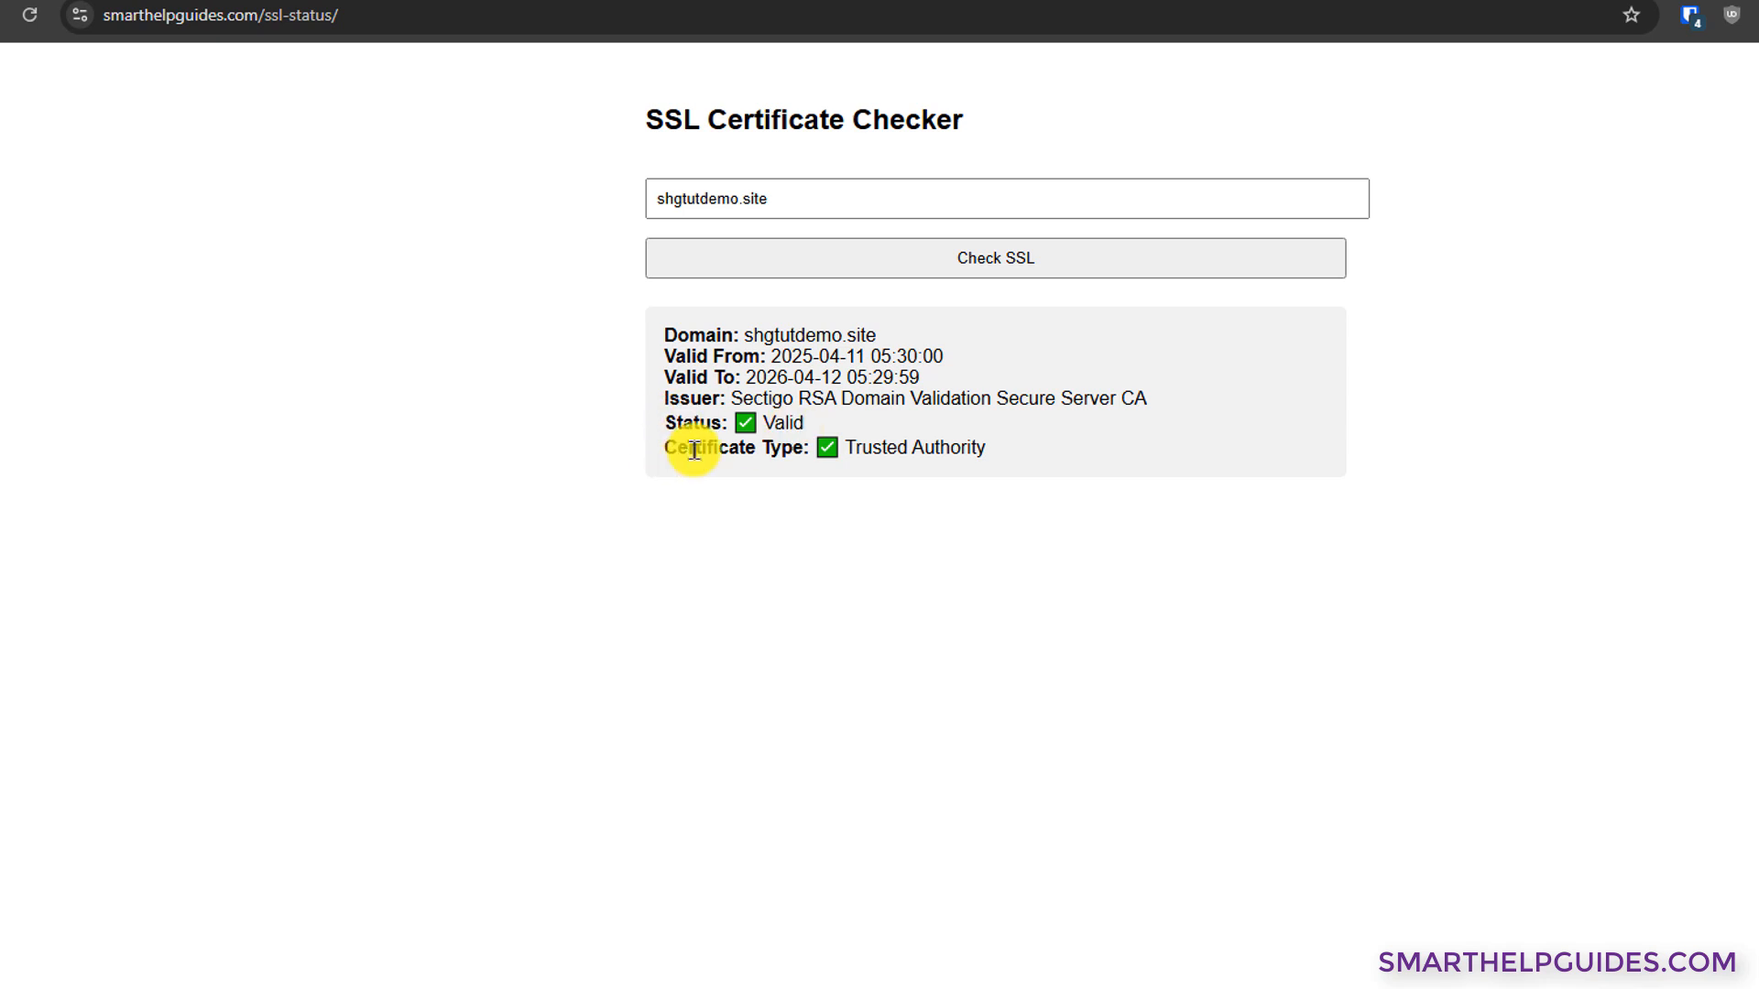
mouse_move(953, 454)
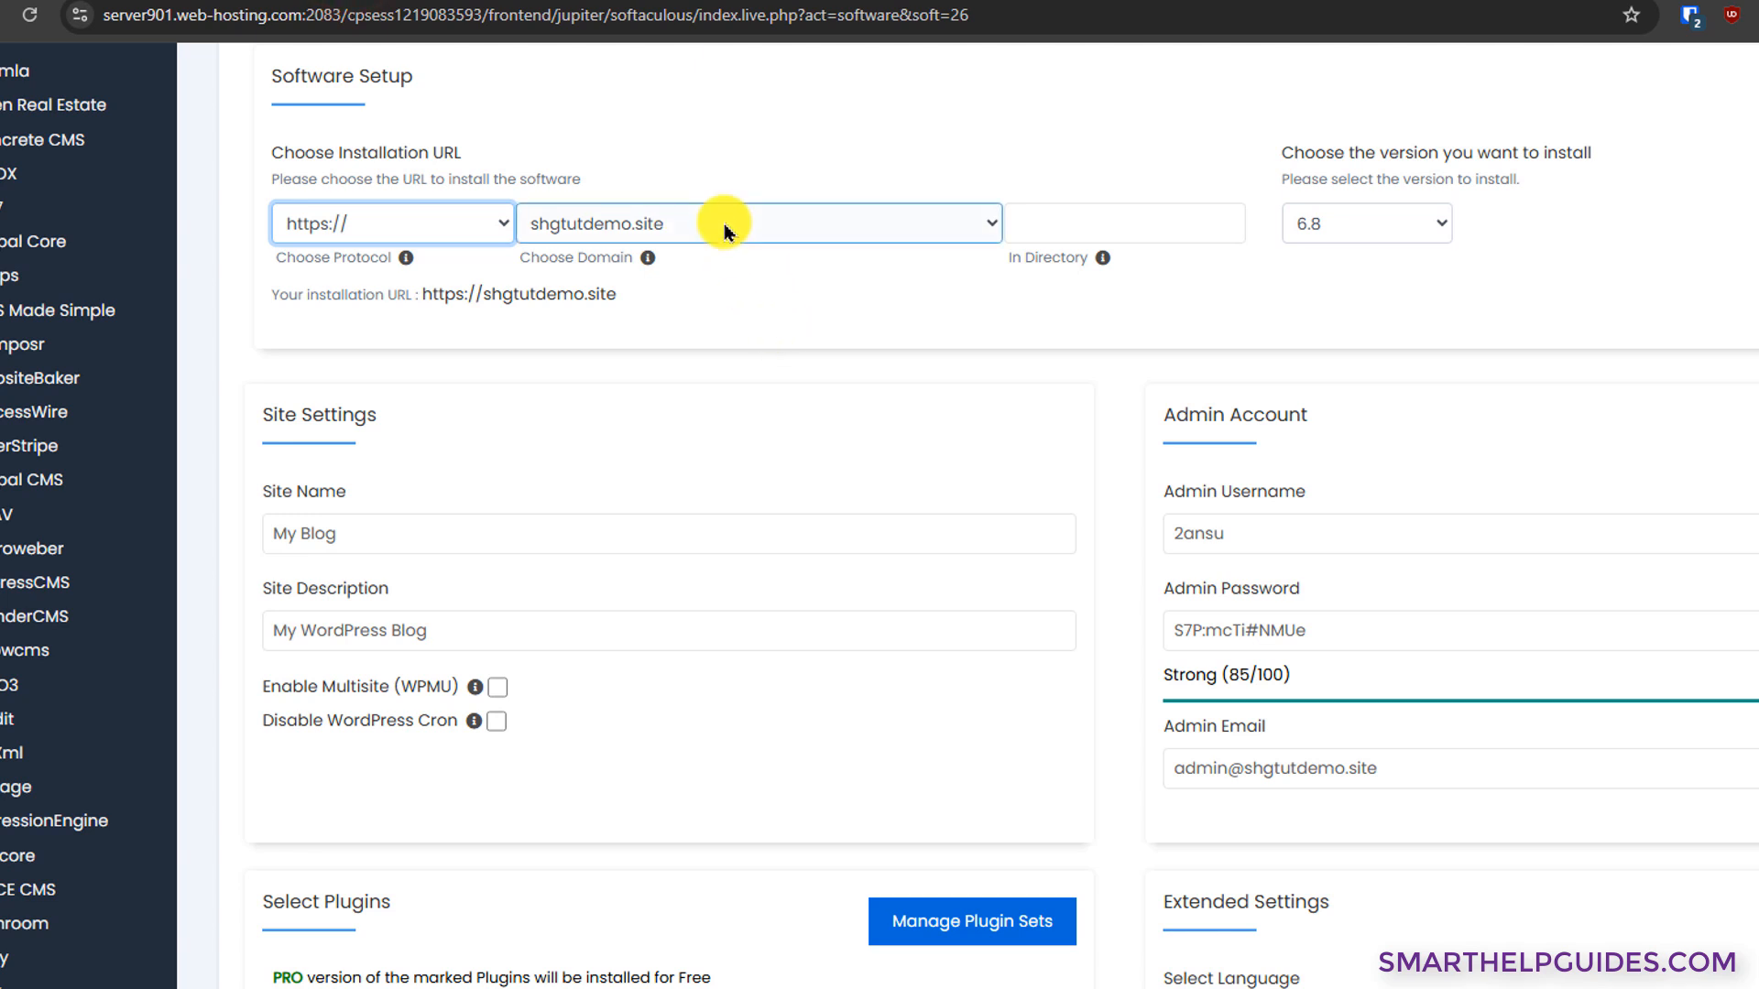
click(759, 221)
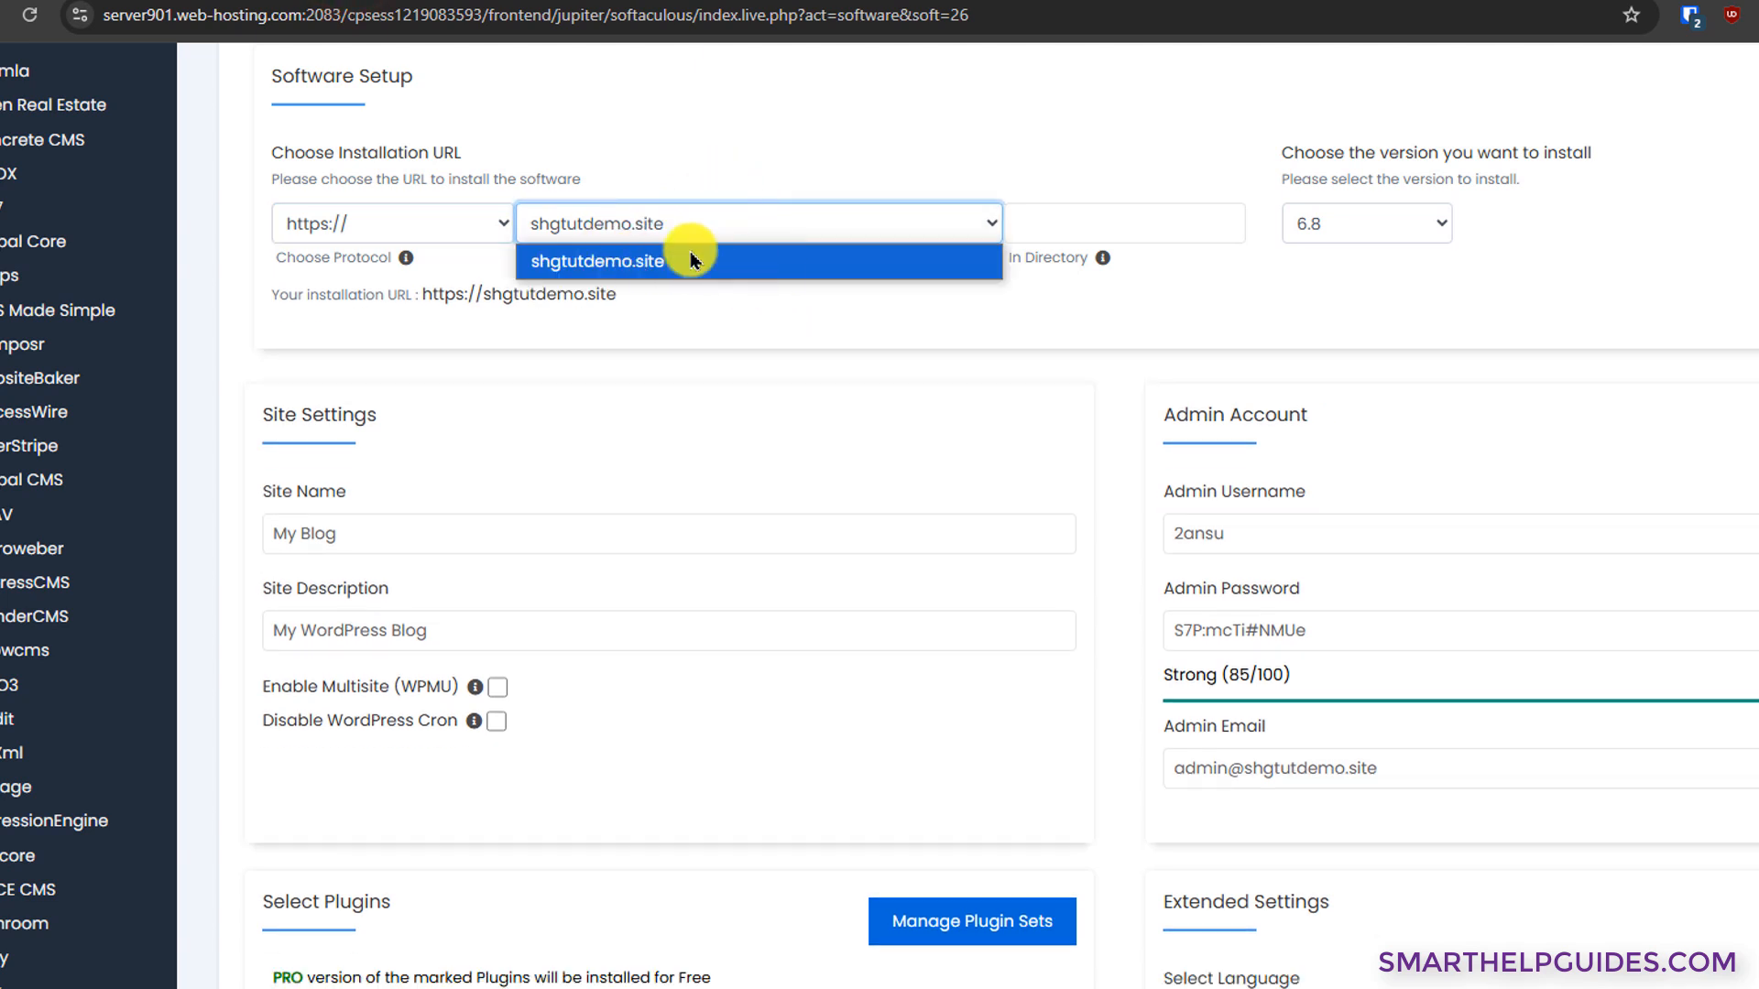
mouse_move(751, 198)
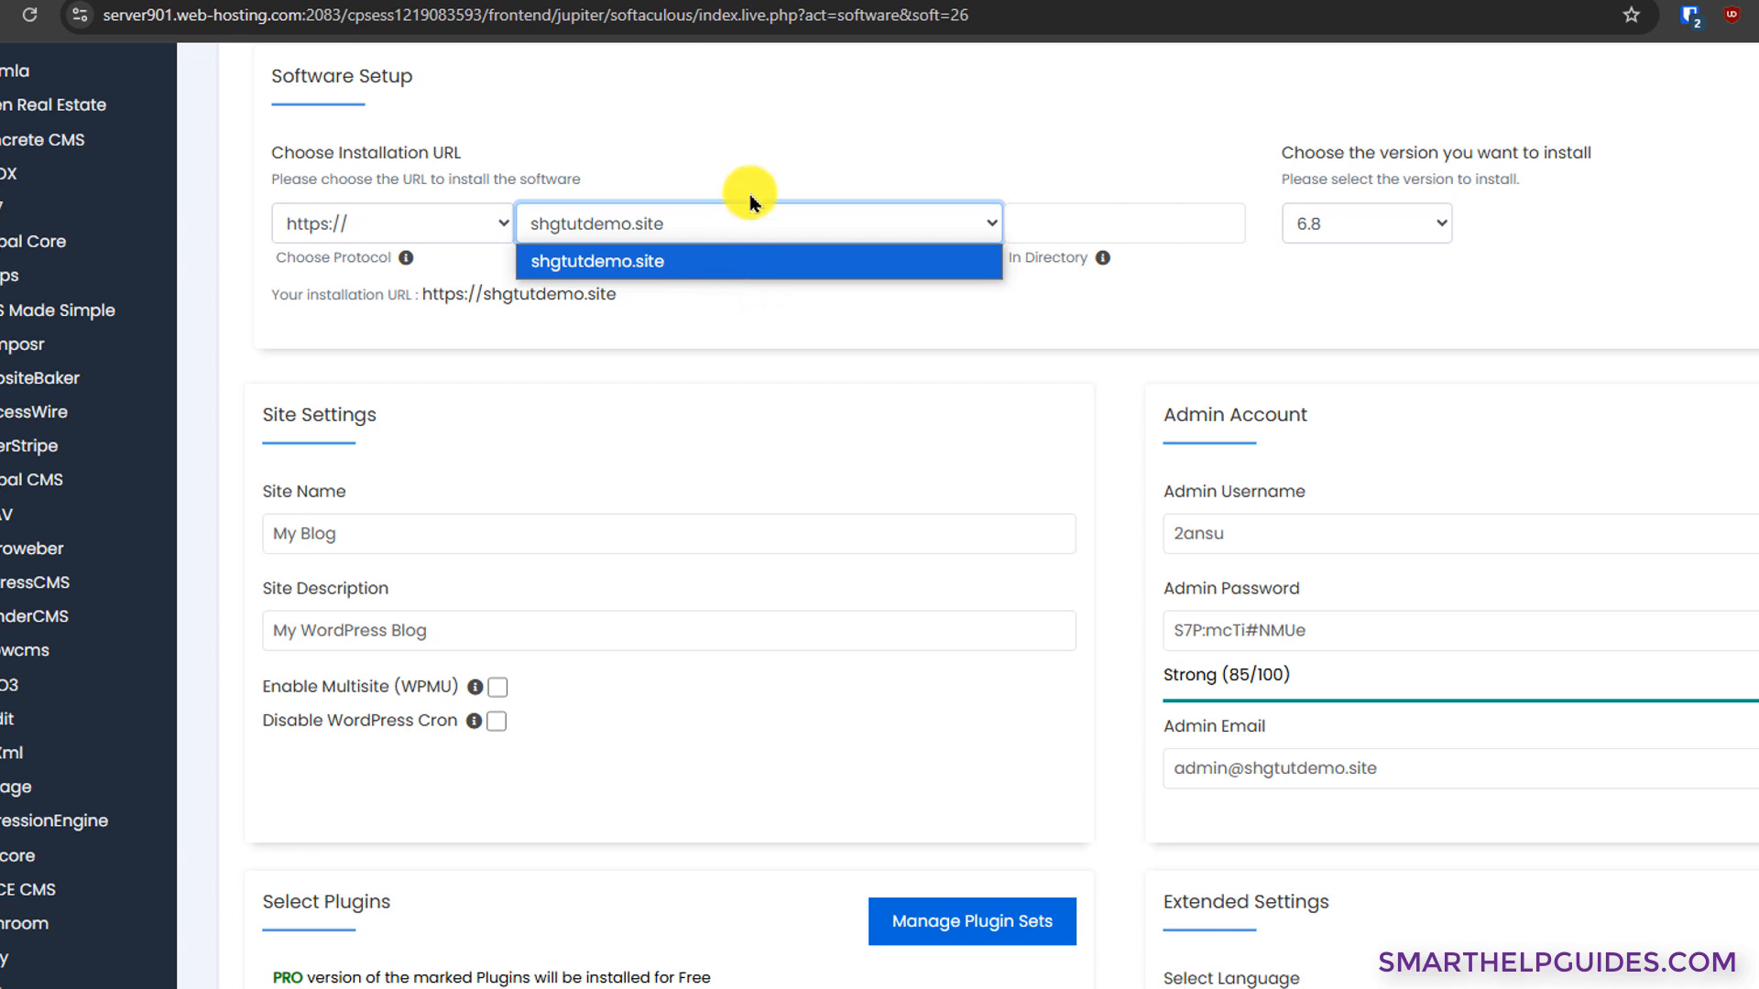
click(1132, 224)
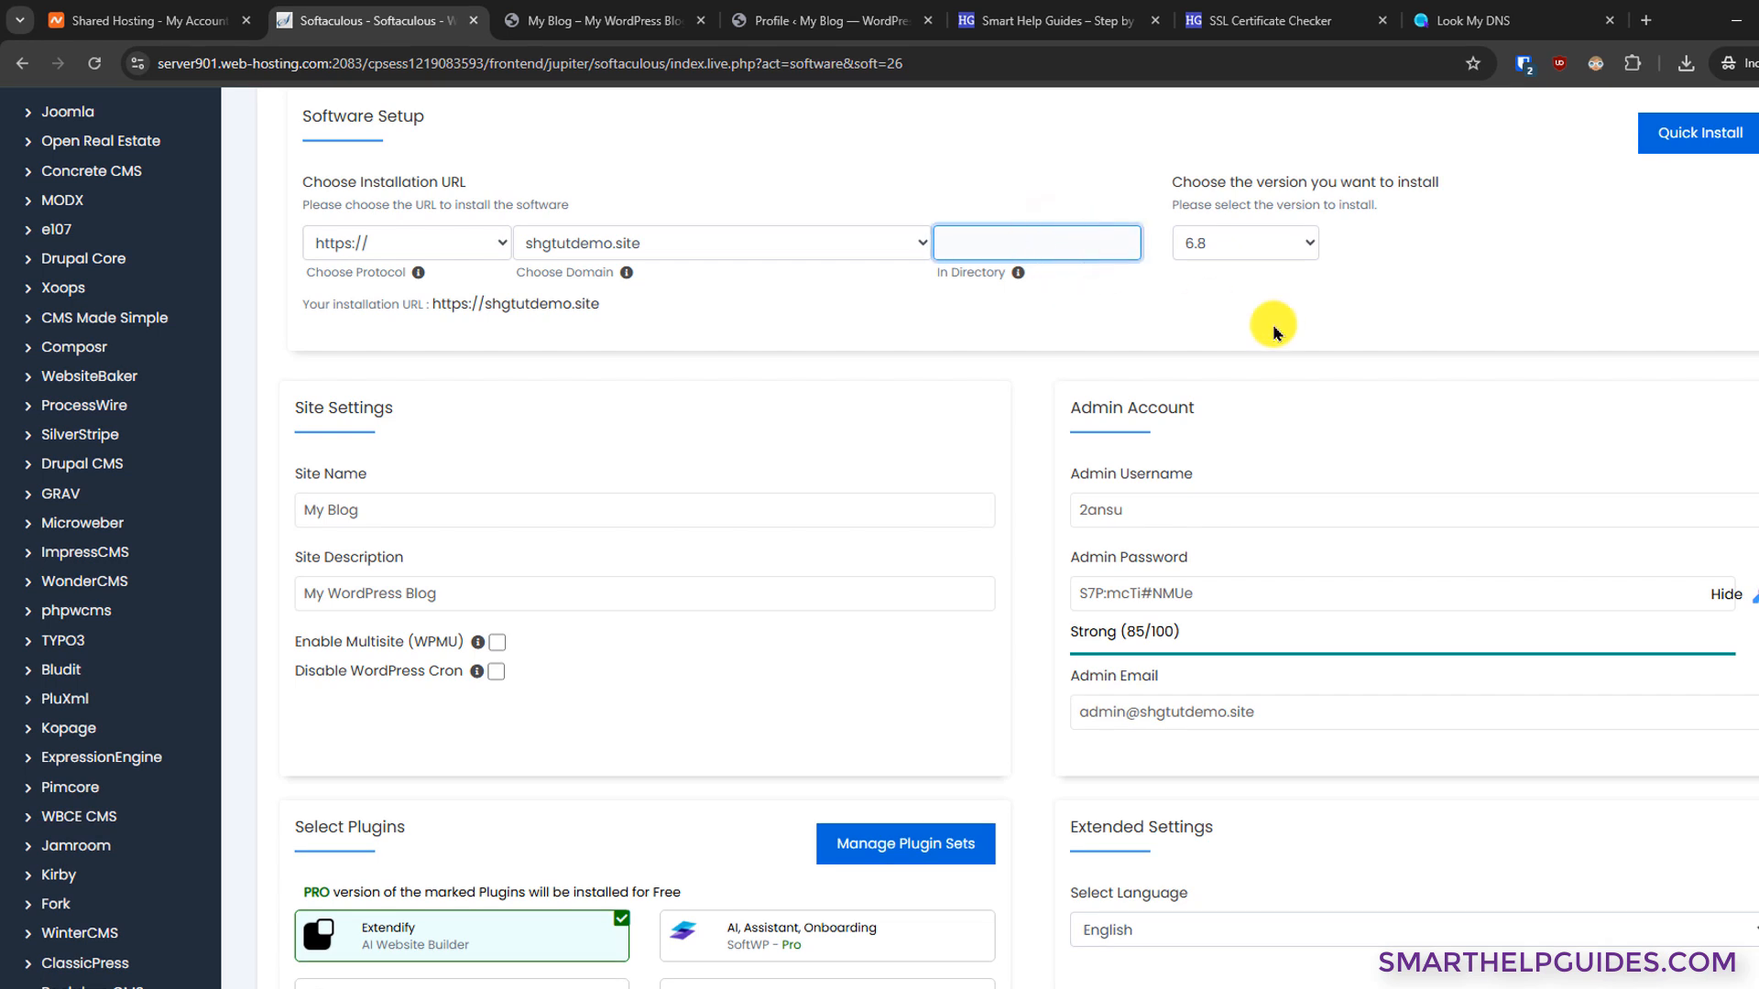
text(news)
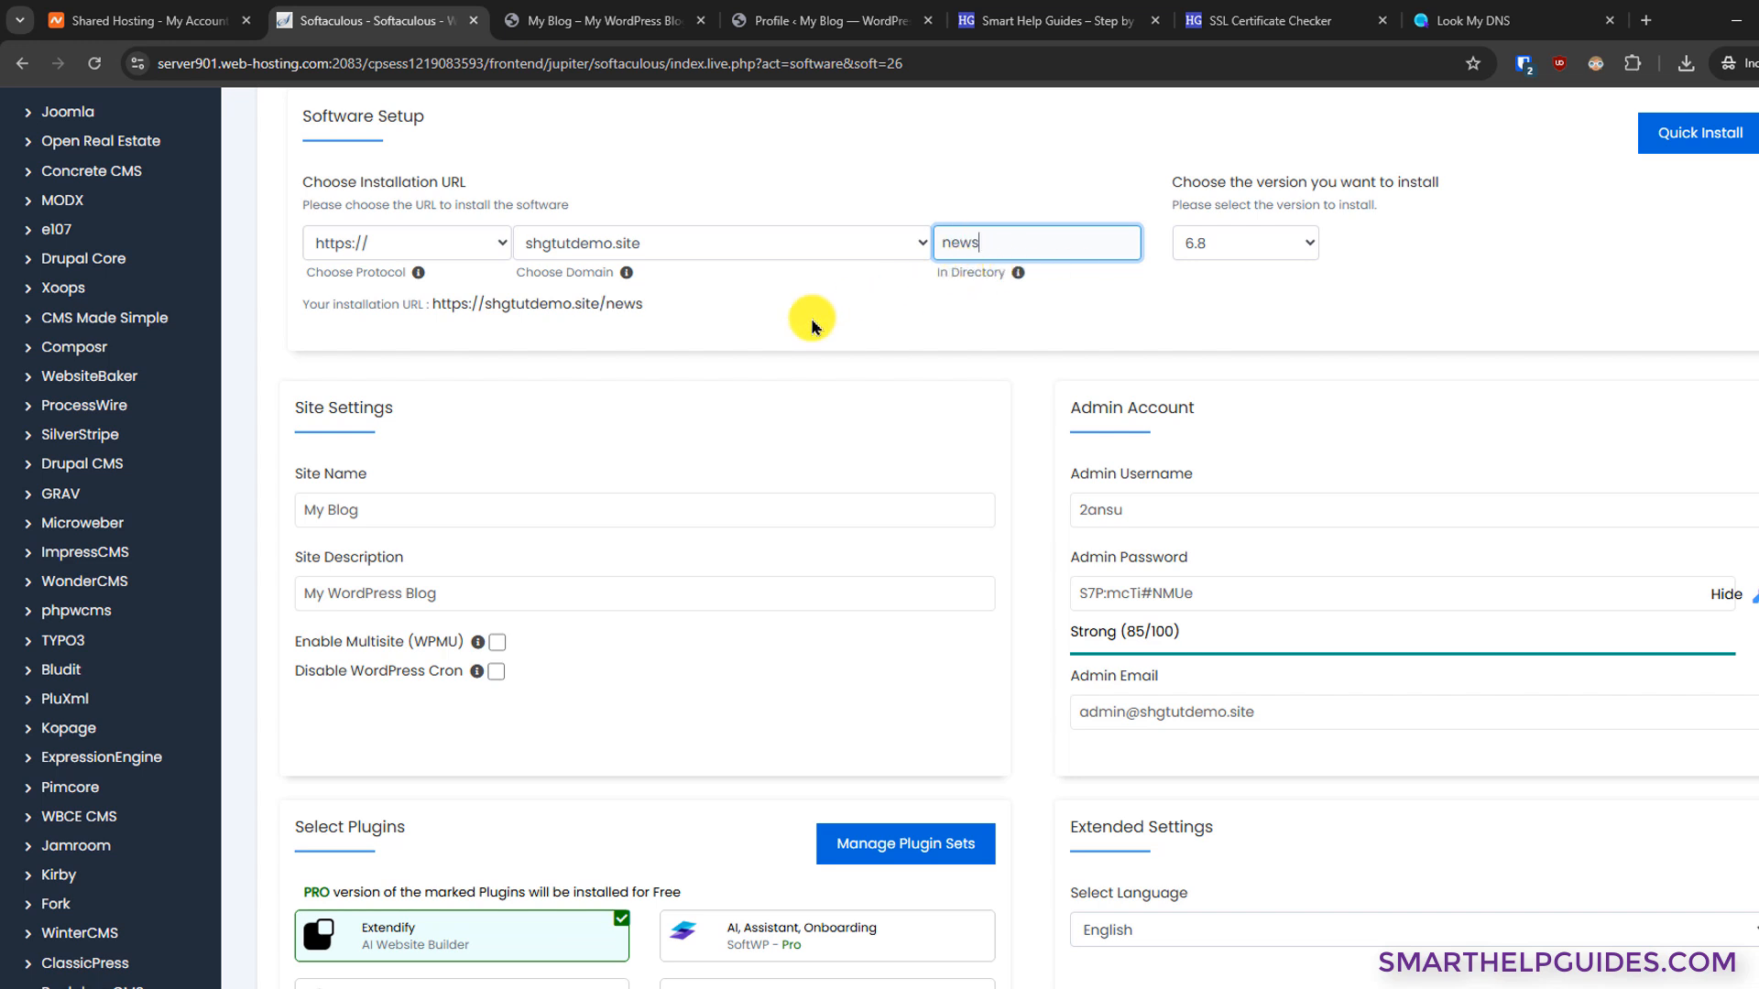
mouse_move(449, 315)
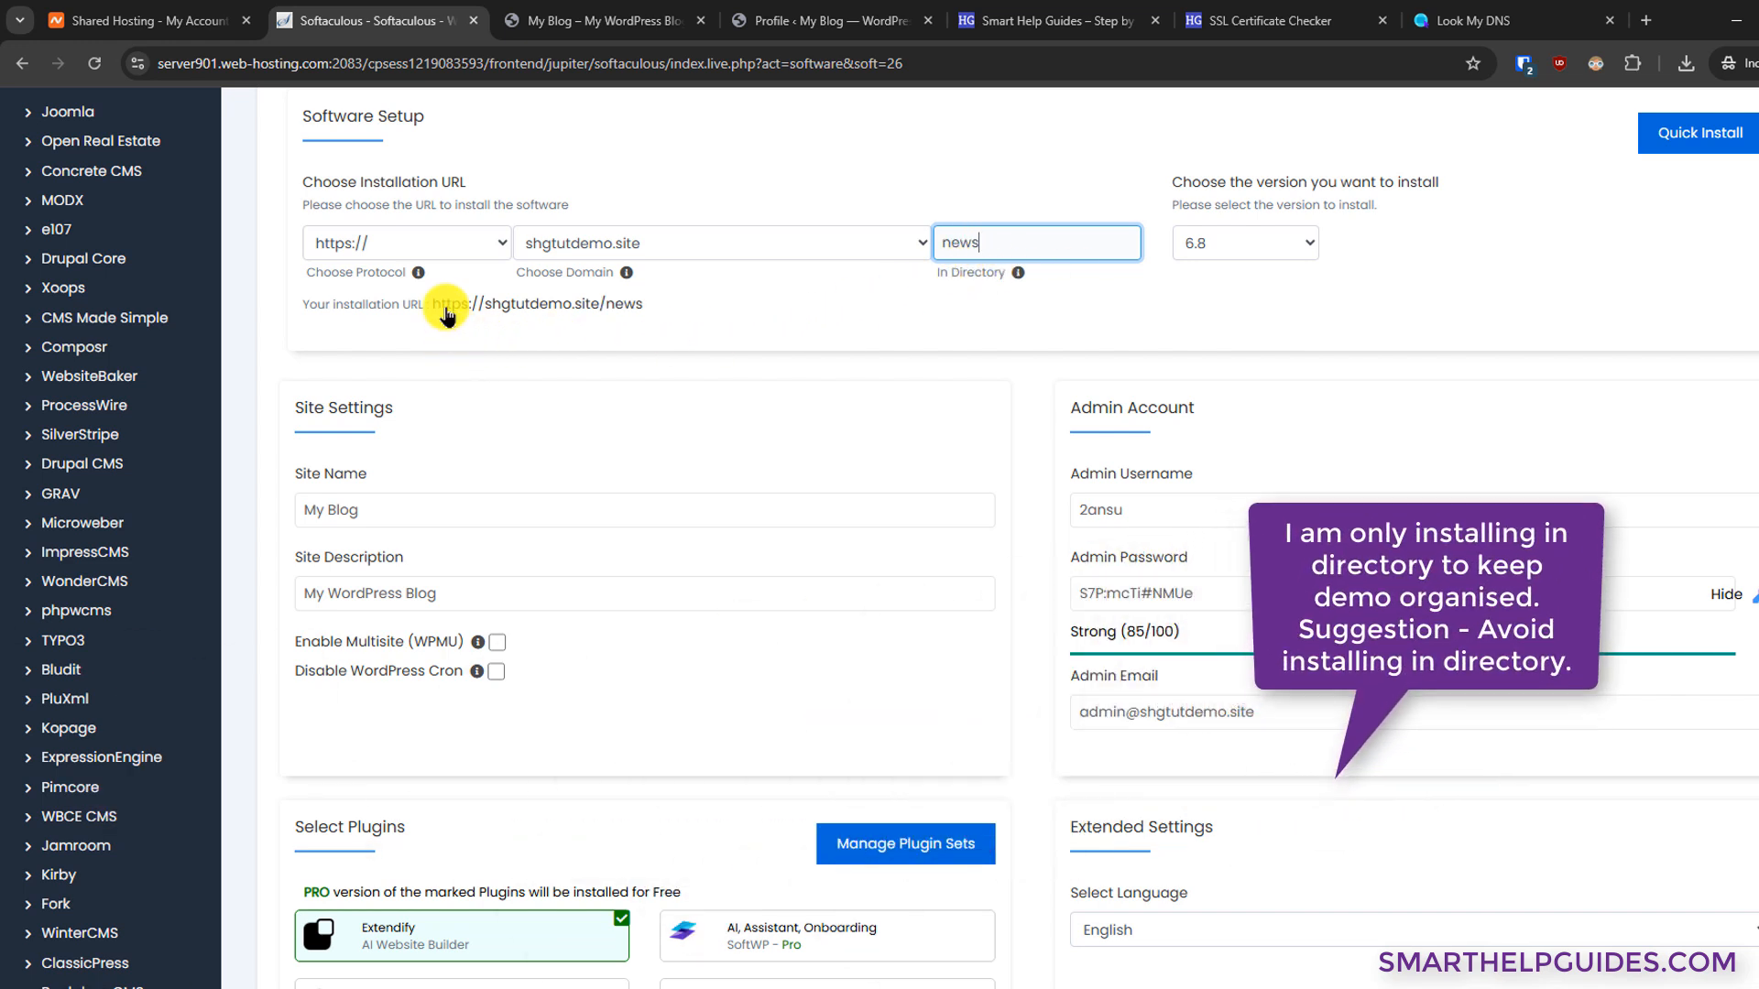
mouse_move(536, 310)
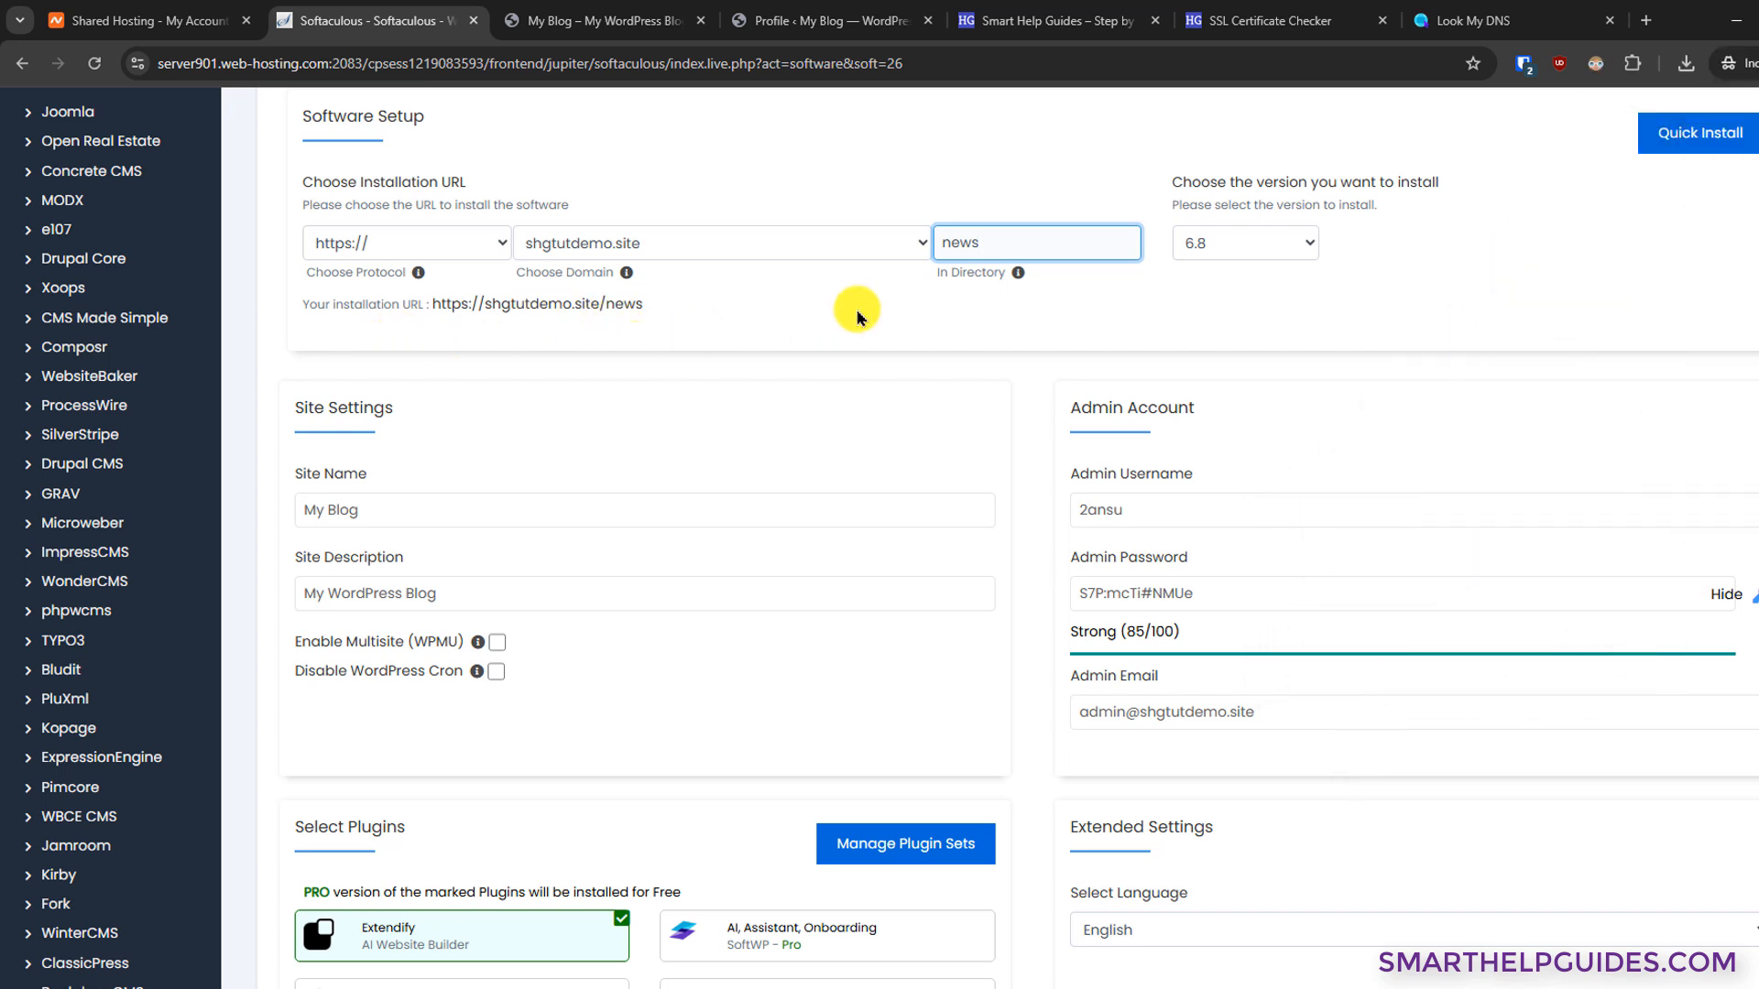
mouse_move(980, 227)
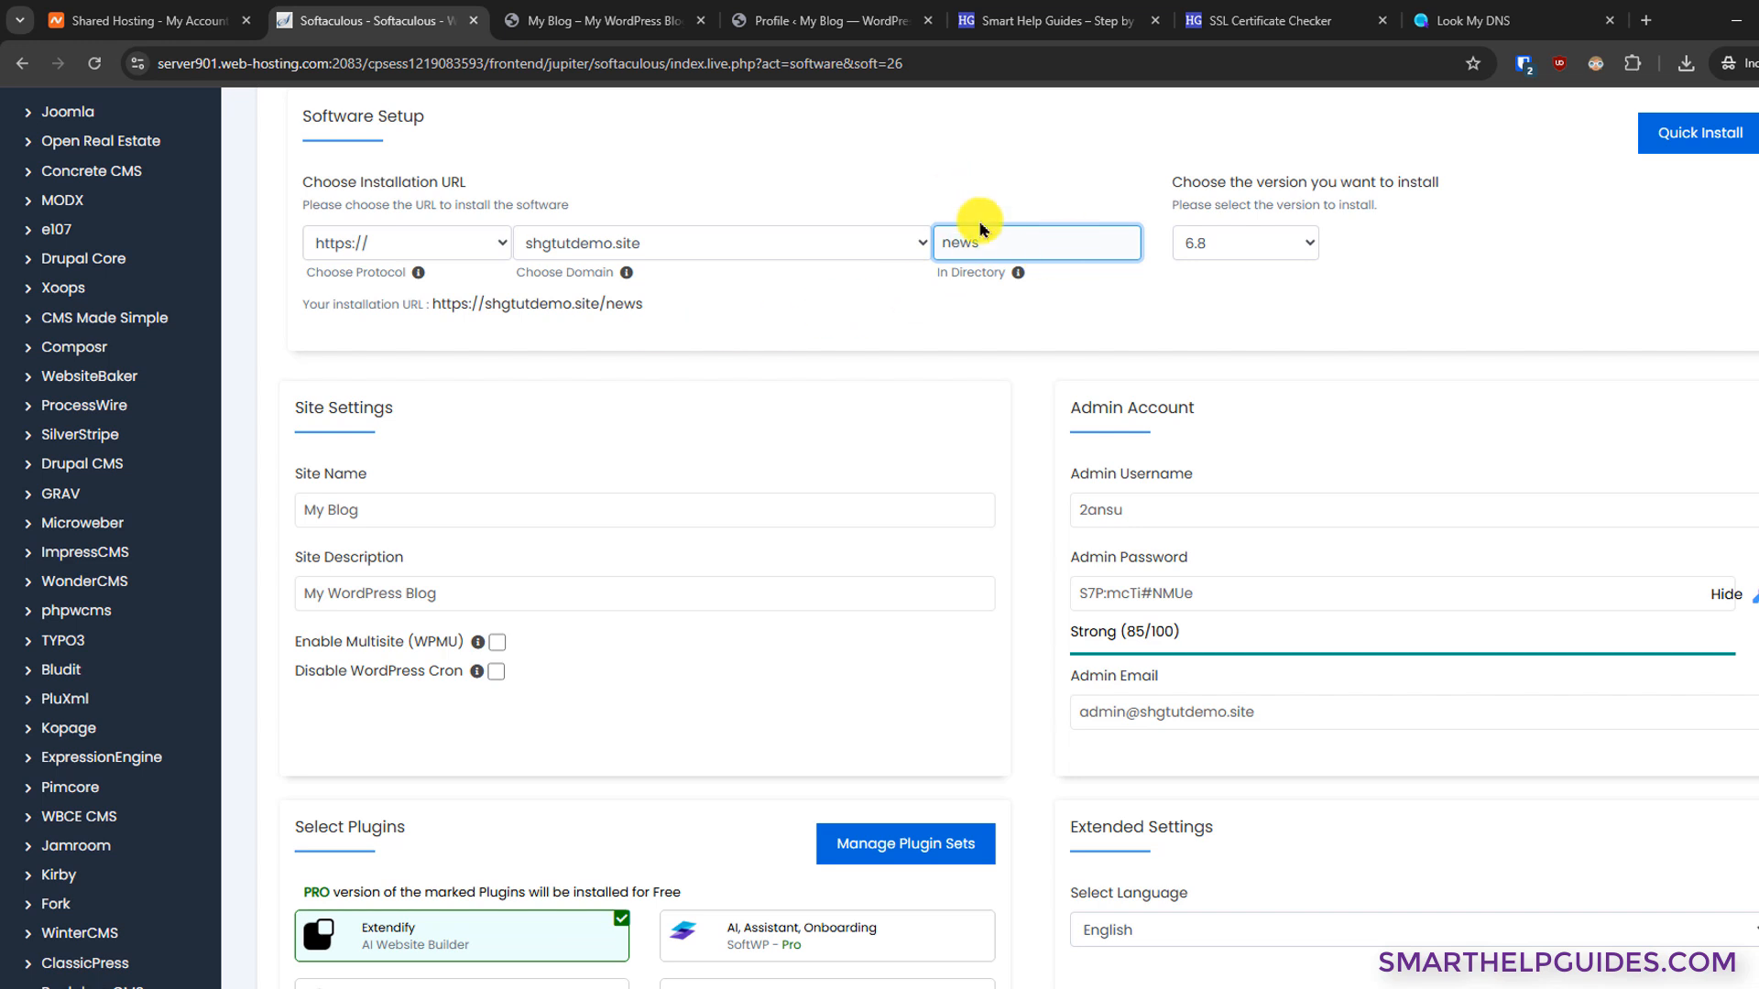
Step: Keep site name My Blog and lengthen the admin username to '2ansurr', leaving the strong password
scroll(down, 3)
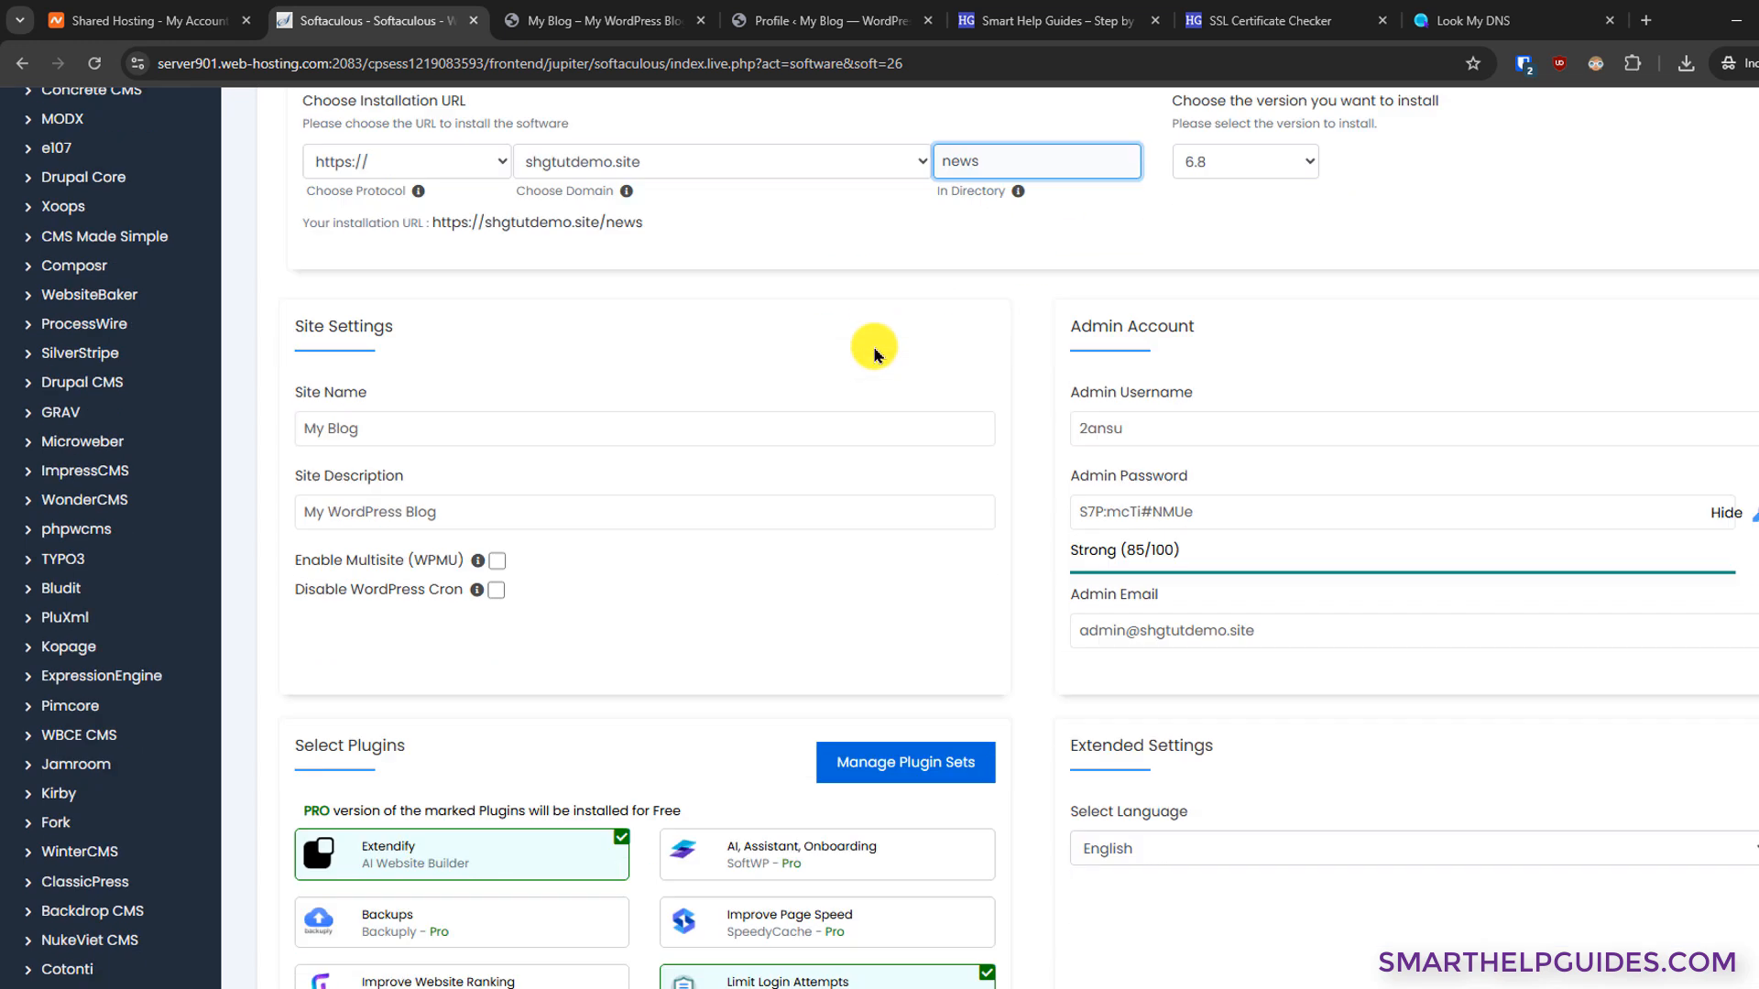
scroll(down, 3)
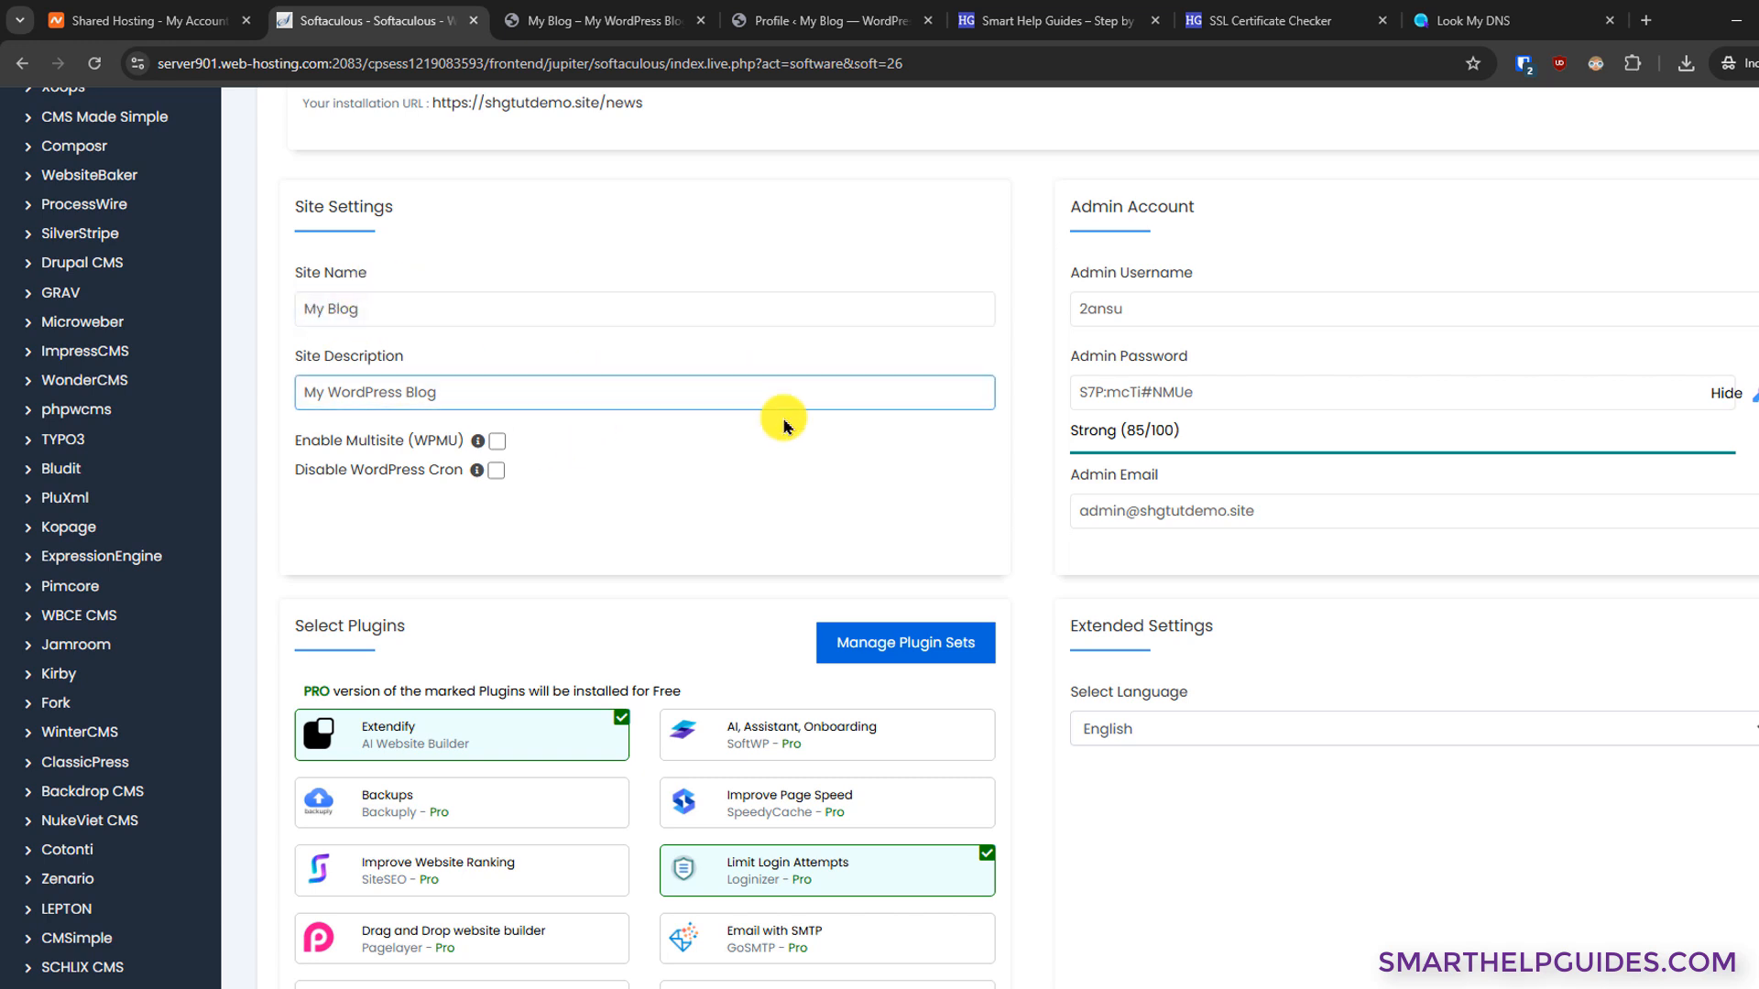
mouse_move(1120, 207)
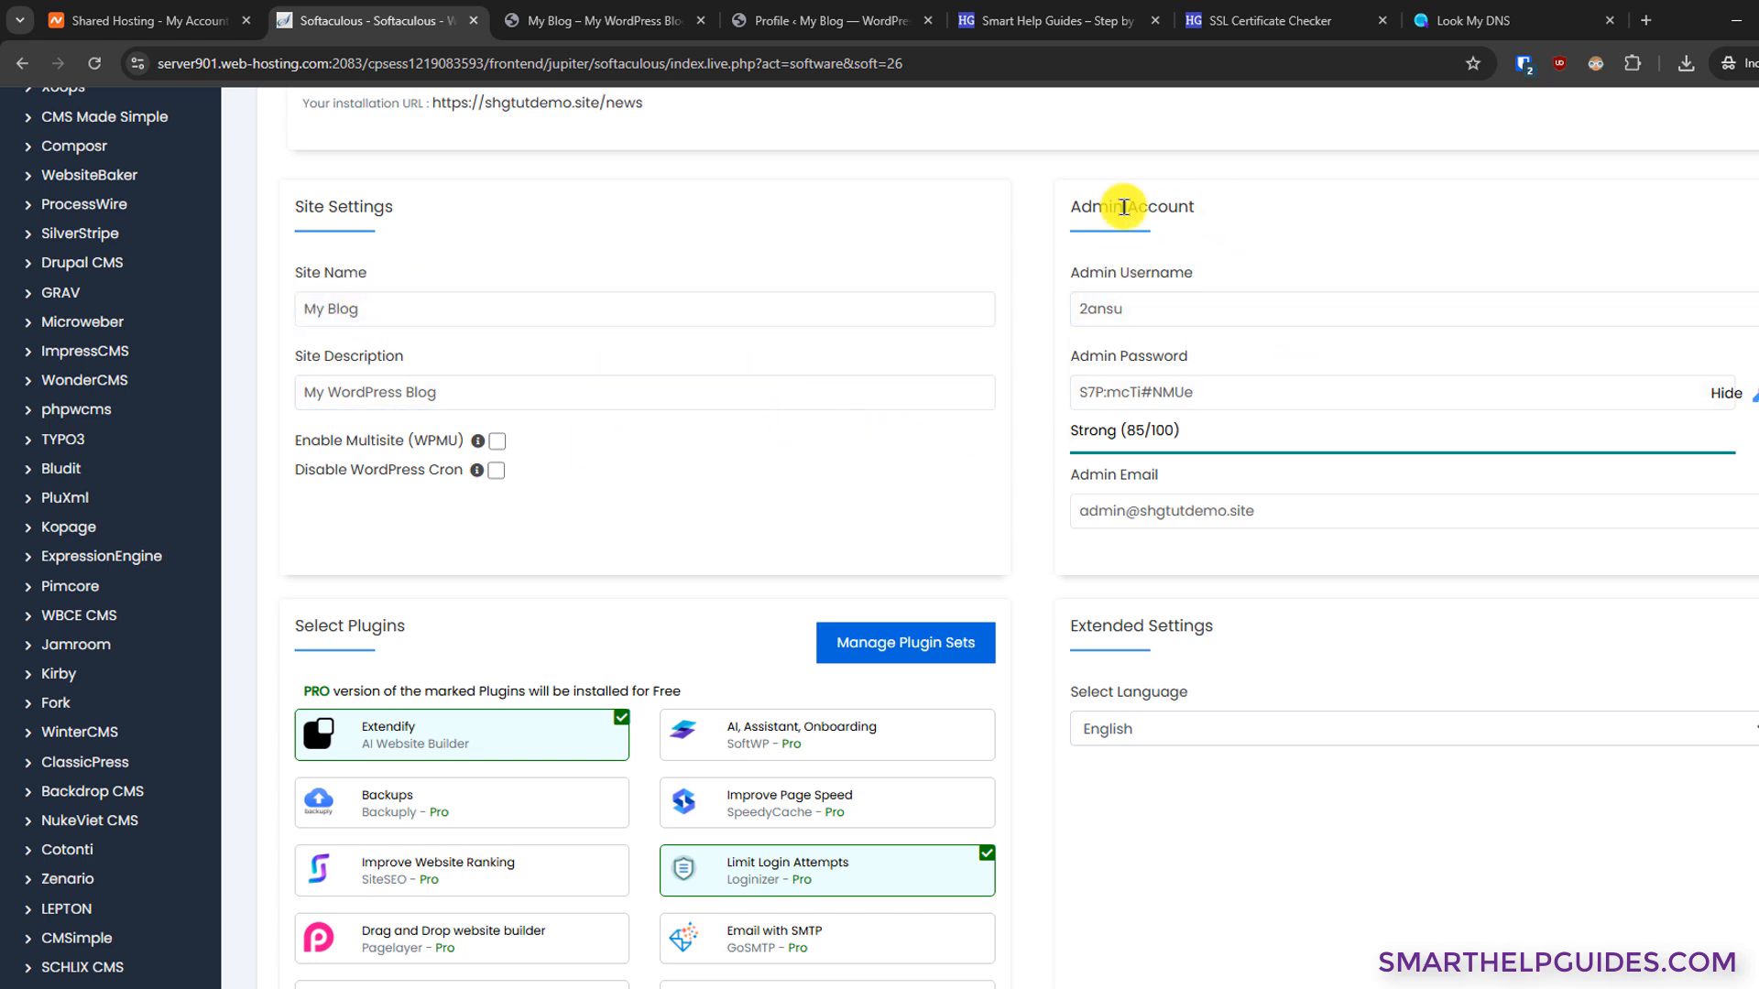
click(1145, 308)
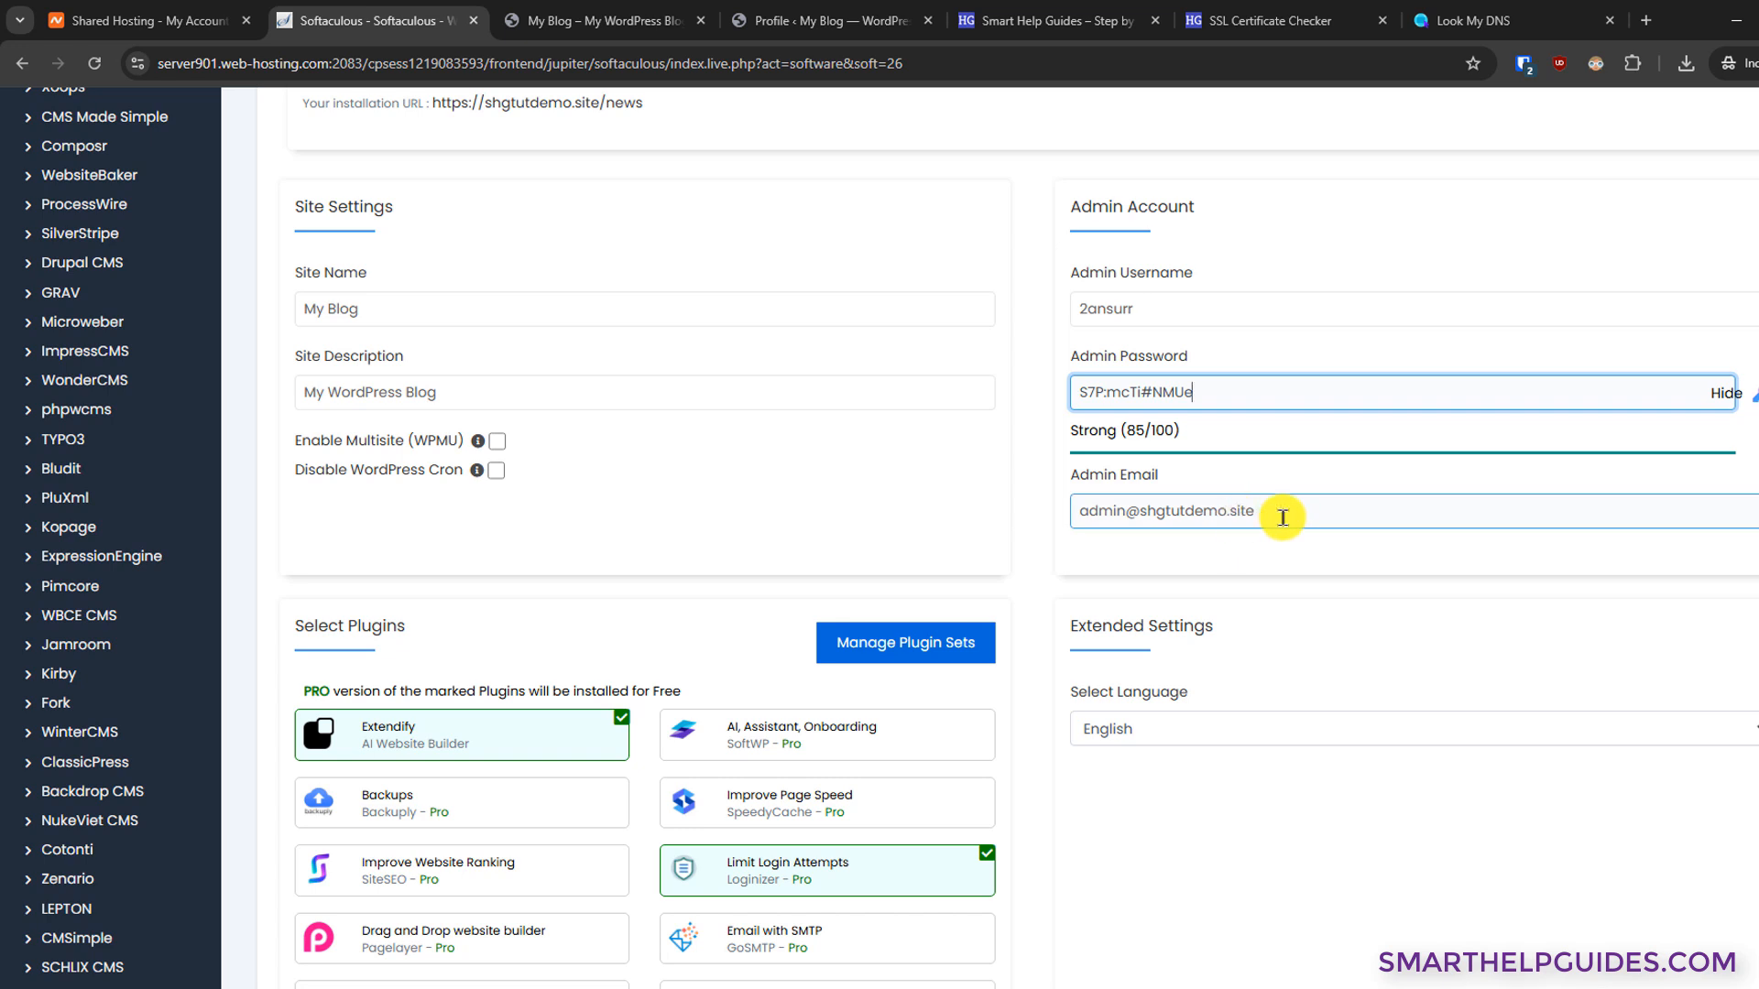
Step: Set a Gmail admin email and untick the Extendify and Limit Login Attempts plugins
scroll(down, 3)
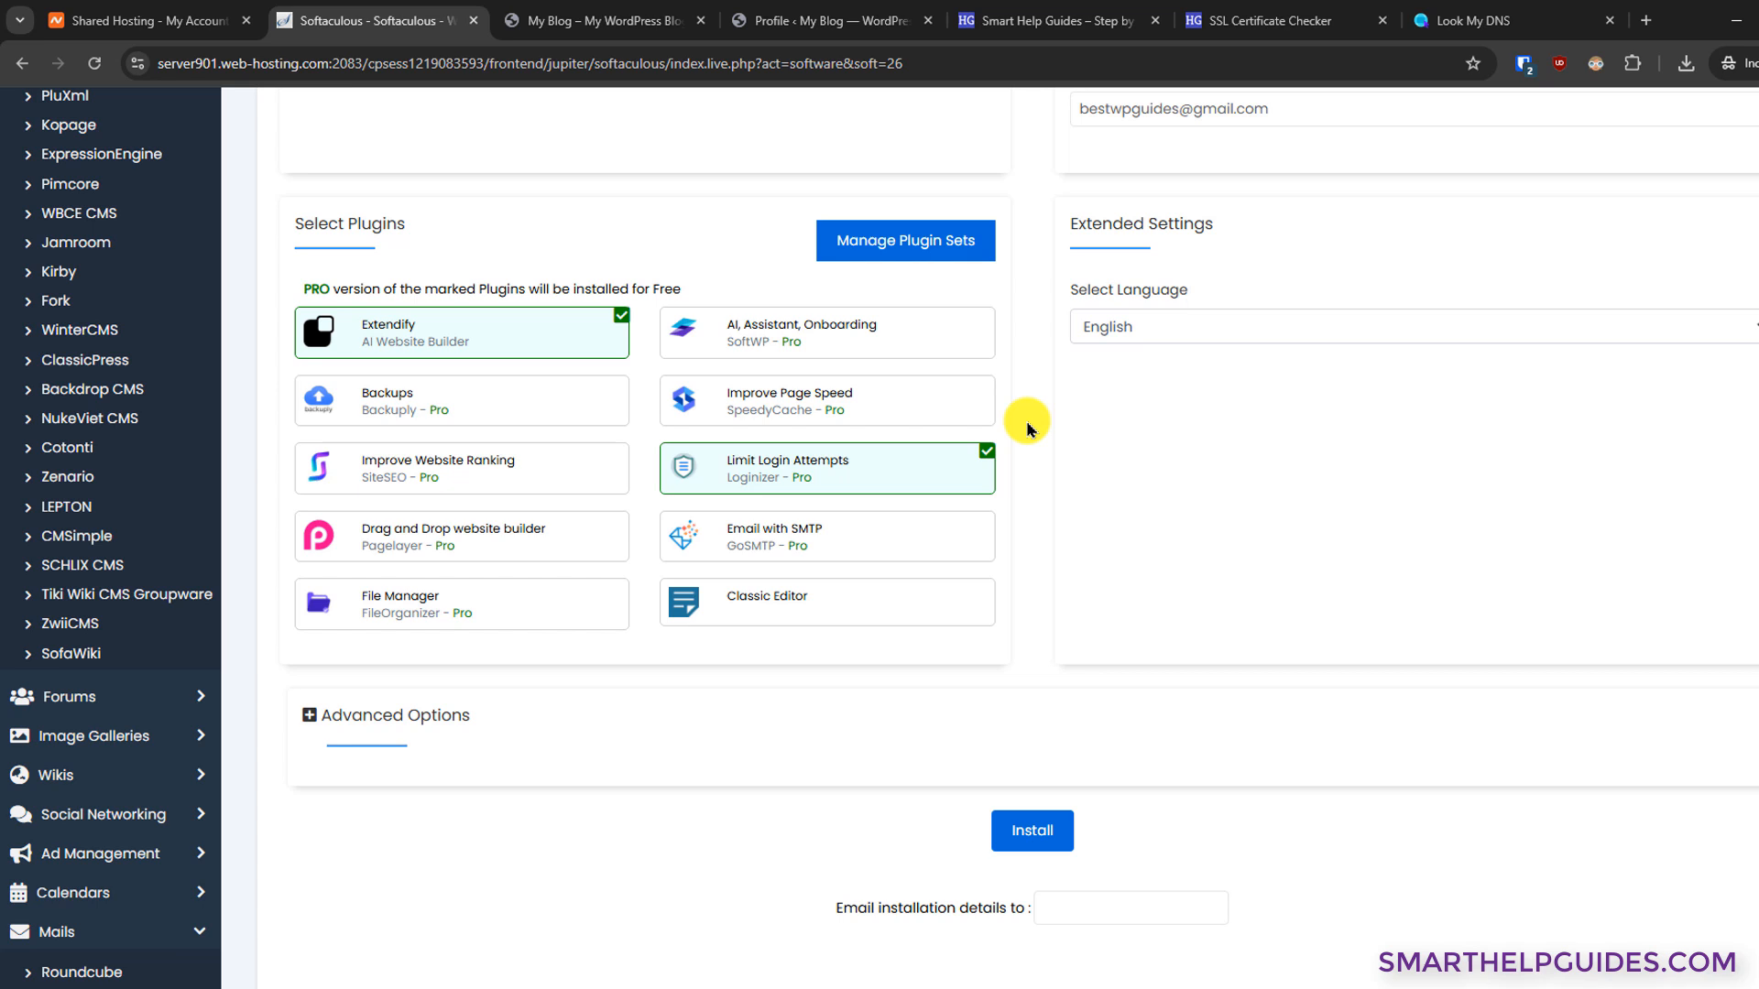
mouse_move(1052, 403)
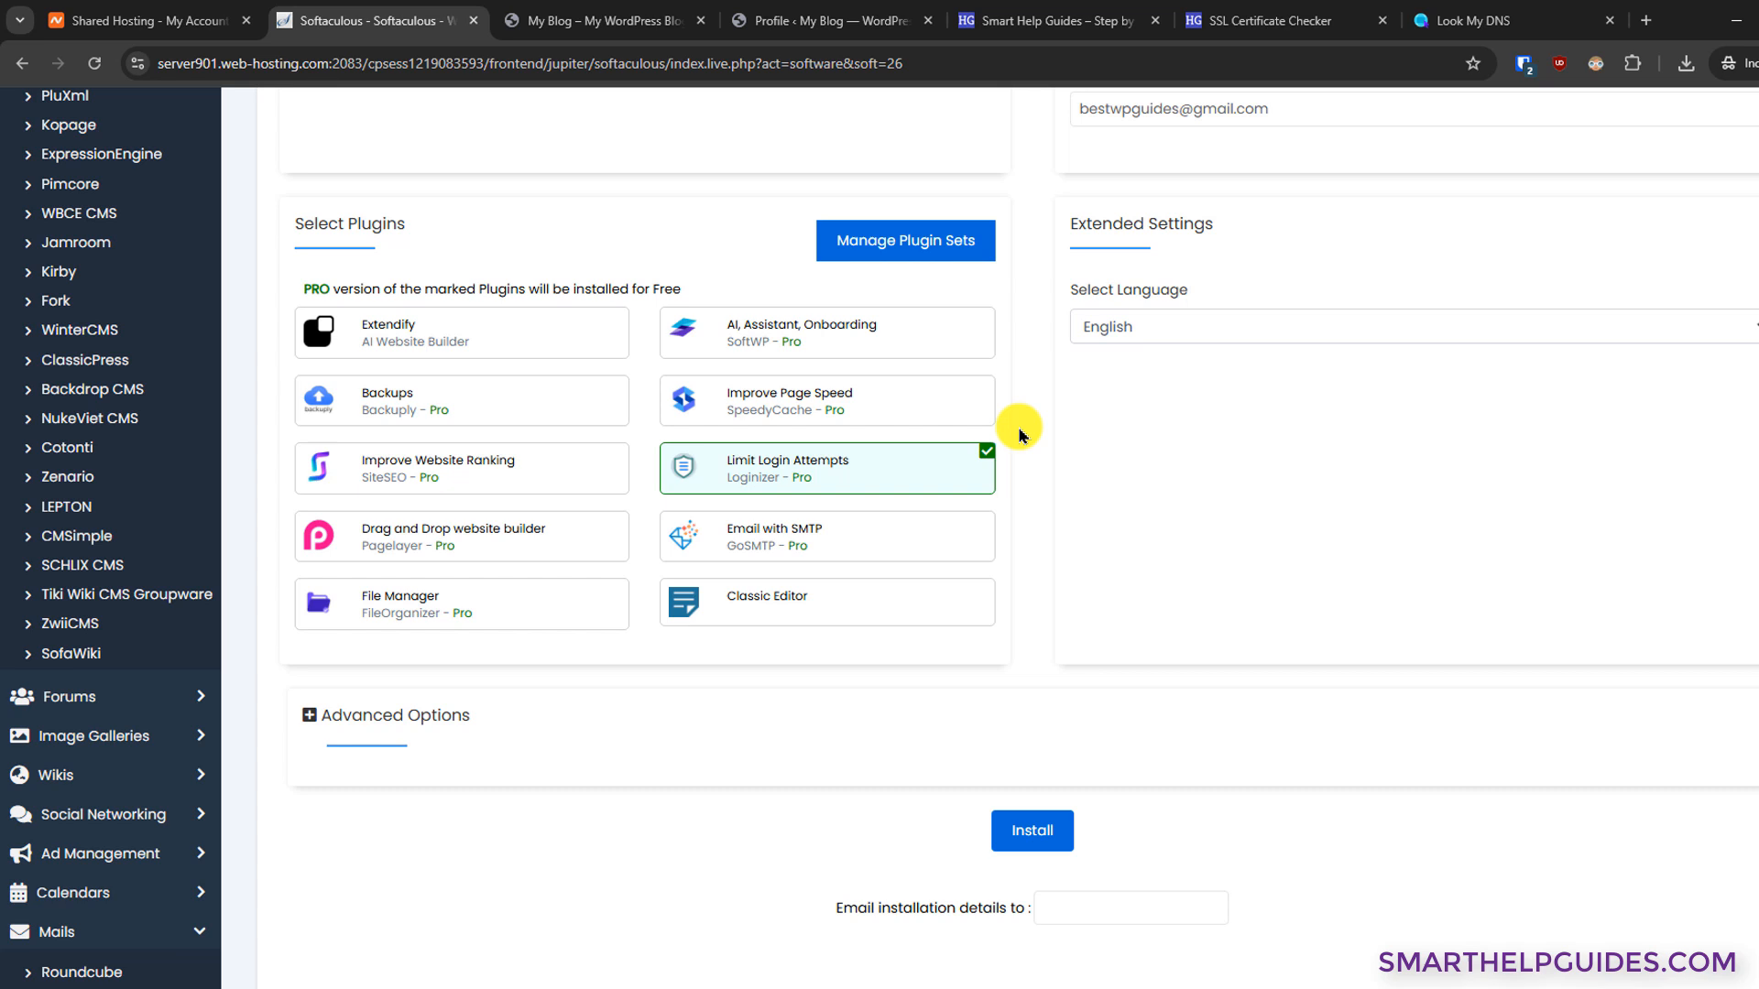
click(824, 467)
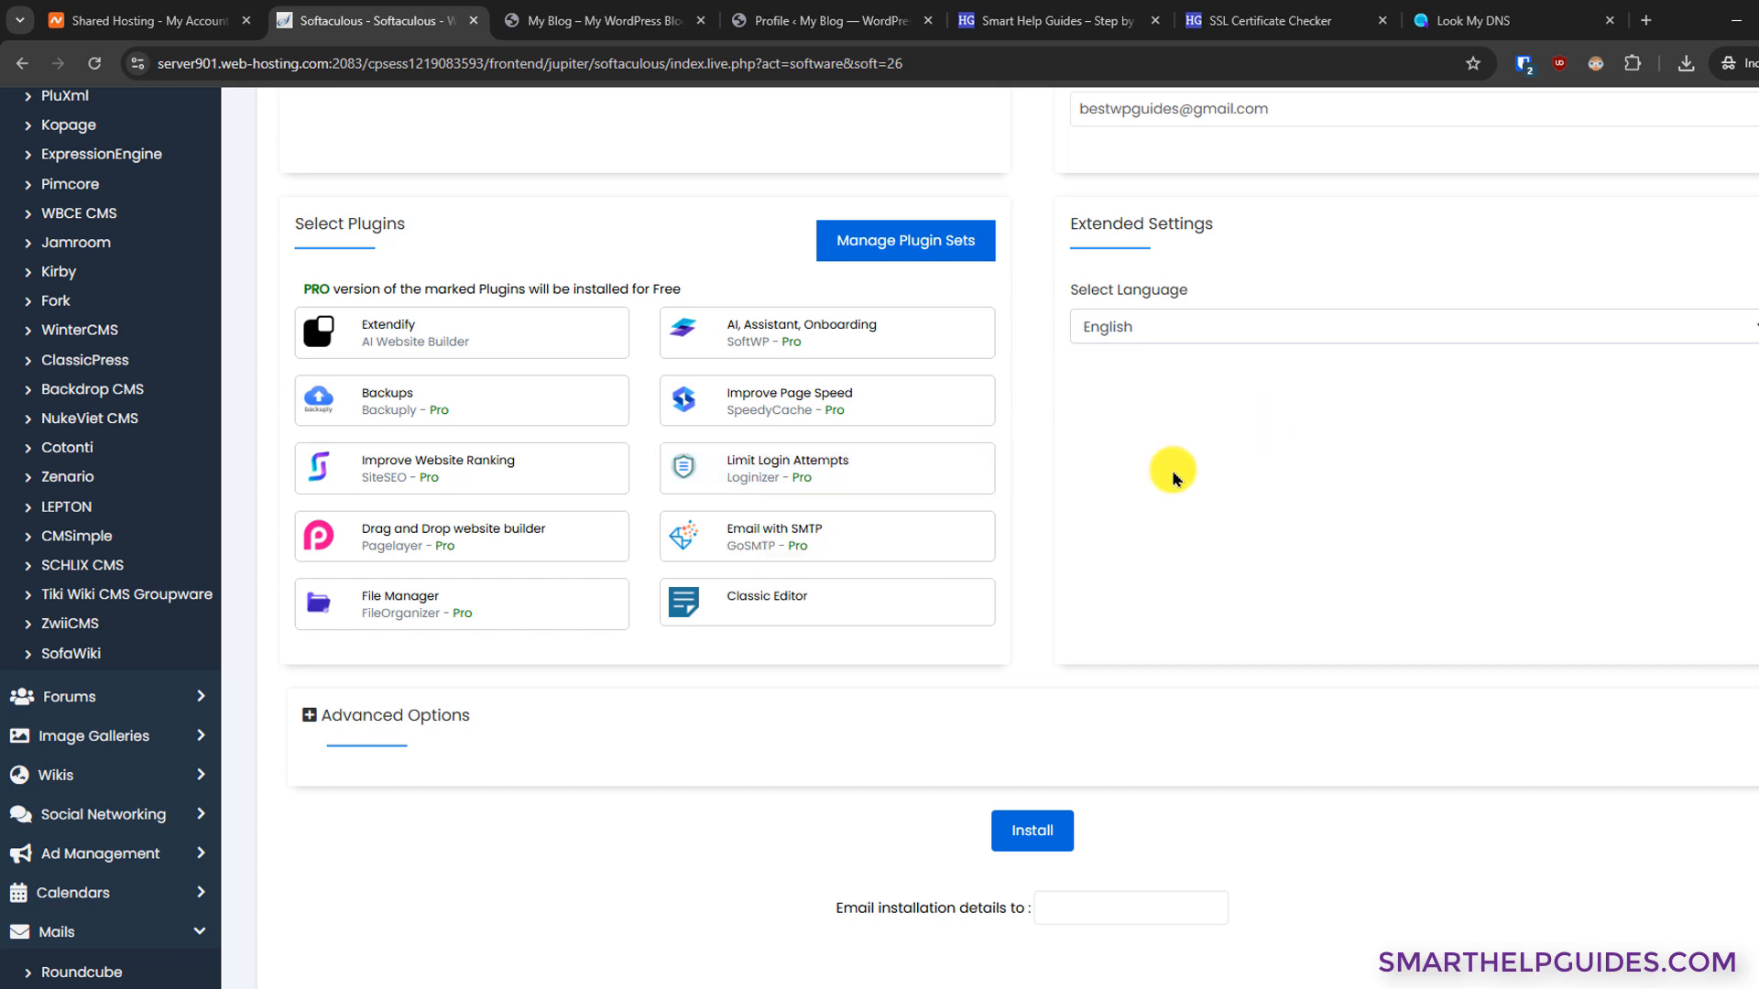
mouse_move(1195, 359)
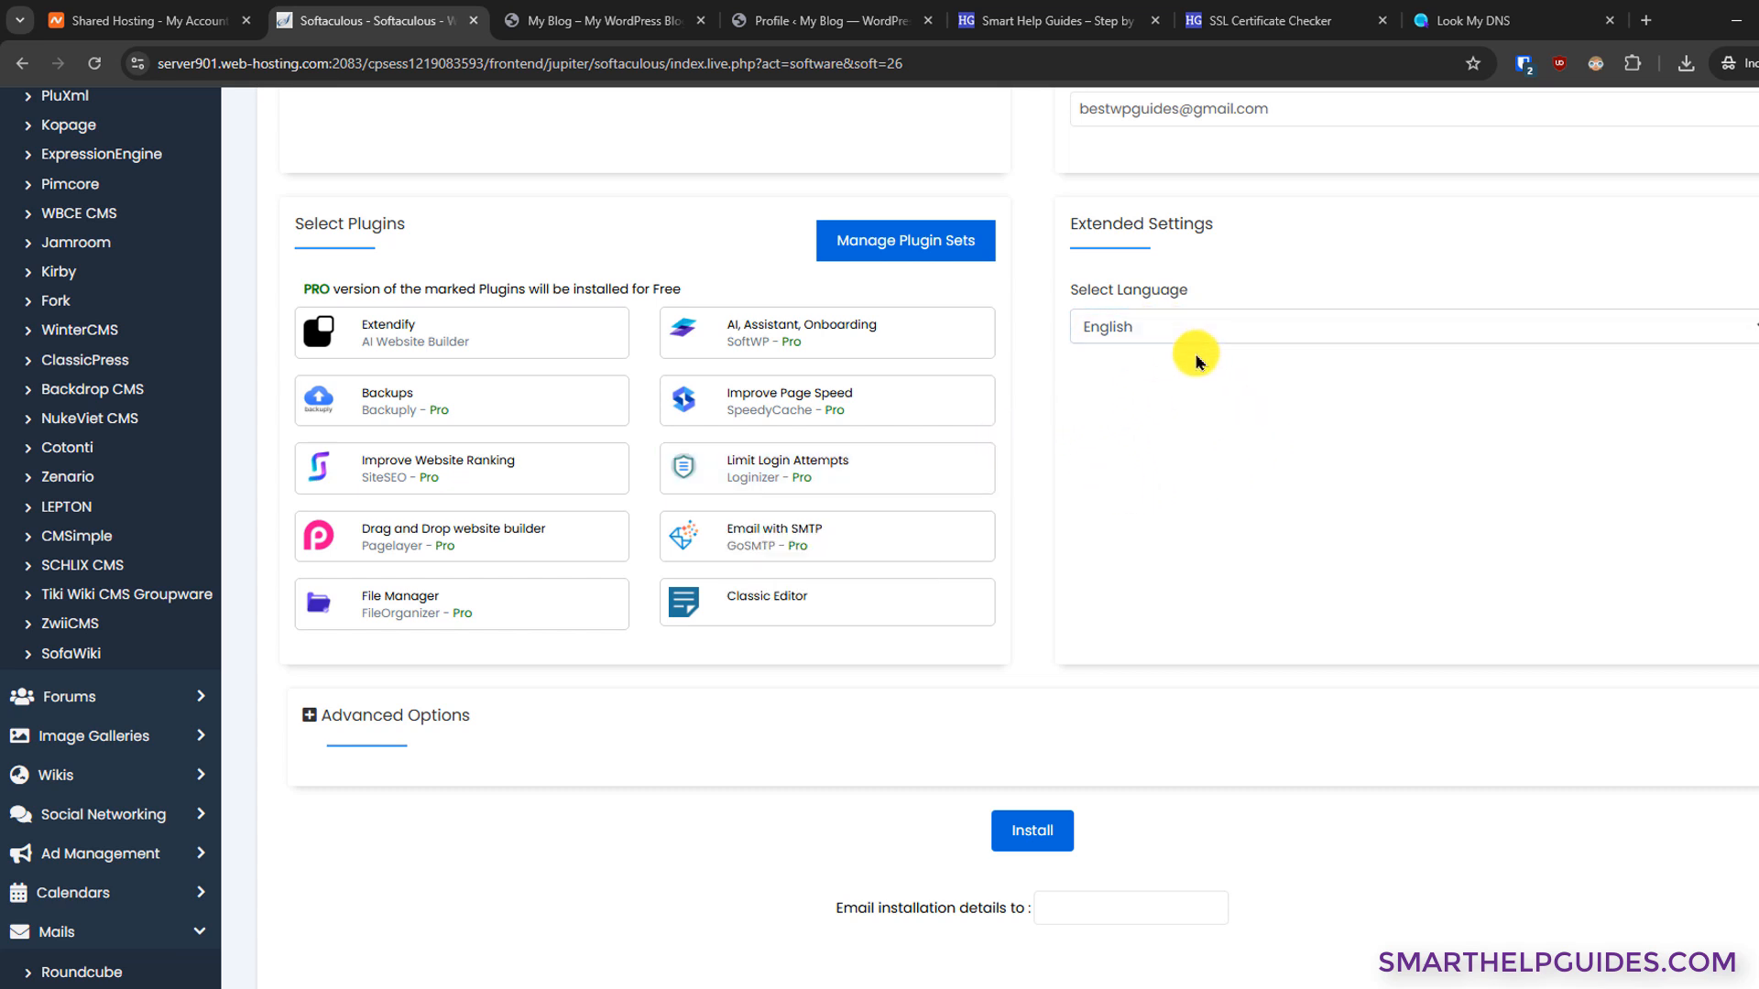
Step: In Advanced Options, turn off plugin and theme auto-upgrades and set automated backups to once a day
click(309, 714)
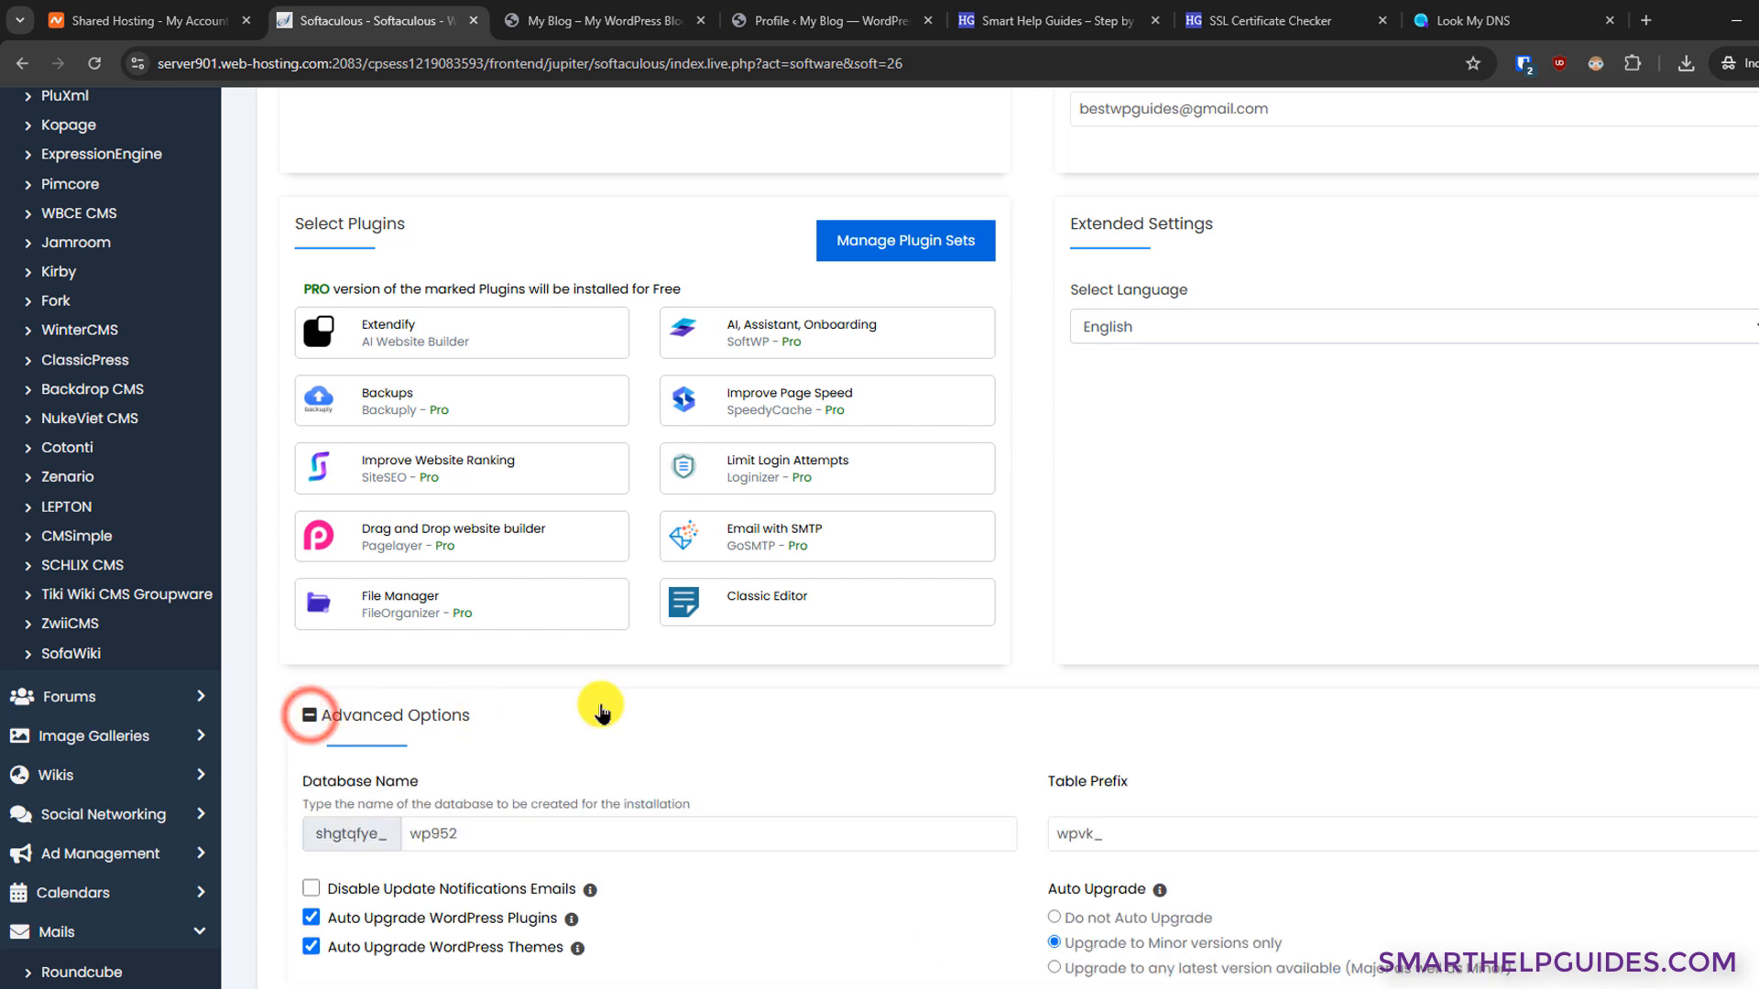
scroll(down, 3)
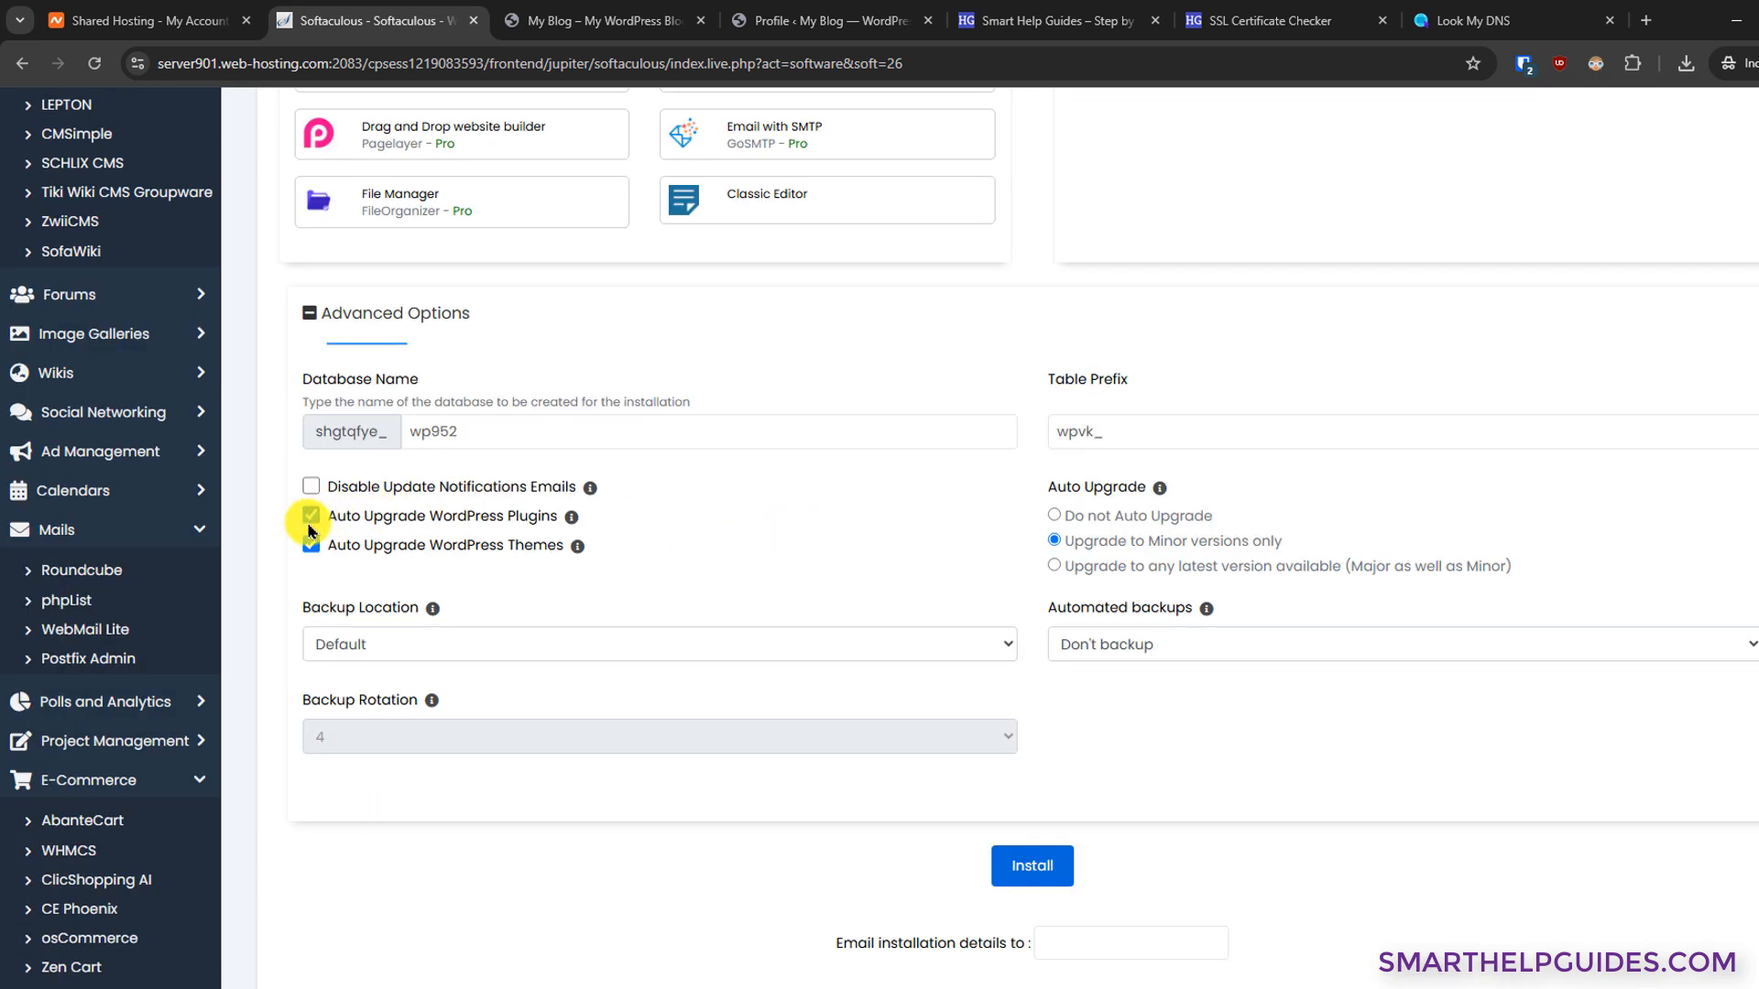
click(311, 517)
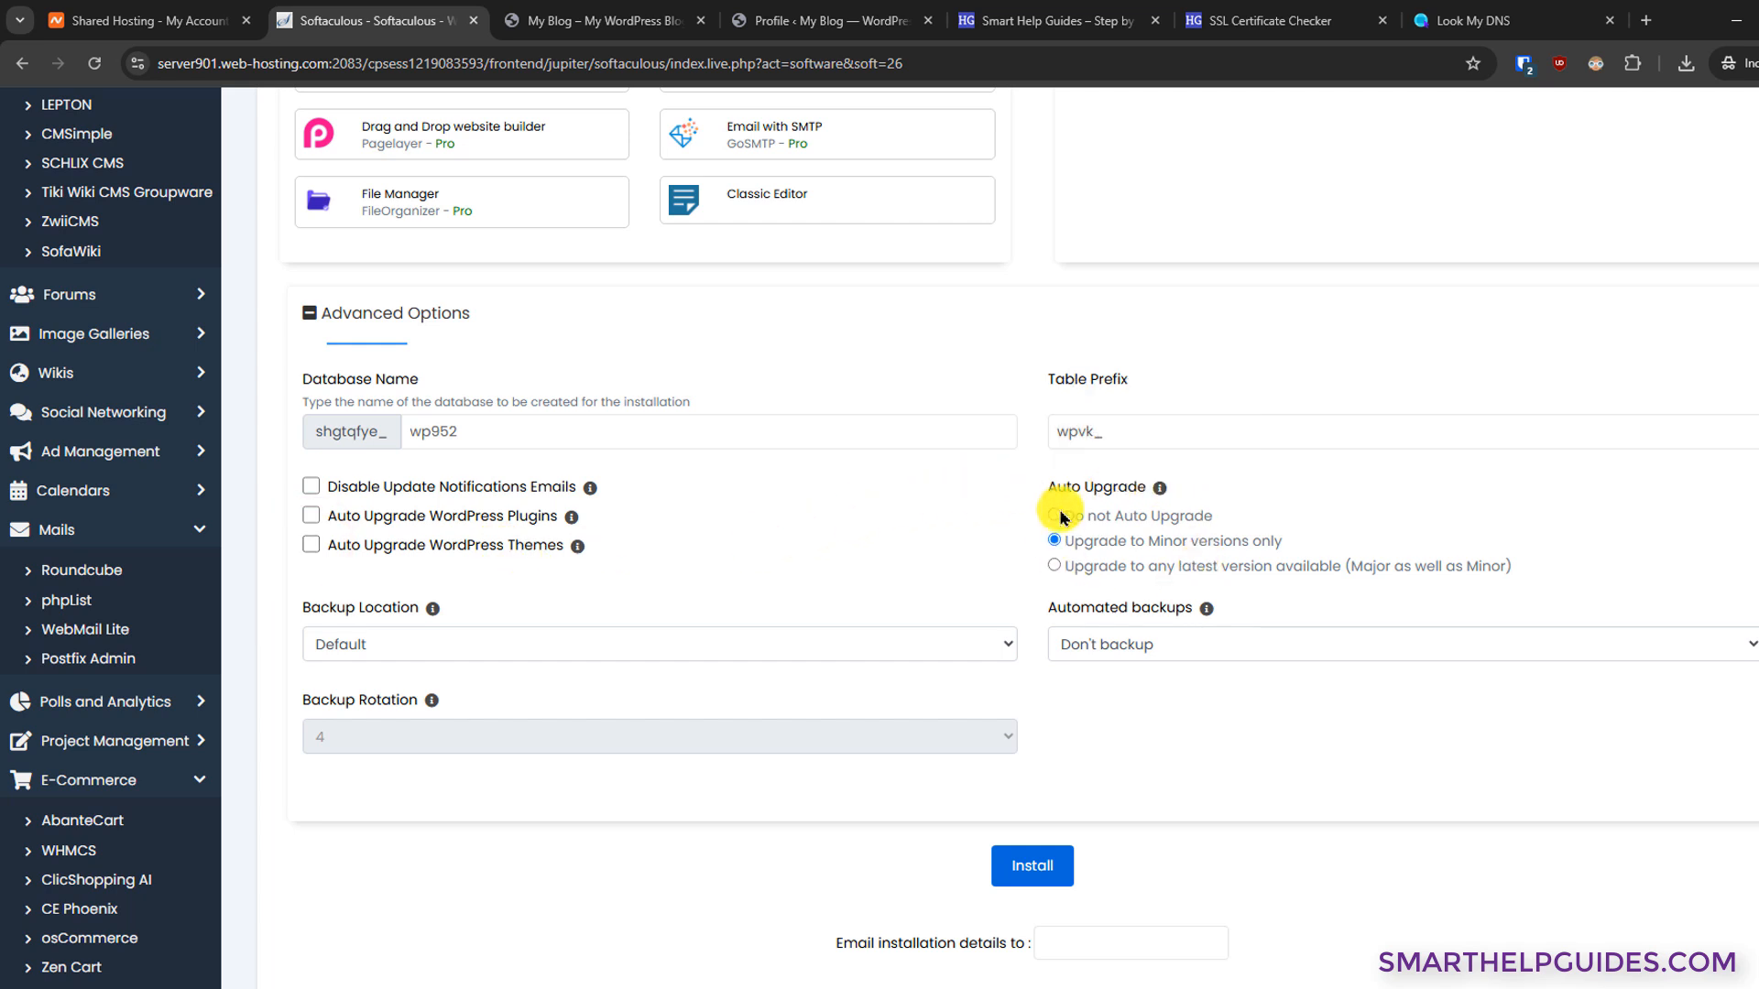
mouse_move(1289, 560)
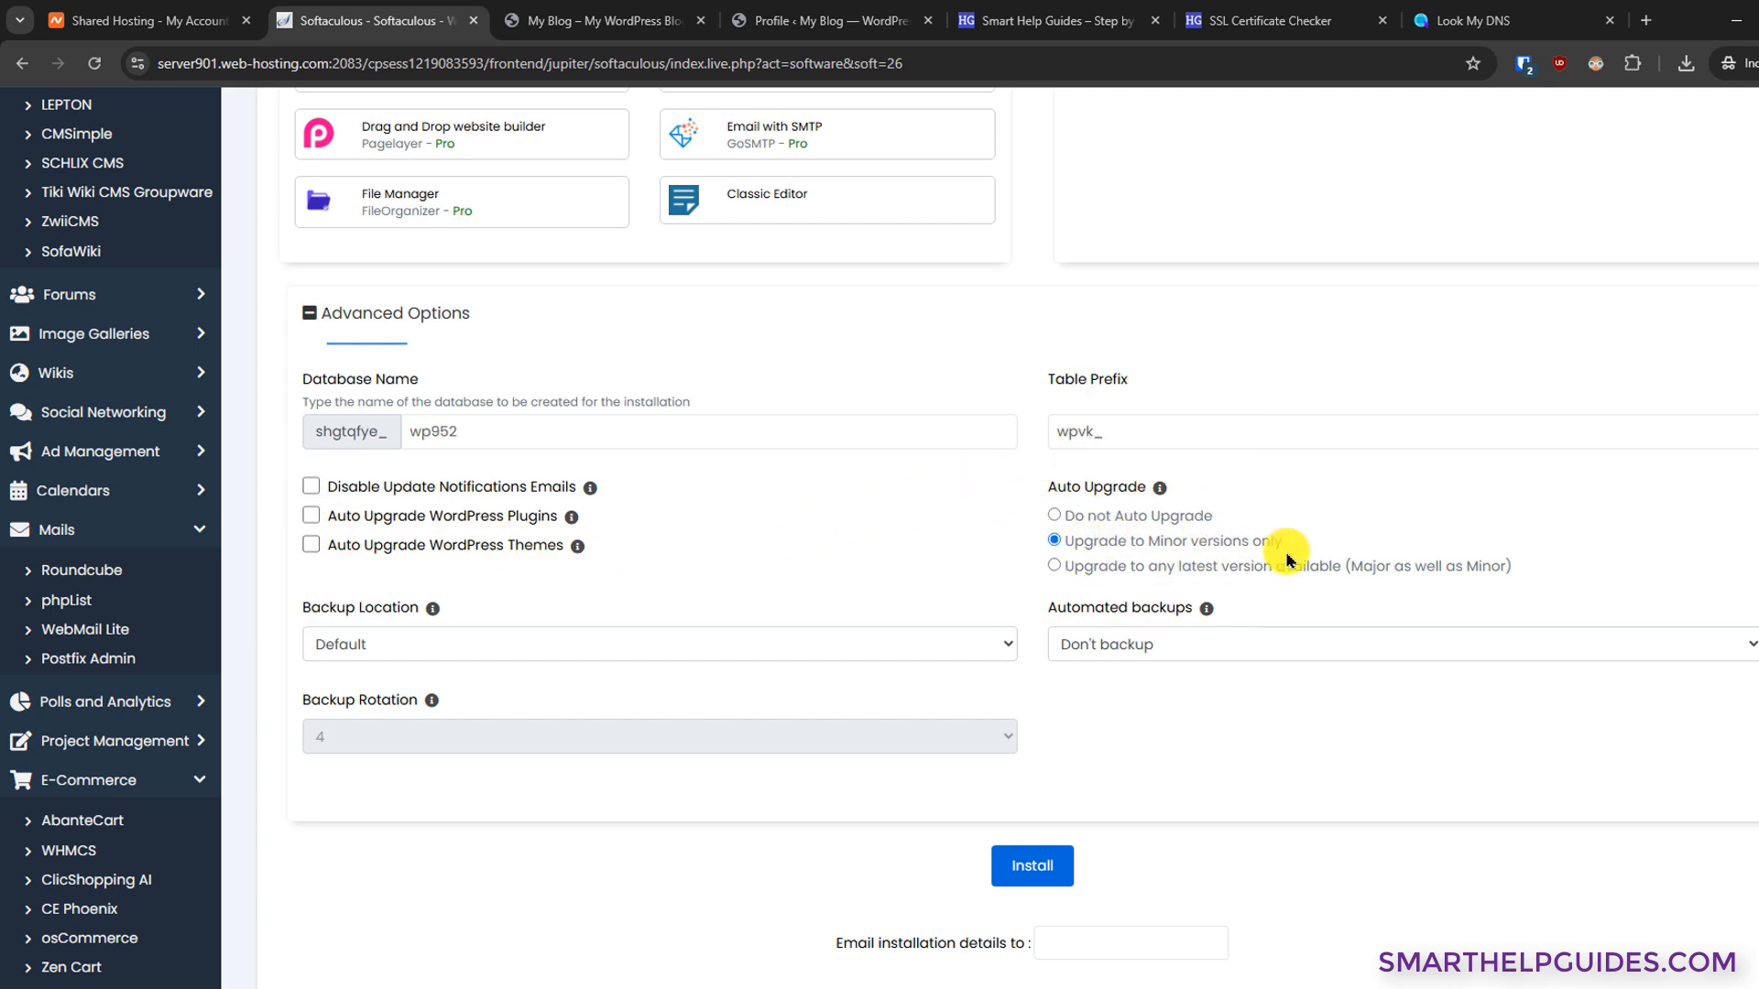
mouse_move(1290, 575)
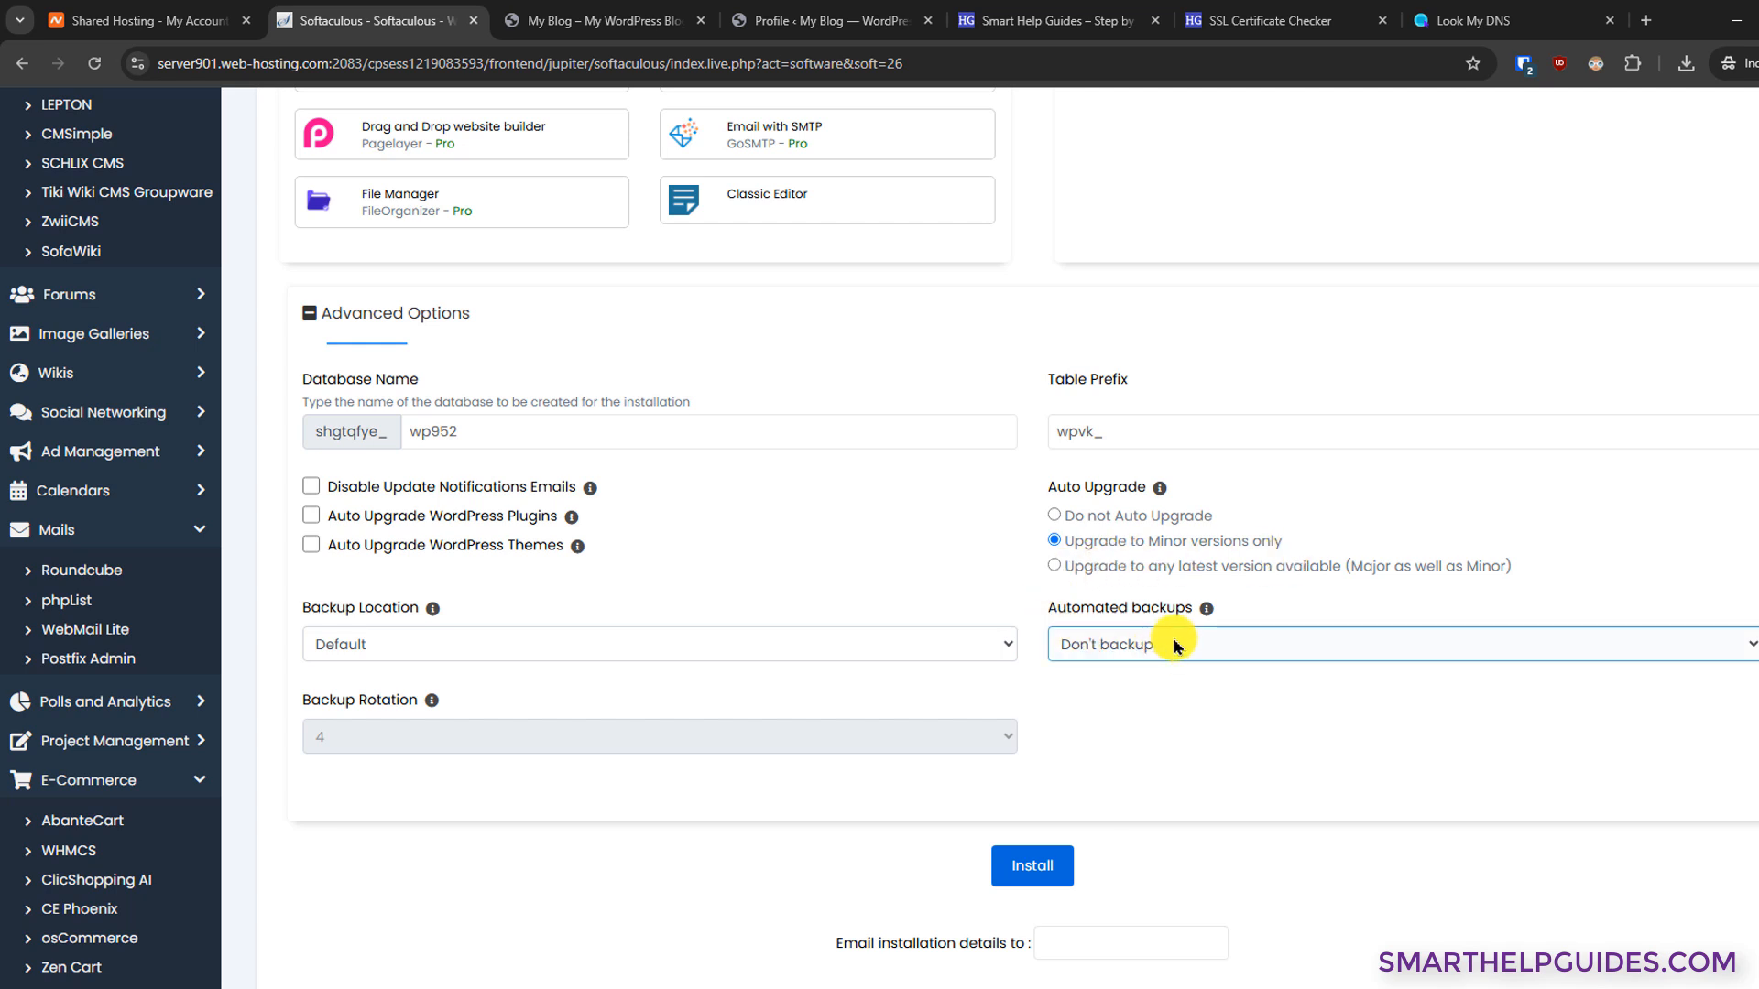
click(1391, 645)
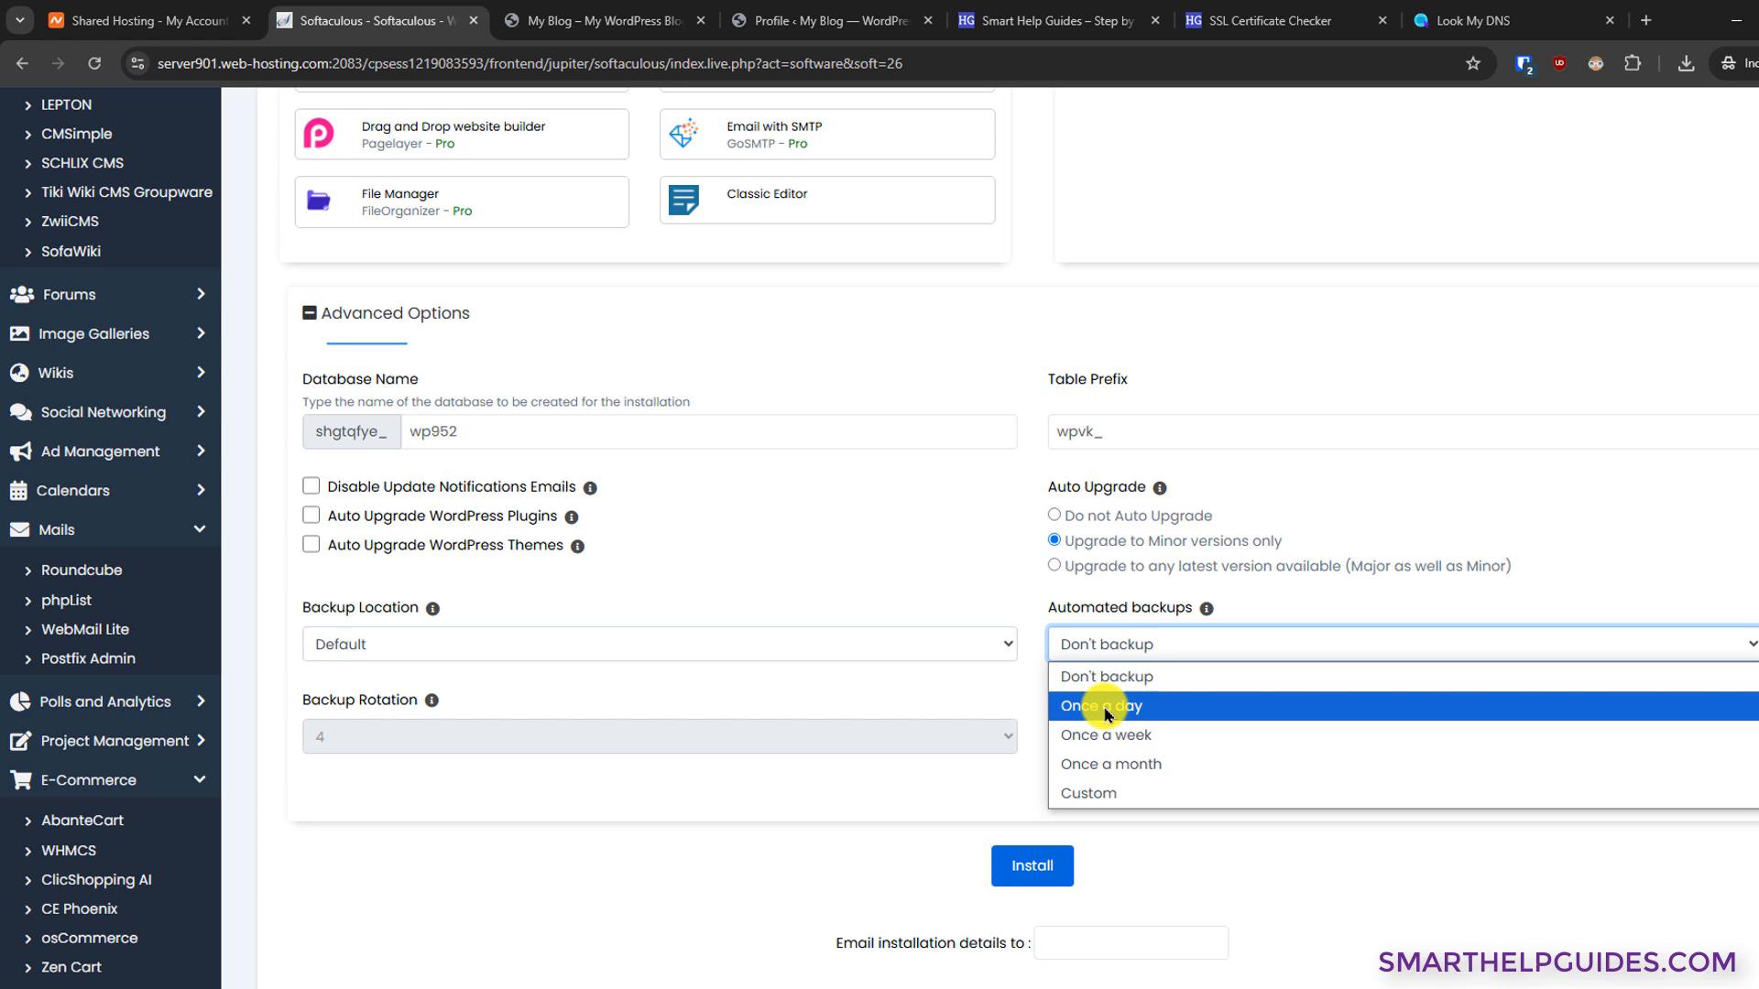
click(1105, 707)
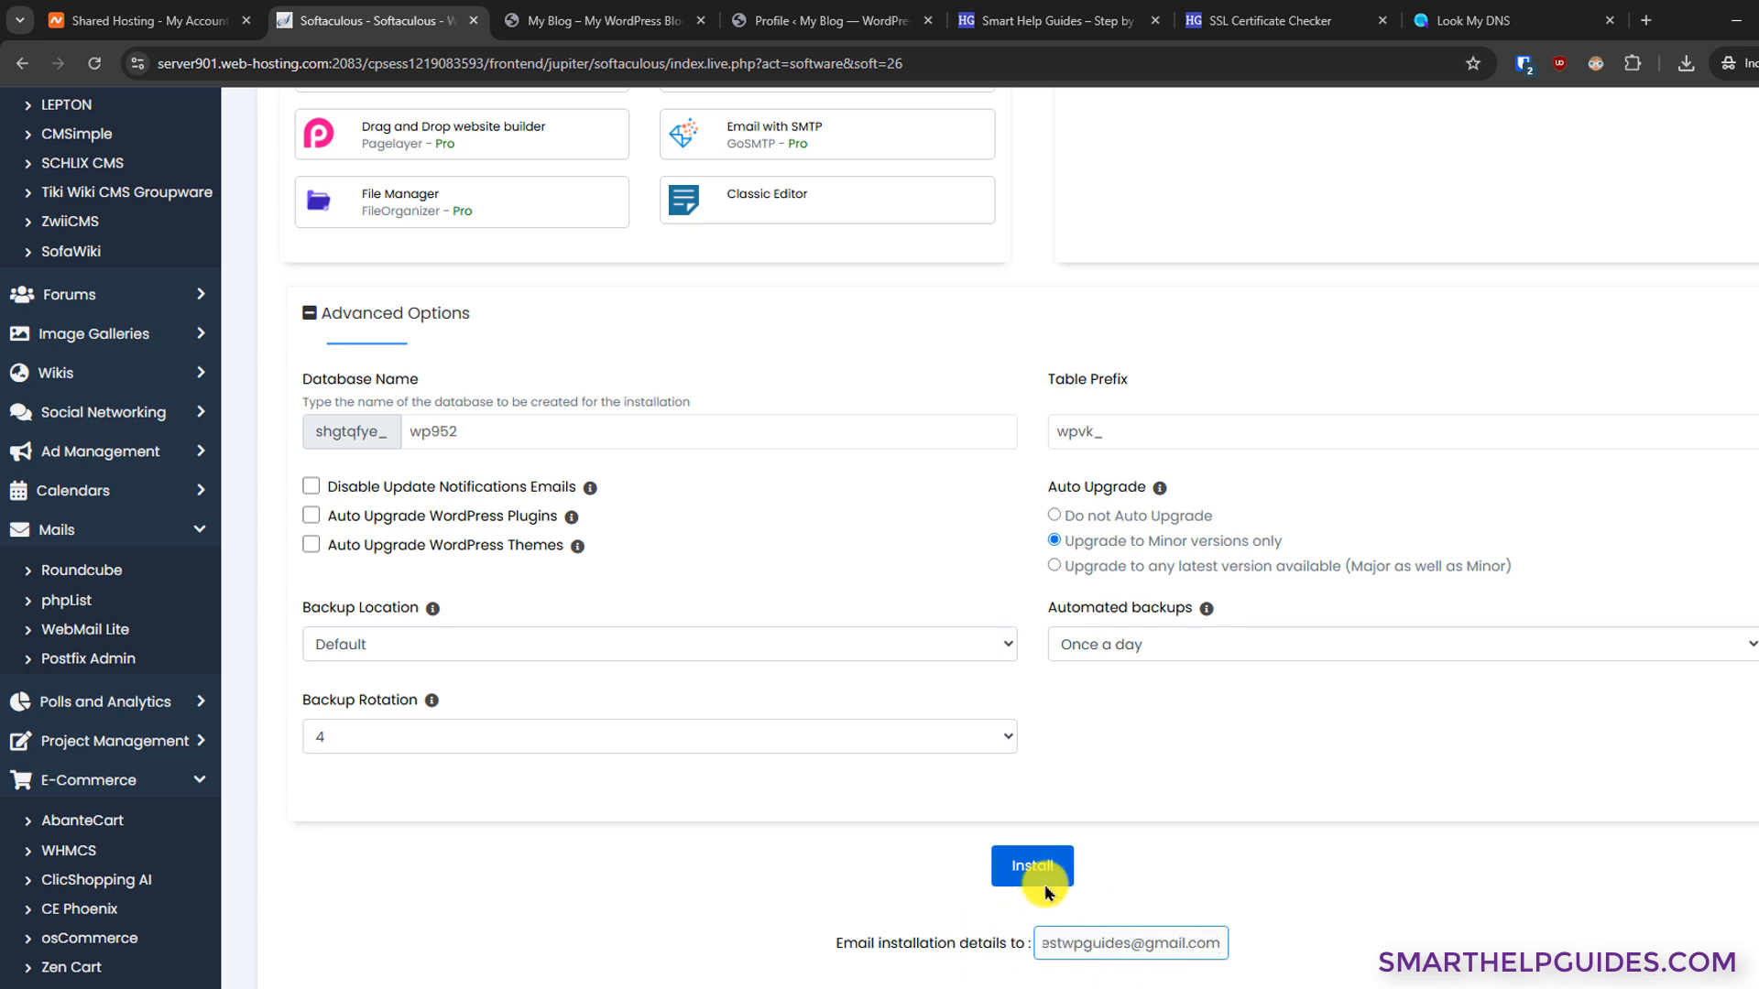
Step: Install WordPress, then visit the new My Blog site at shgtutdemo.site/news and its admin dashboard
click(1026, 865)
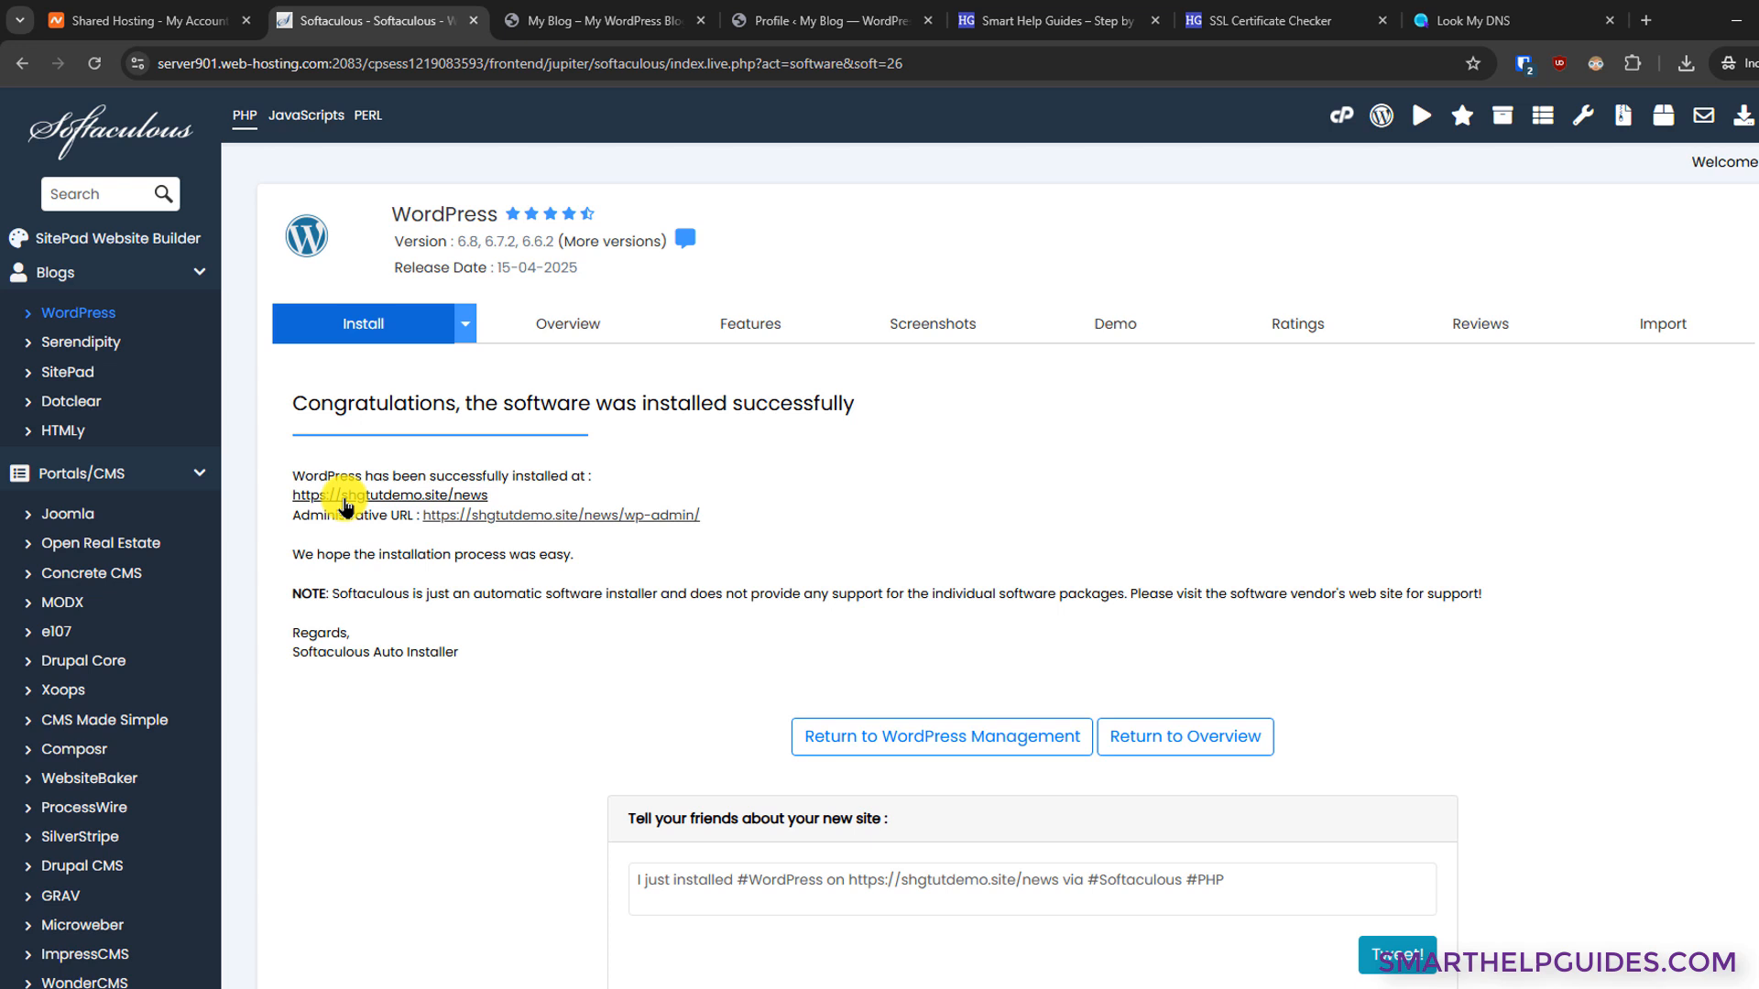
click(344, 495)
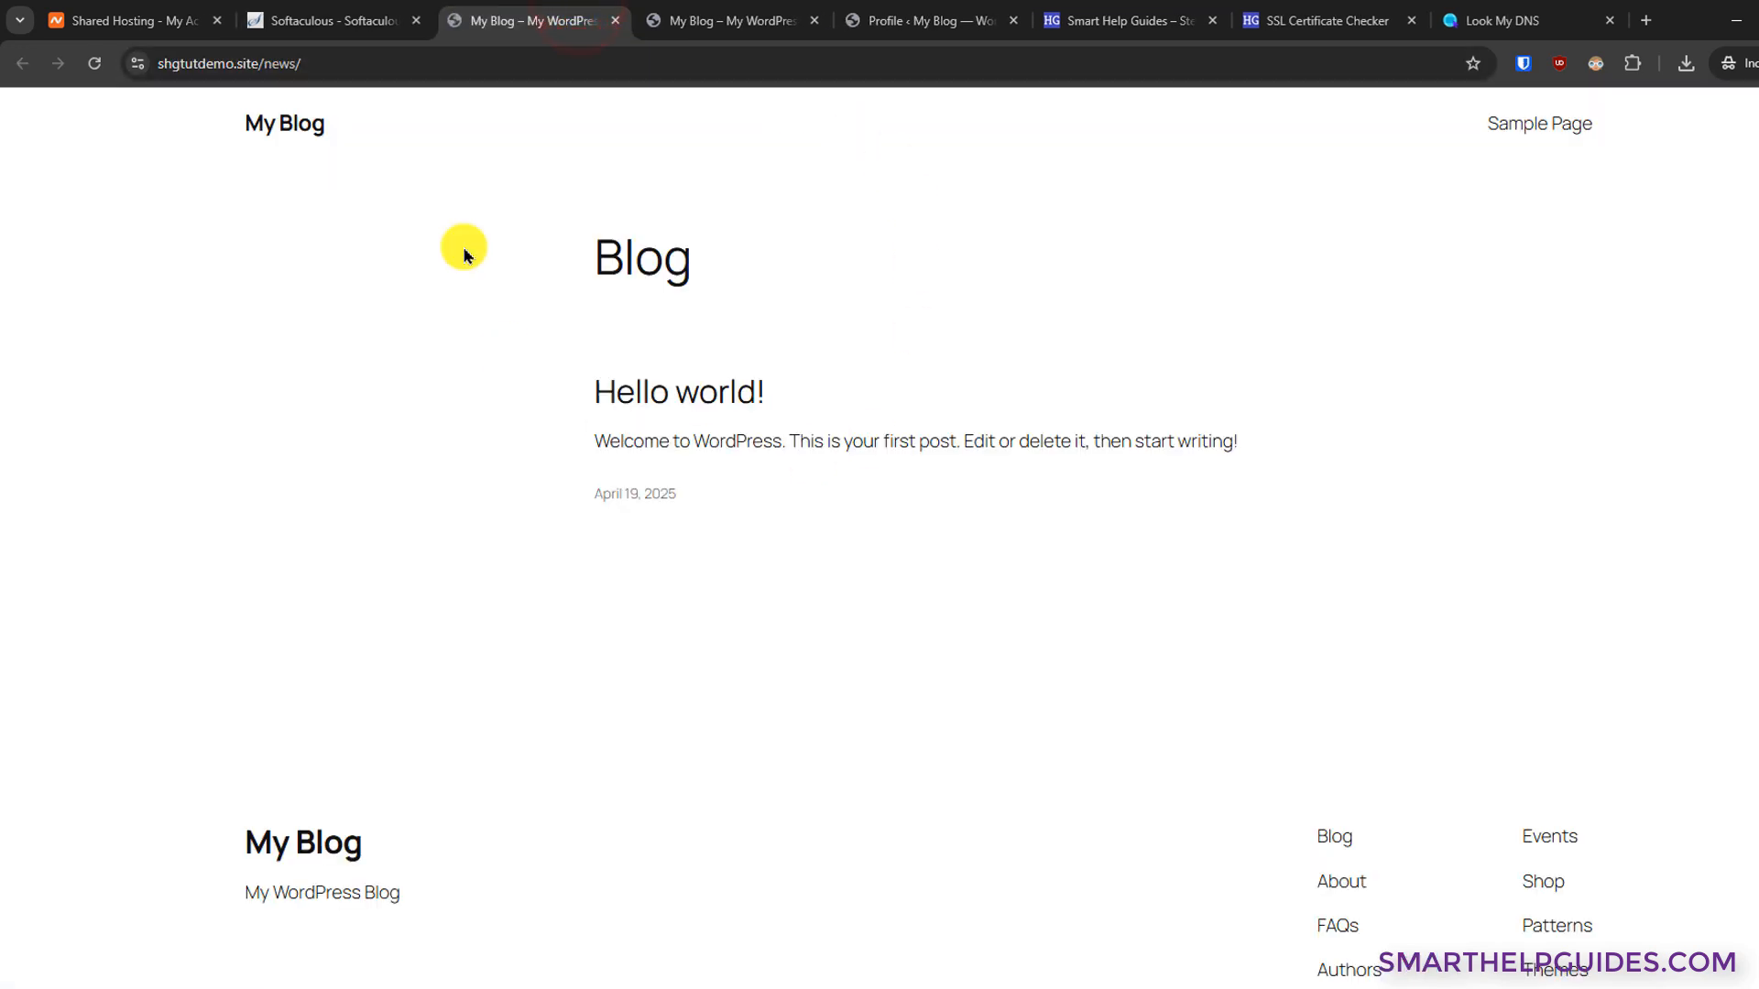
click(330, 20)
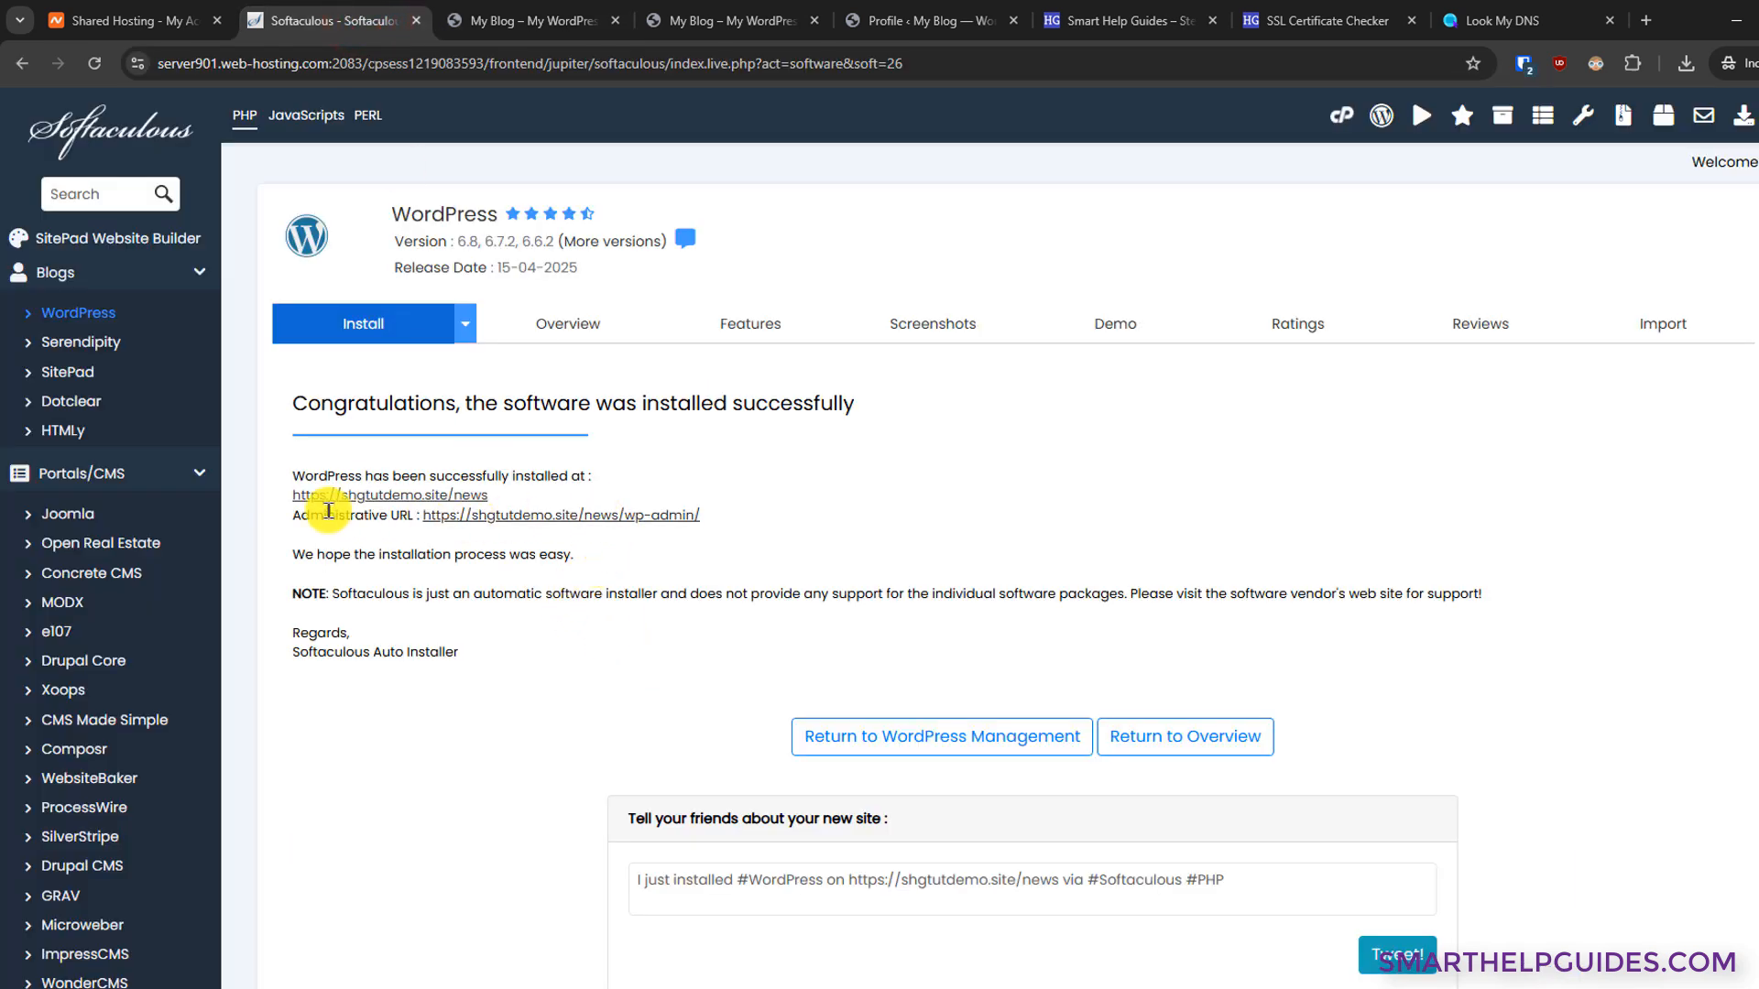
mouse_move(590, 525)
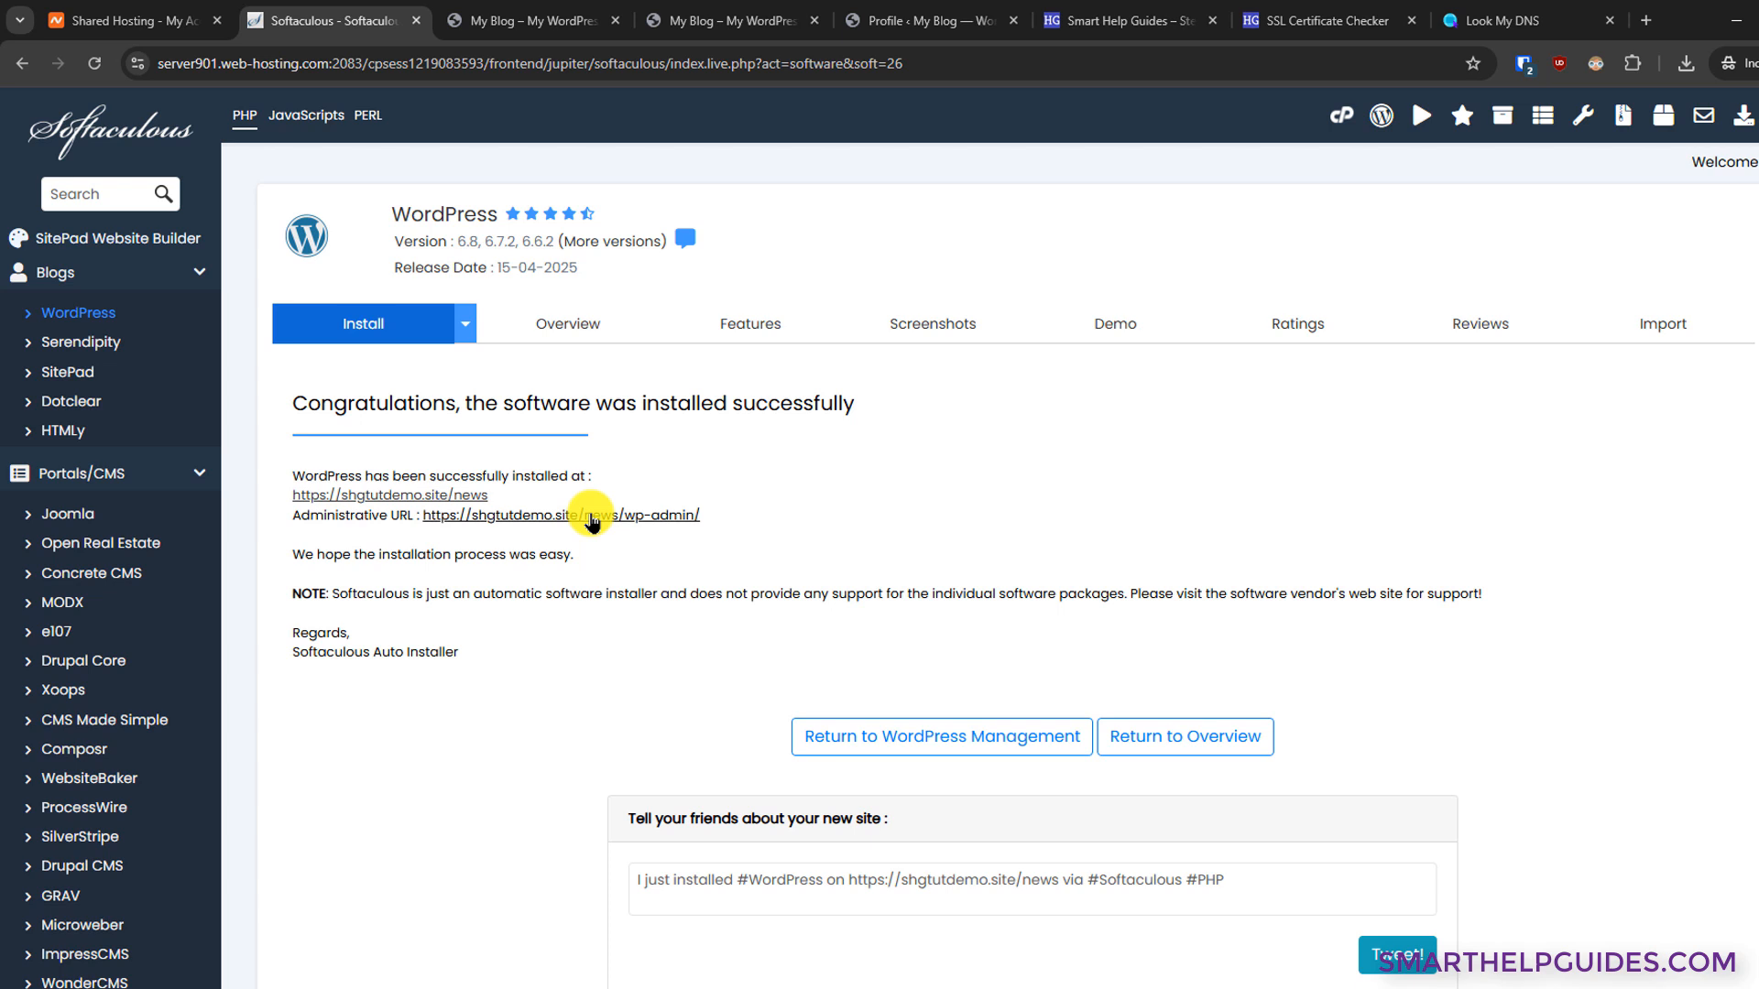
click(586, 515)
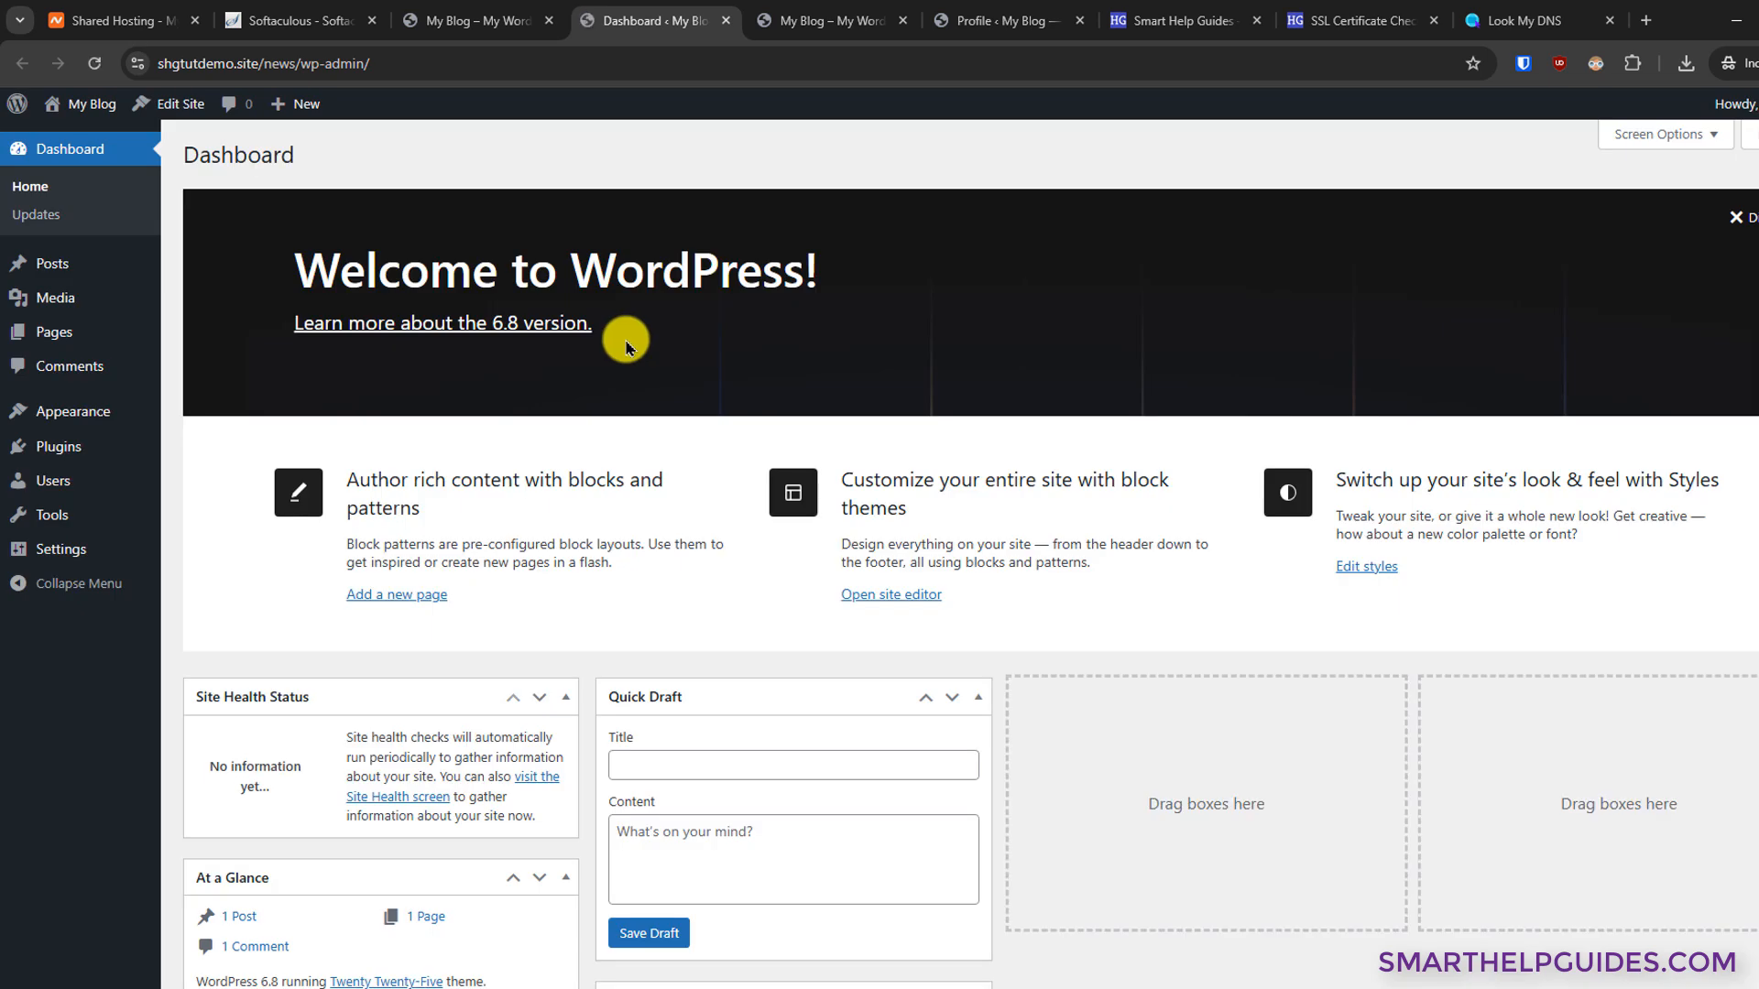
Step: Find shgtutdemo.site/news under Current Installations and view its WordPress Management page showing version 6.8
click(293, 18)
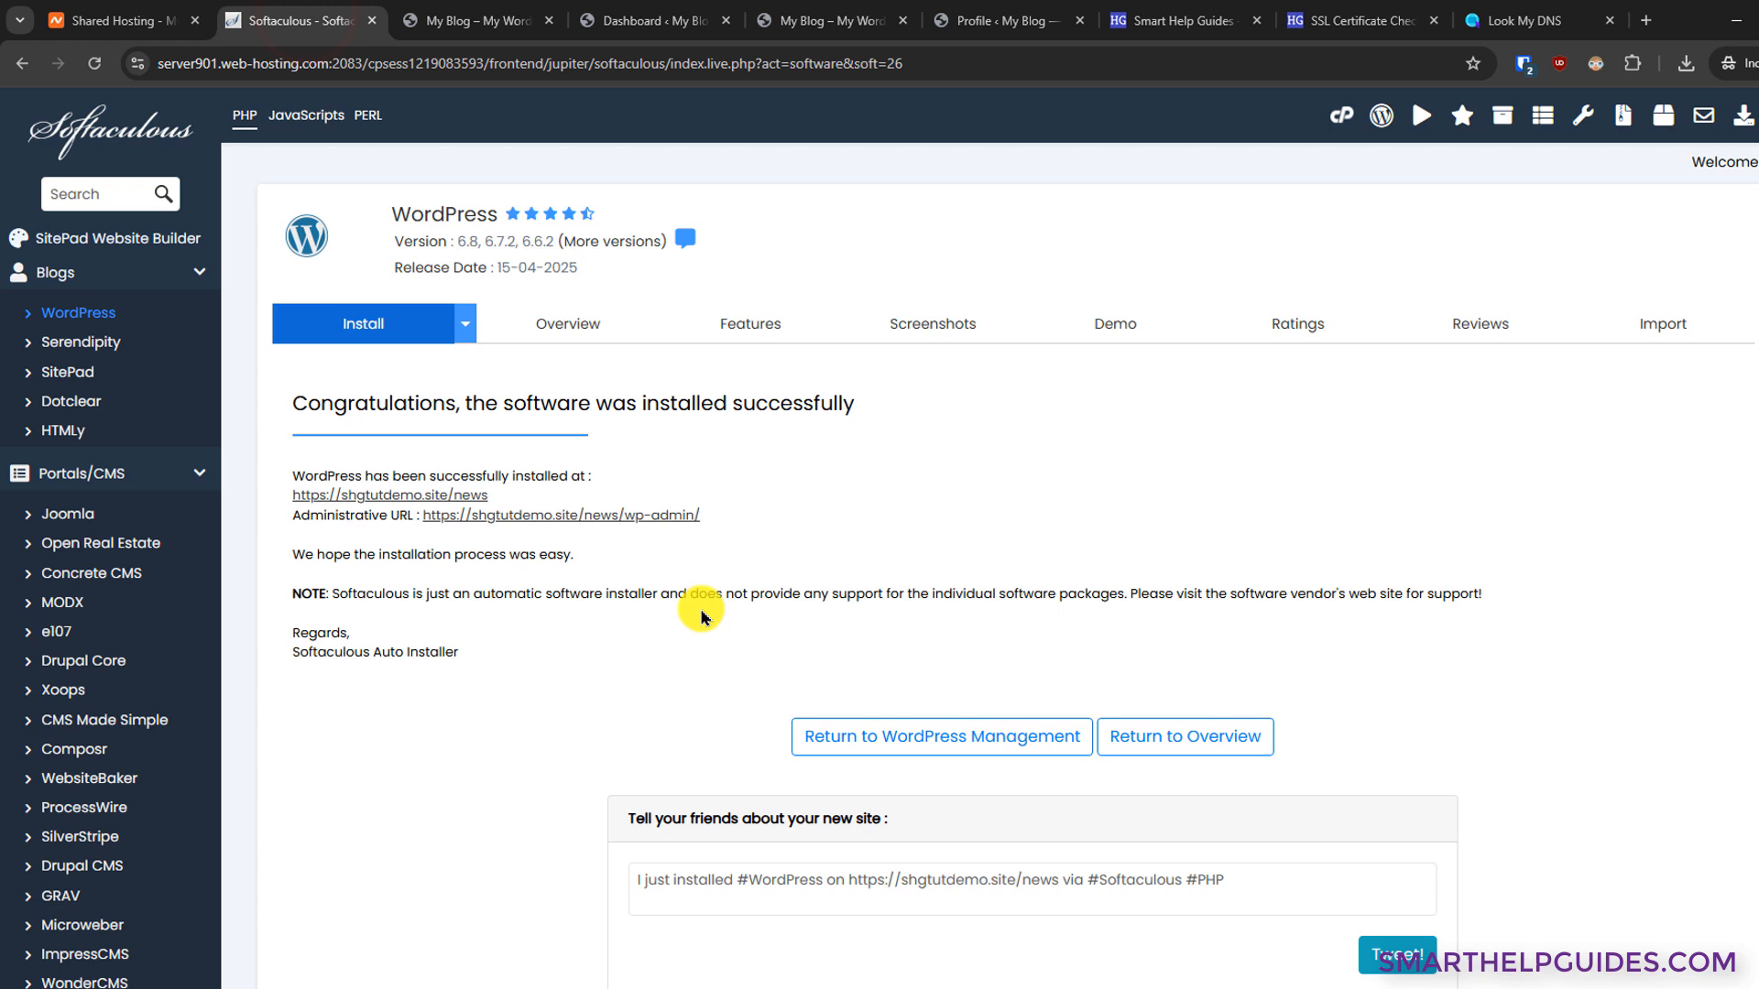
click(568, 322)
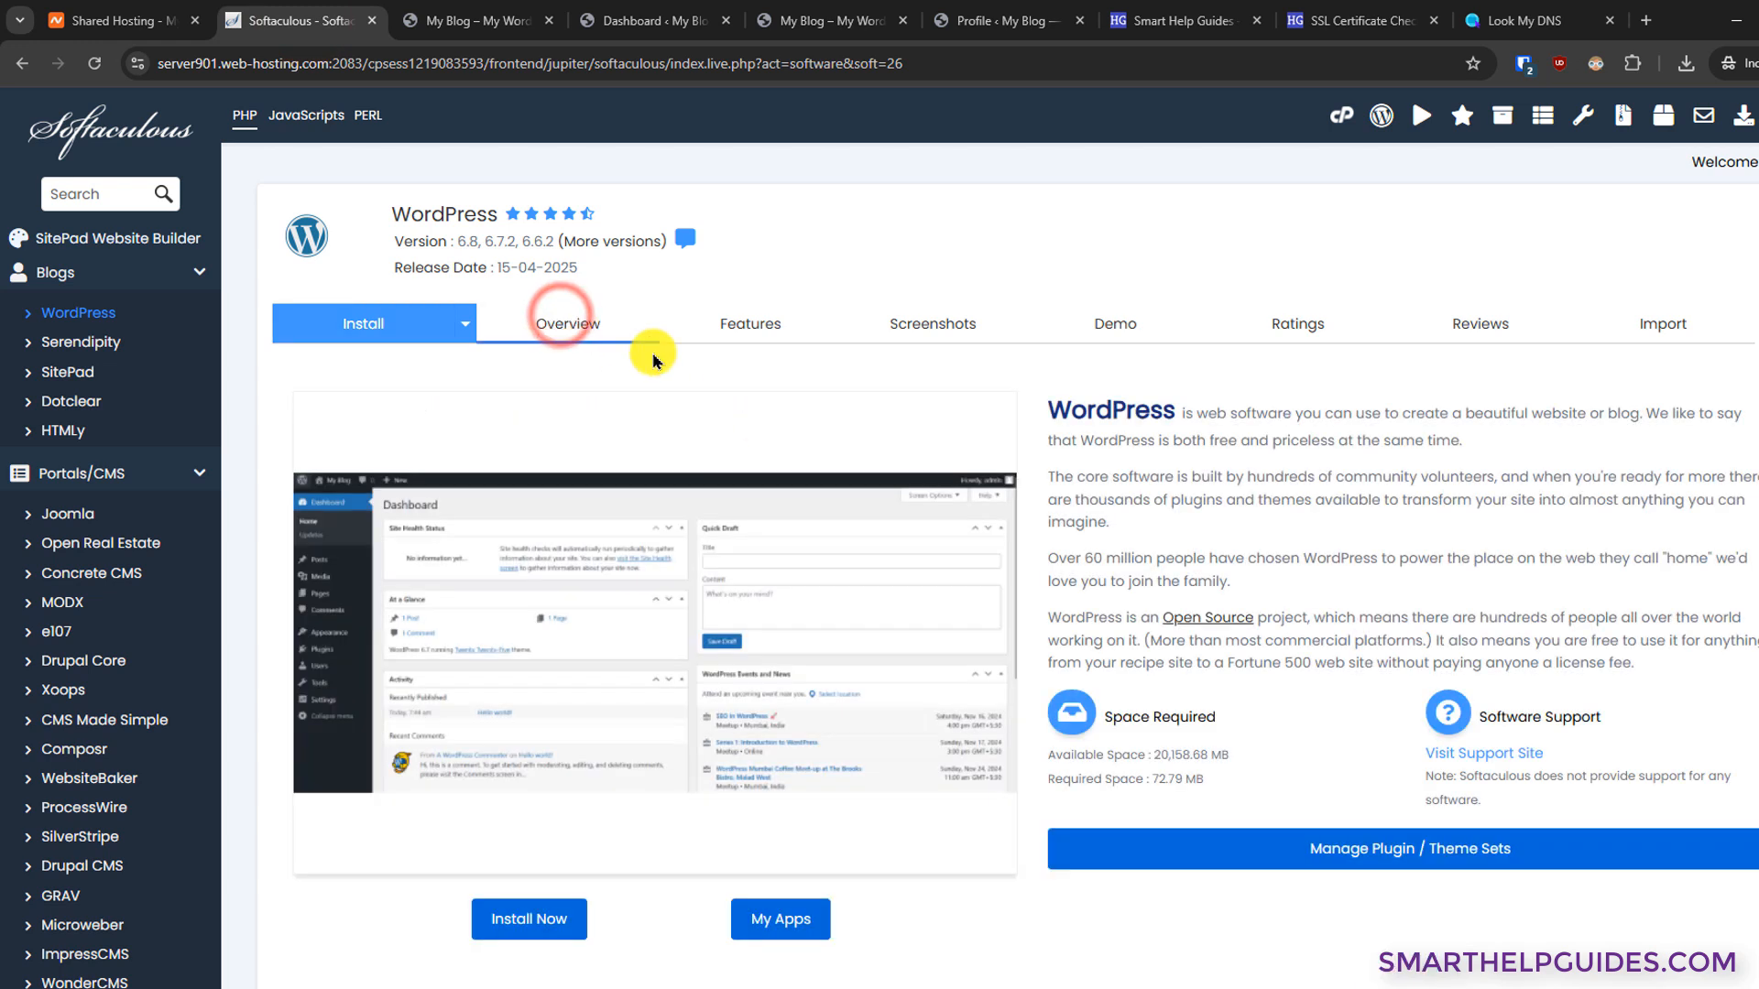
scroll(down, 3)
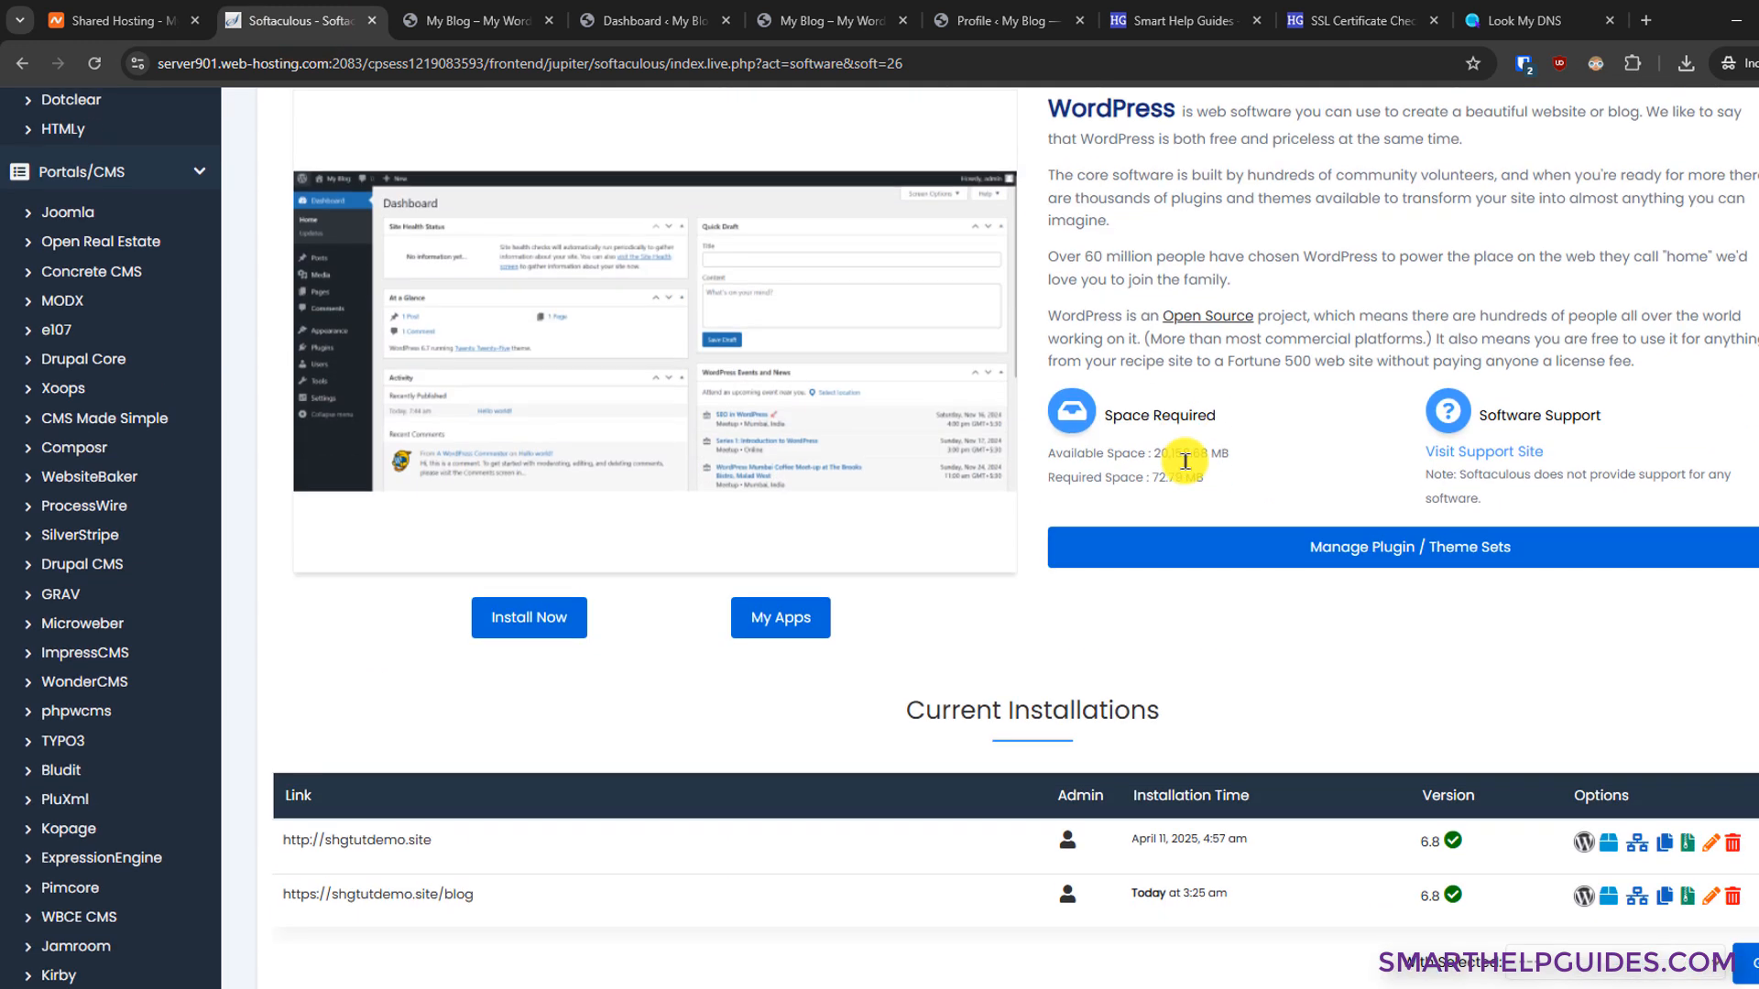
mouse_move(1067, 755)
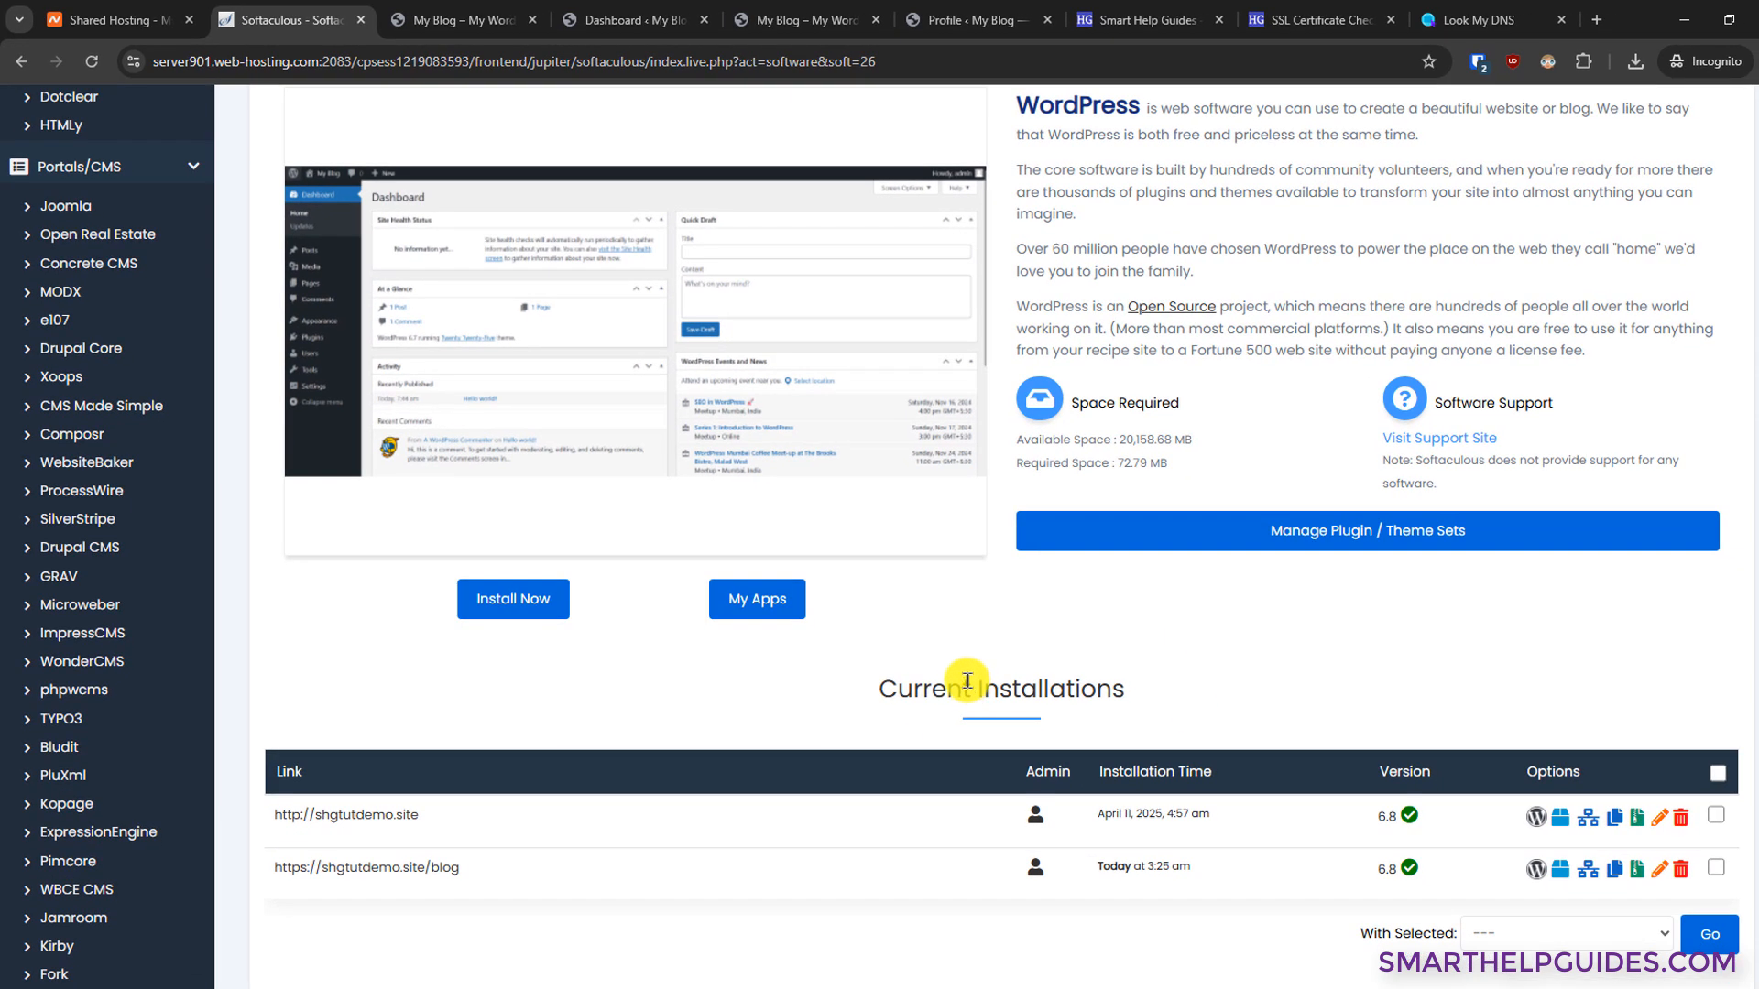
scroll(down, 3)
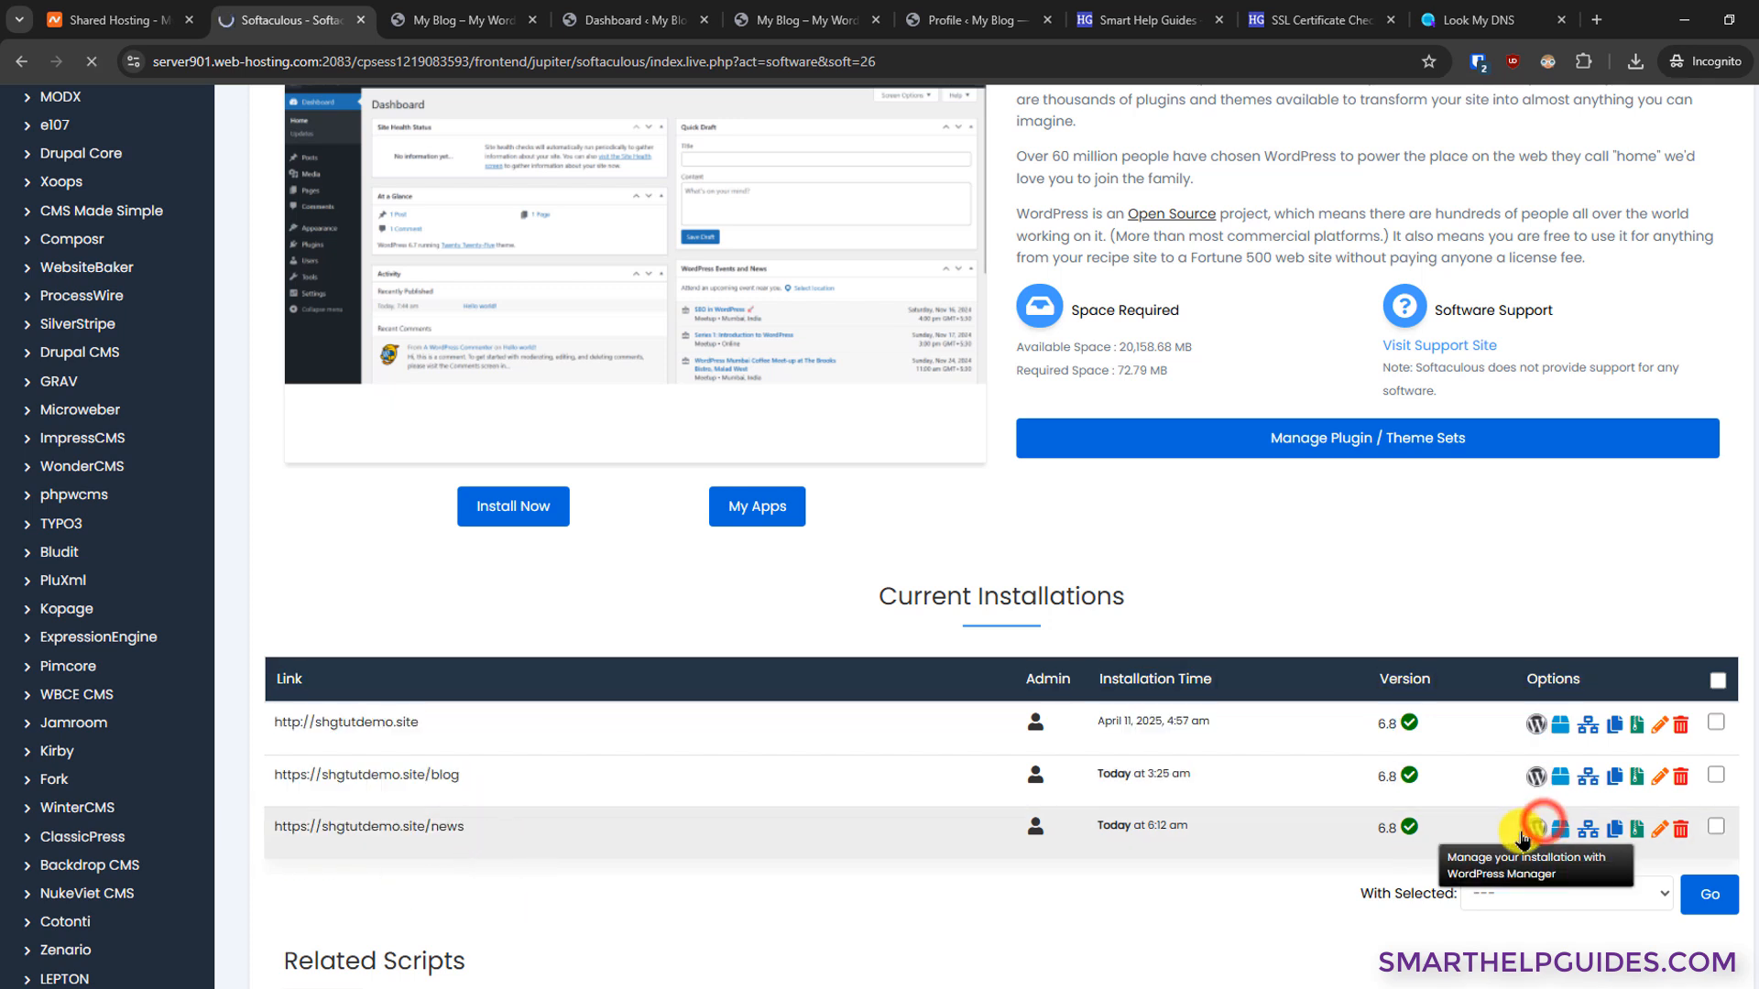
click(1536, 826)
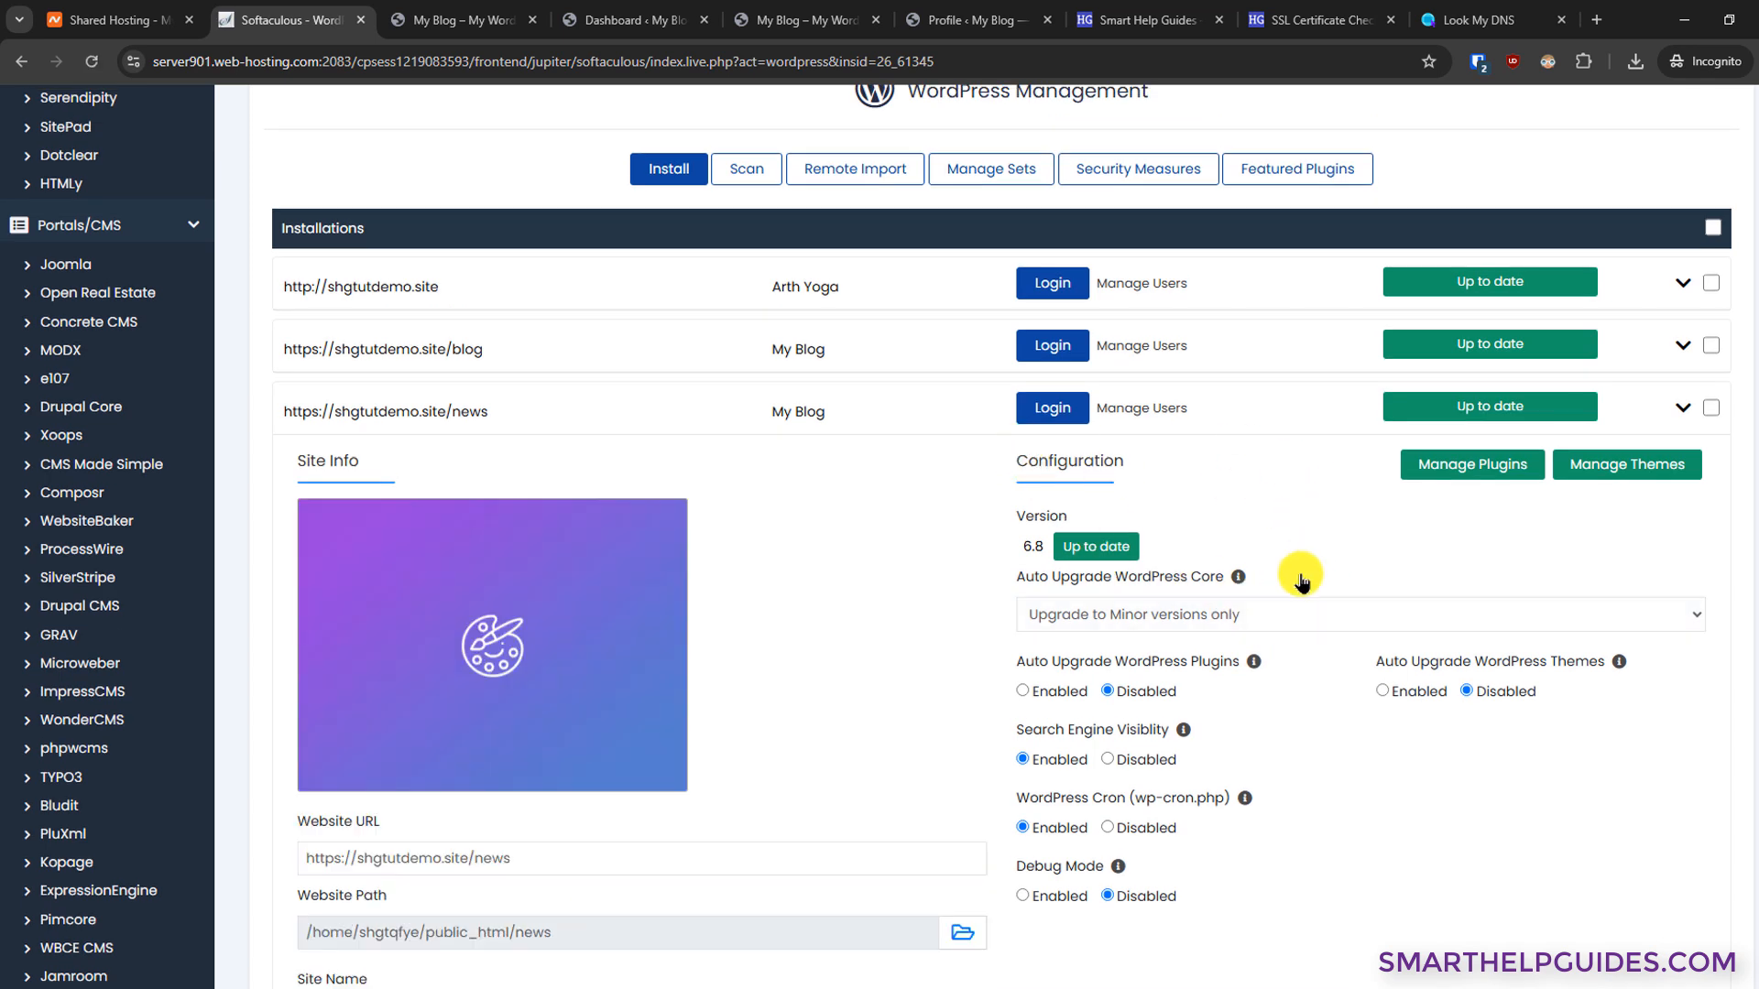
mouse_move(1158, 445)
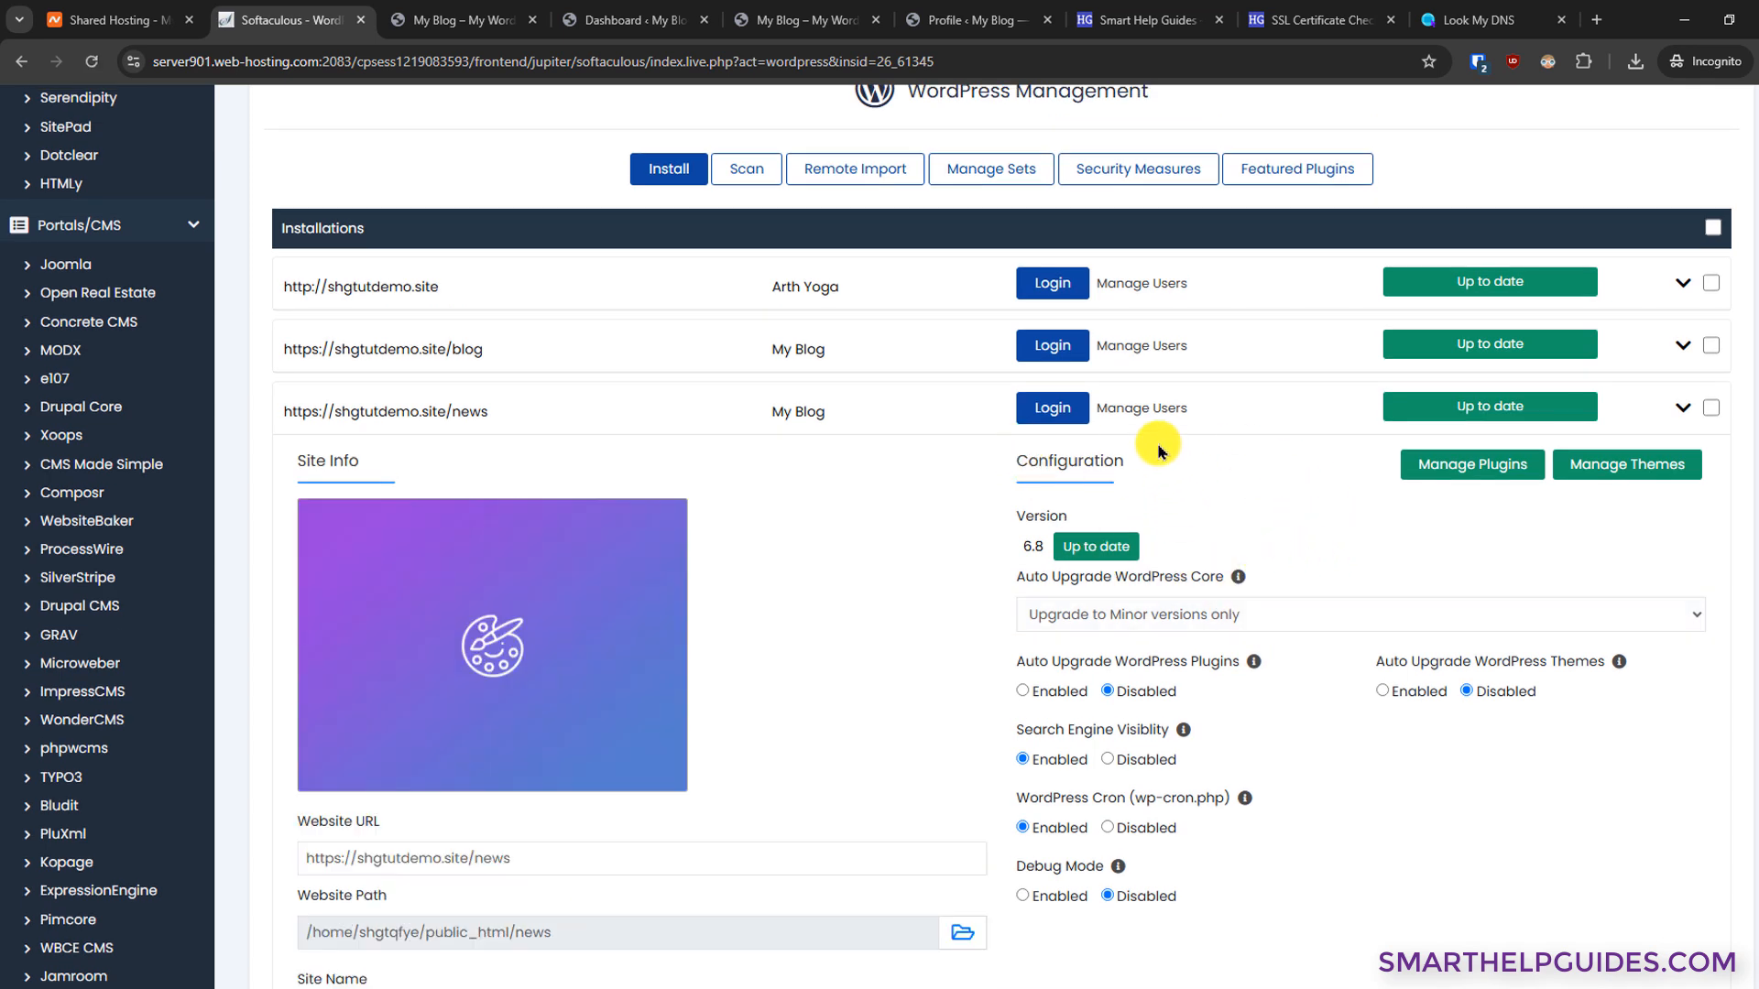
mouse_move(542, 85)
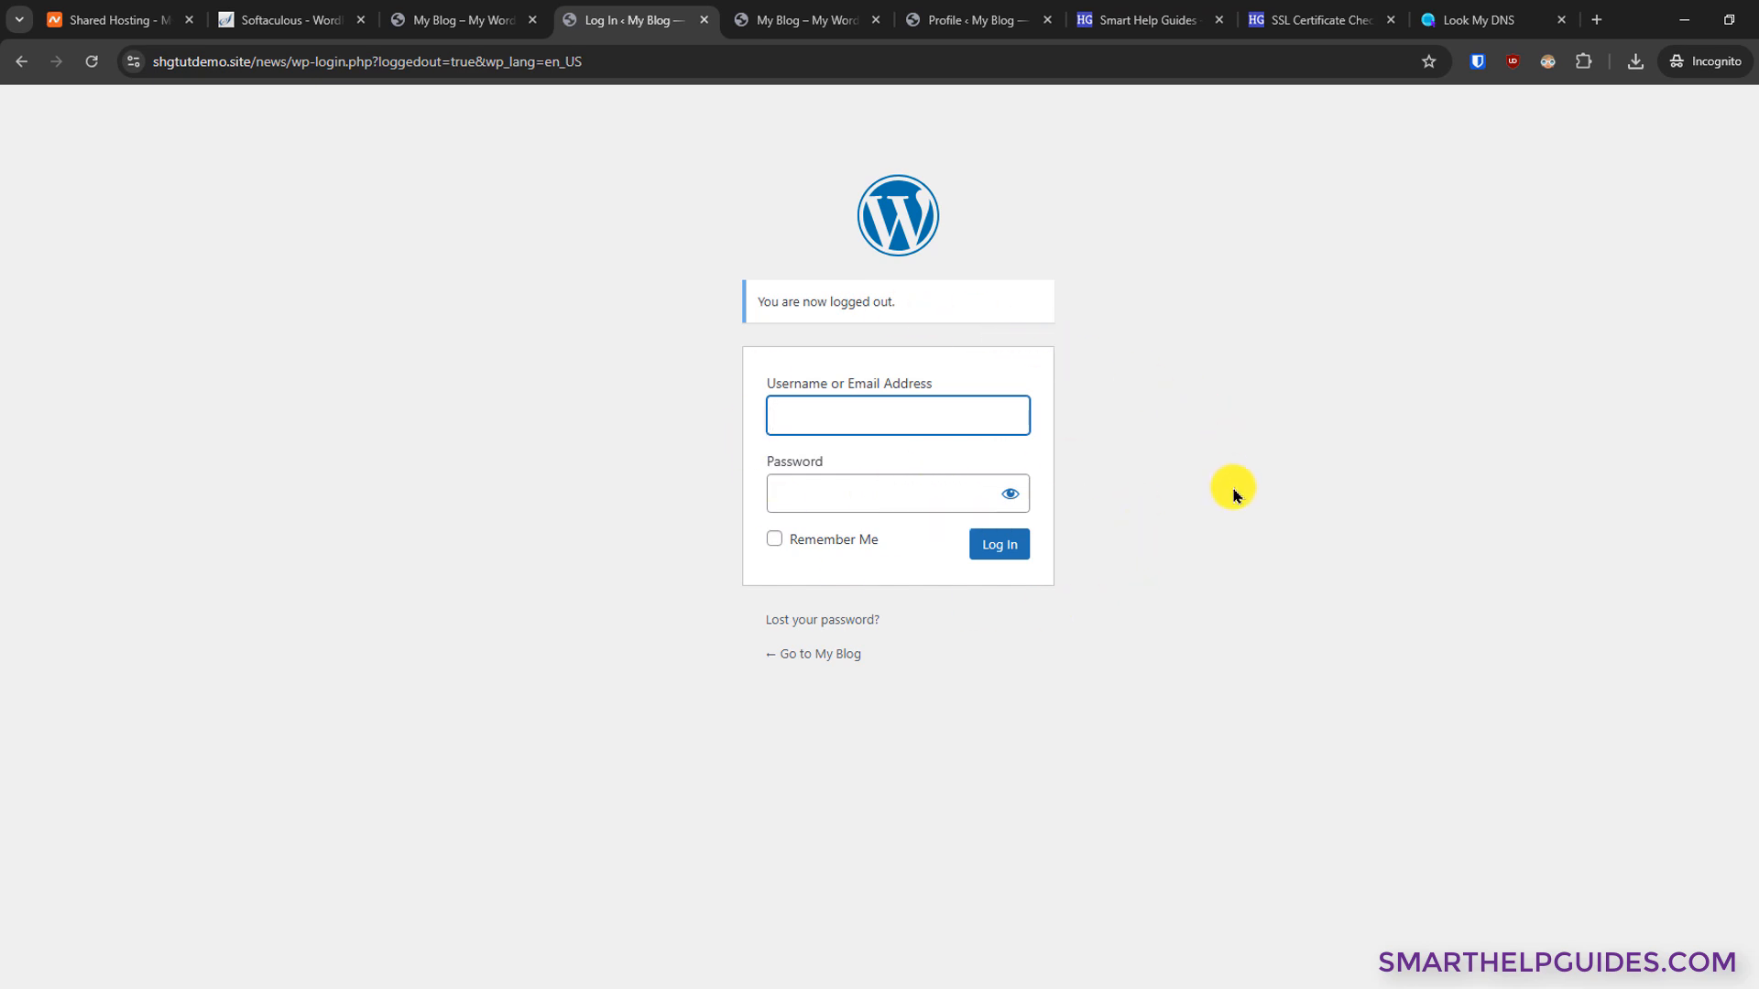
click(898, 414)
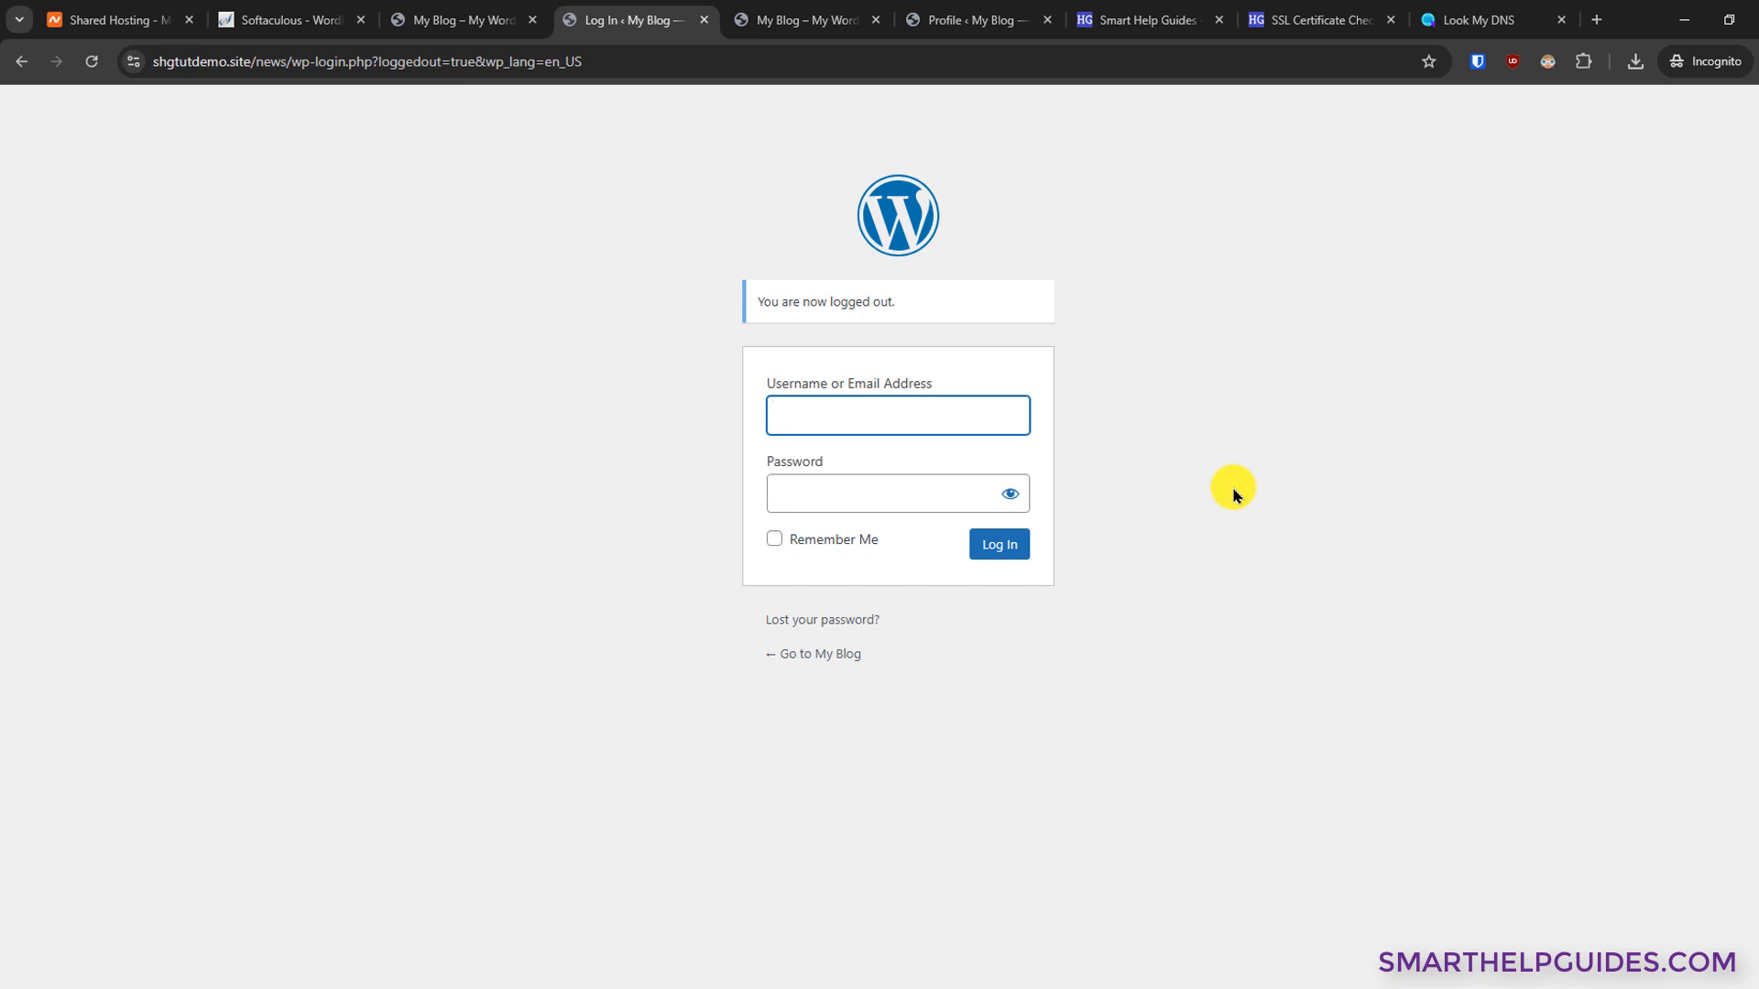
mouse_move(1334, 462)
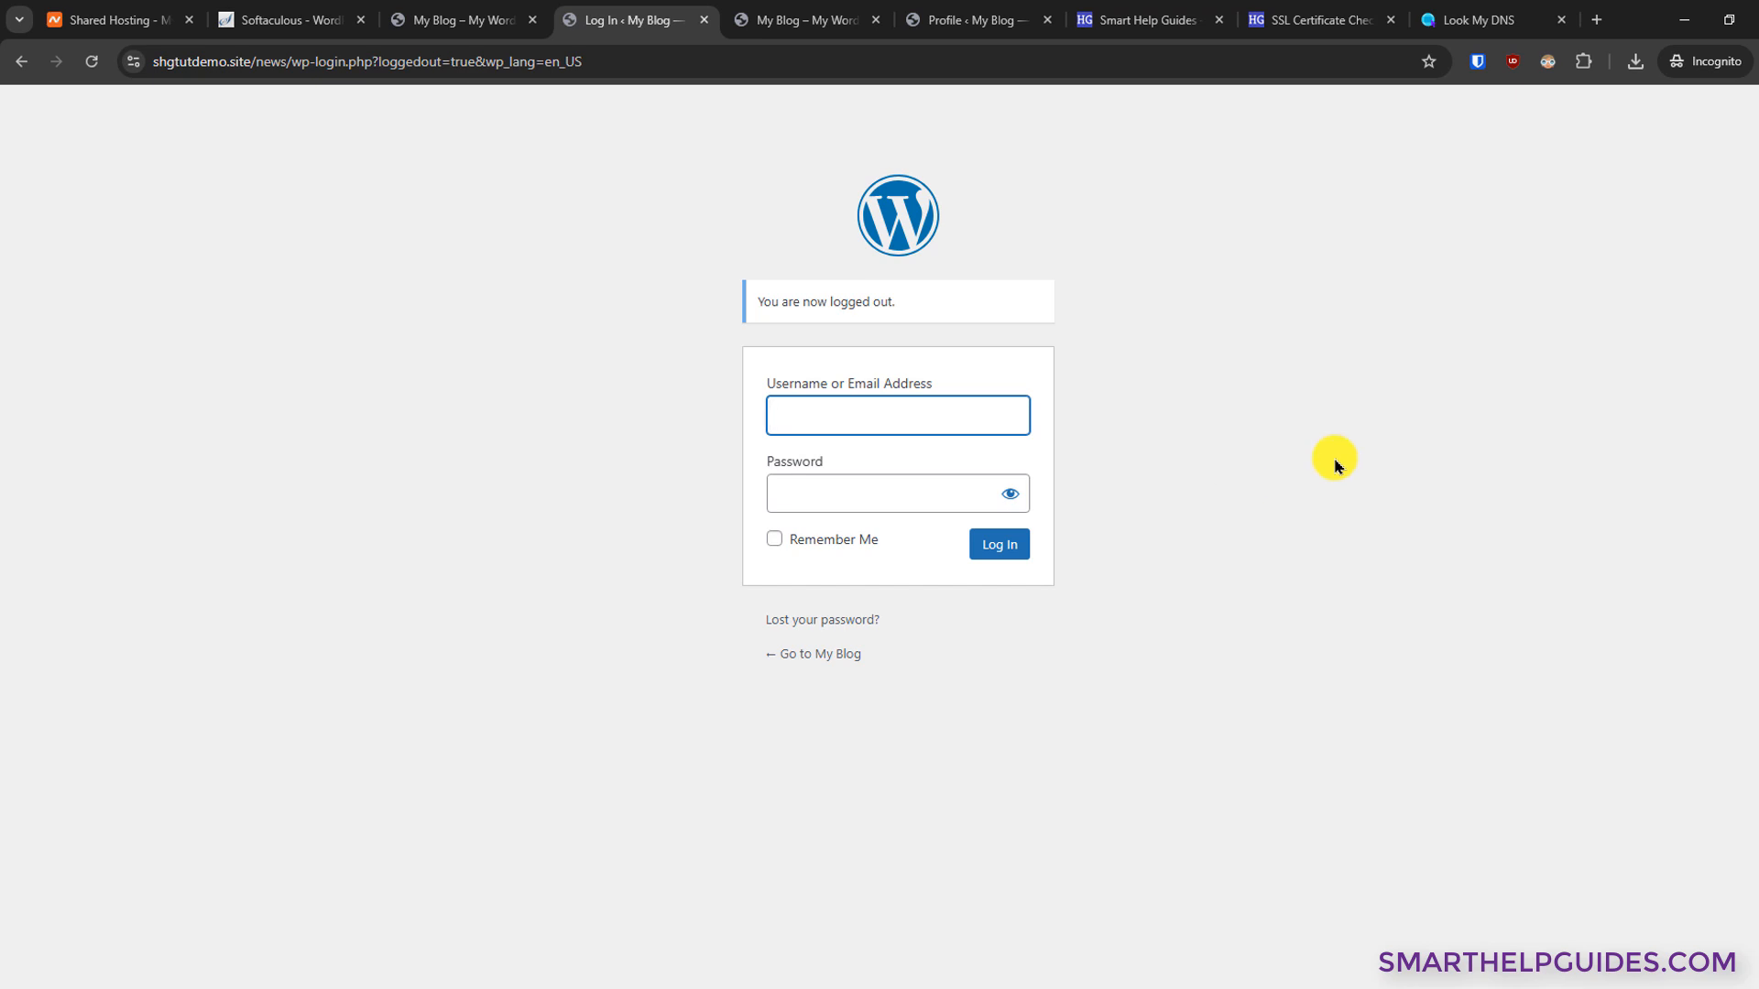